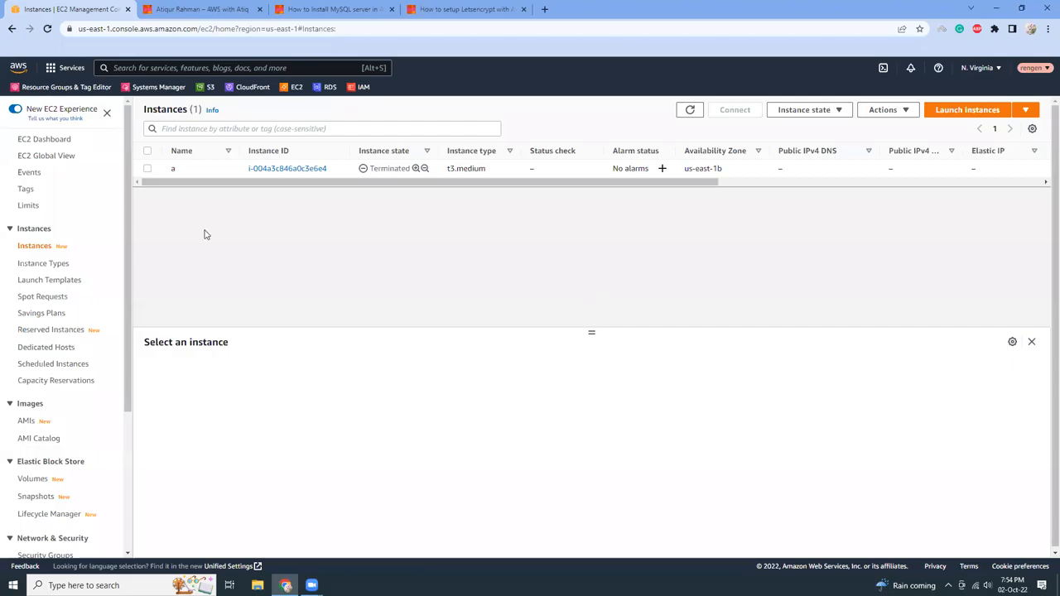
Step: Open the EC2 dashboard and refresh resource counts, showing one terminated and zero running instances
click(43, 139)
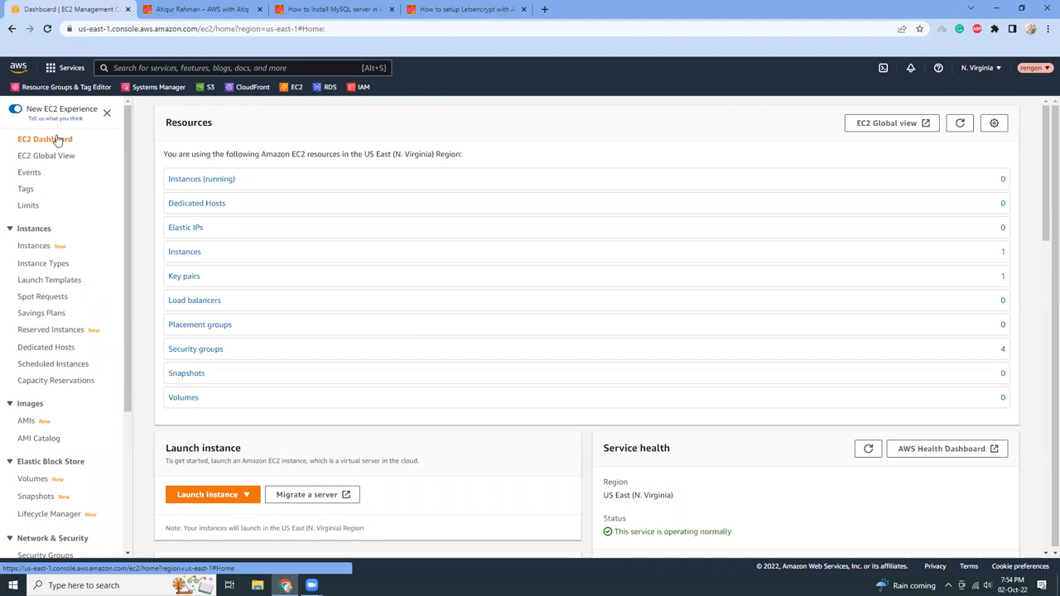
mouse_move(95, 142)
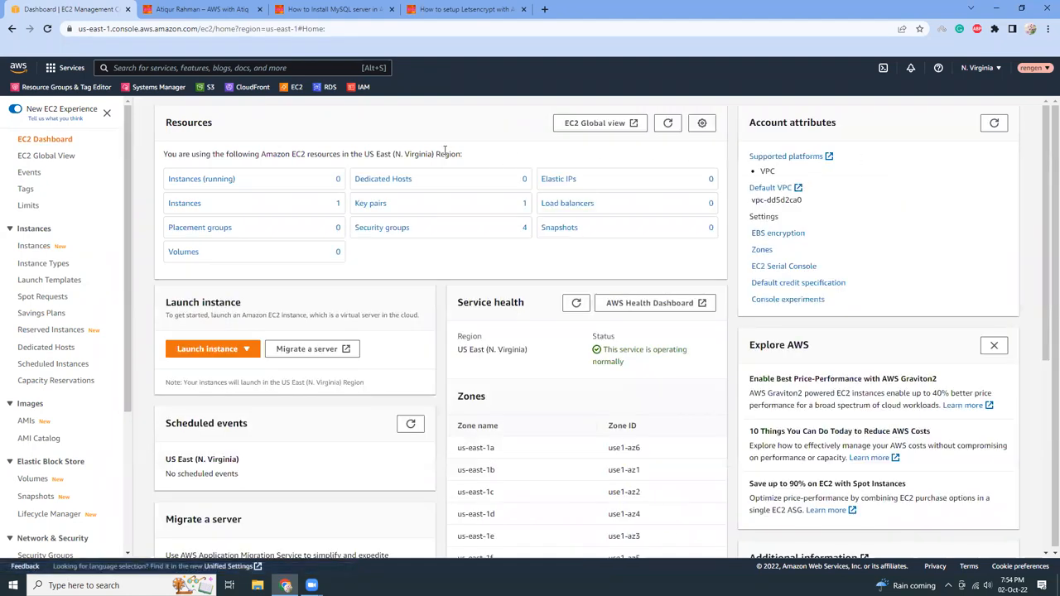
click(667, 123)
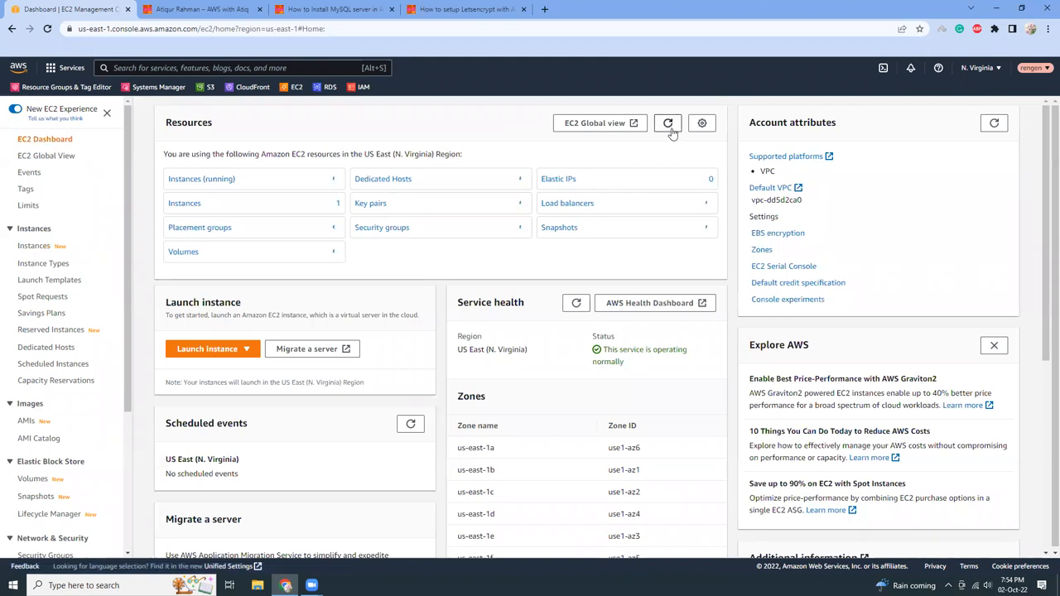
click(668, 122)
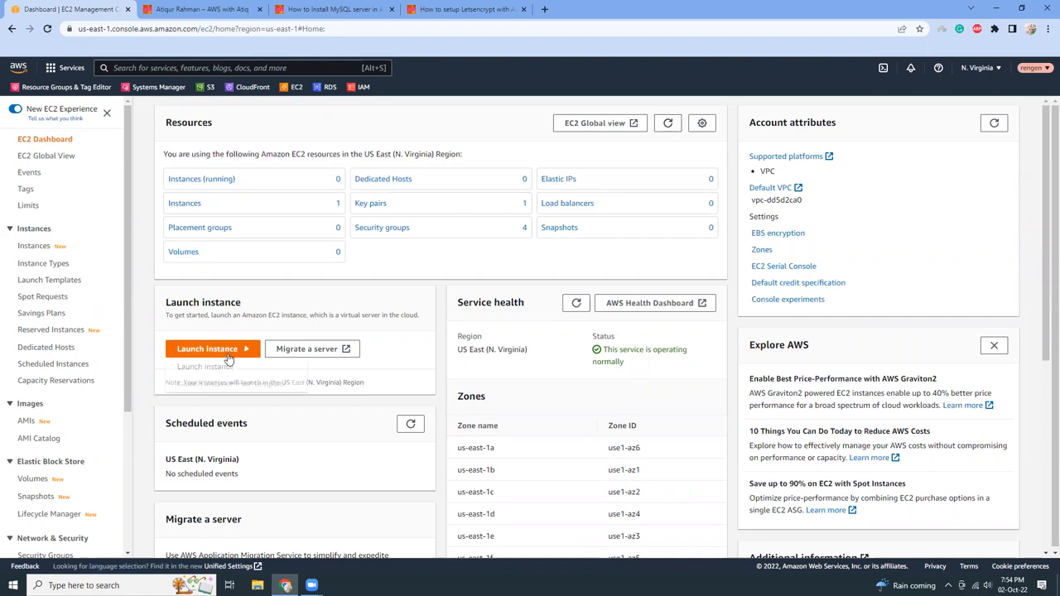
Step: Start a new instance launch and name it web-server
click(207, 348)
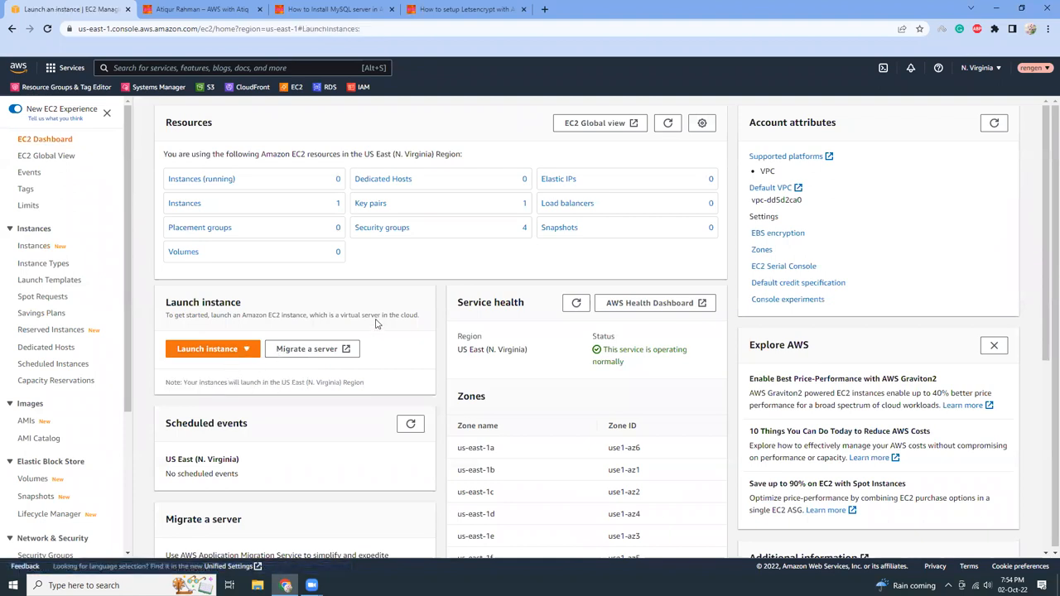
click(207, 349)
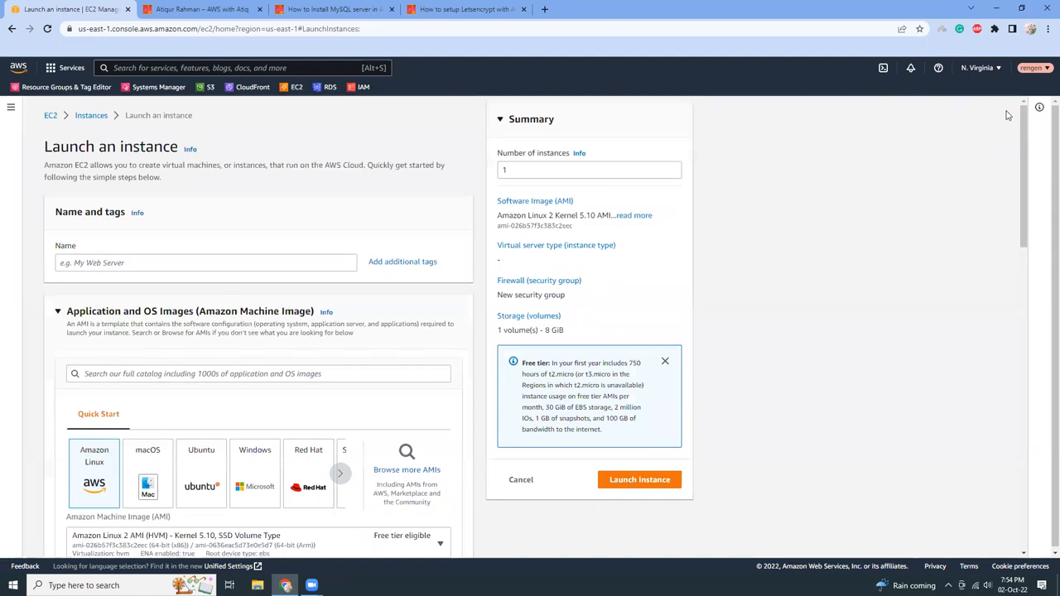
click(206, 263)
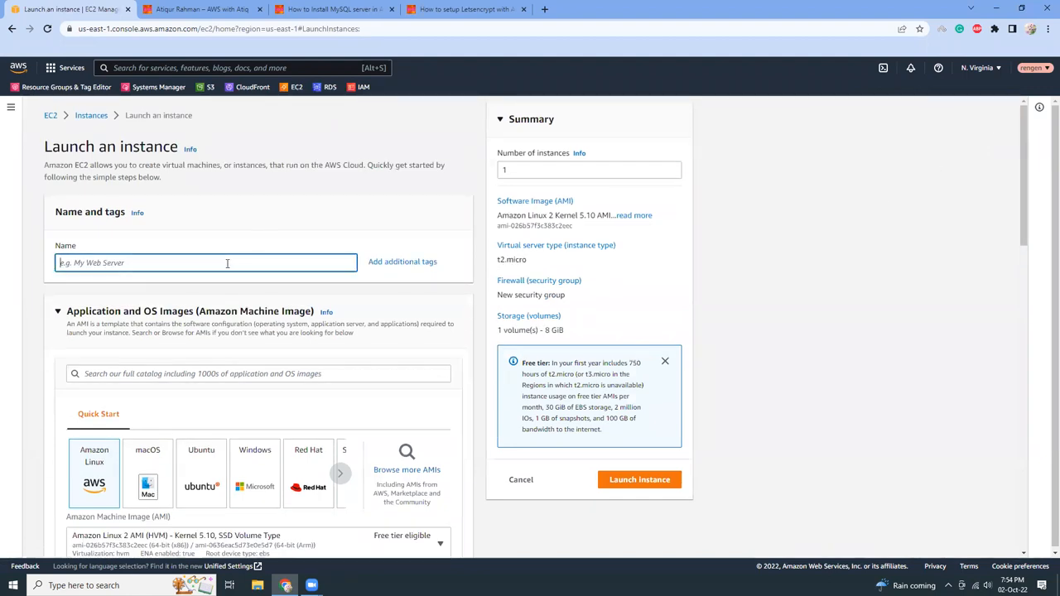
text(web-server)
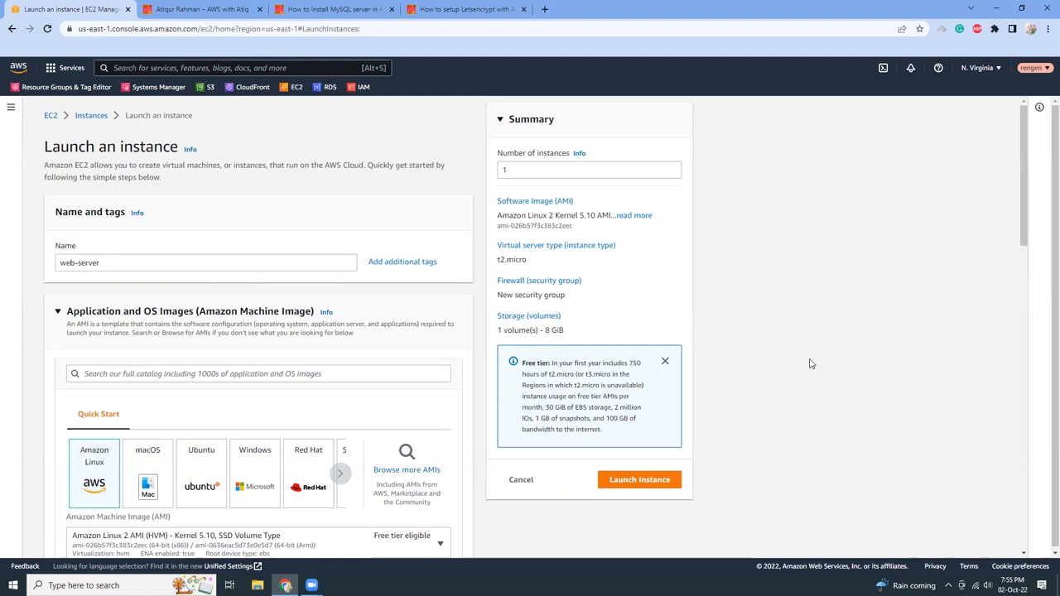
Step: Select the t3.medium instance type and the rengen key pair
scroll(down, 3)
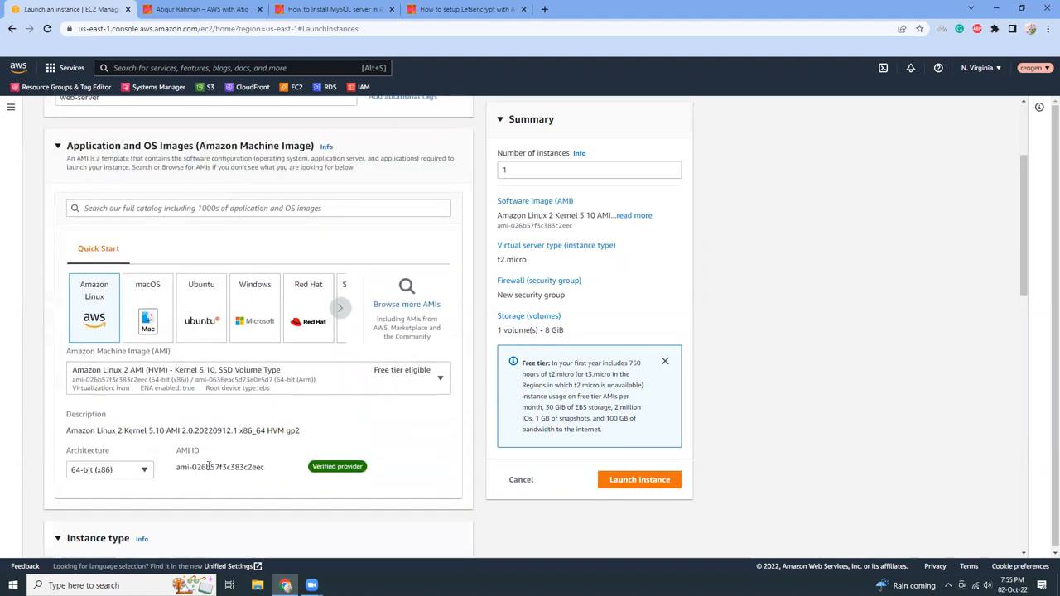
scroll(down, 3)
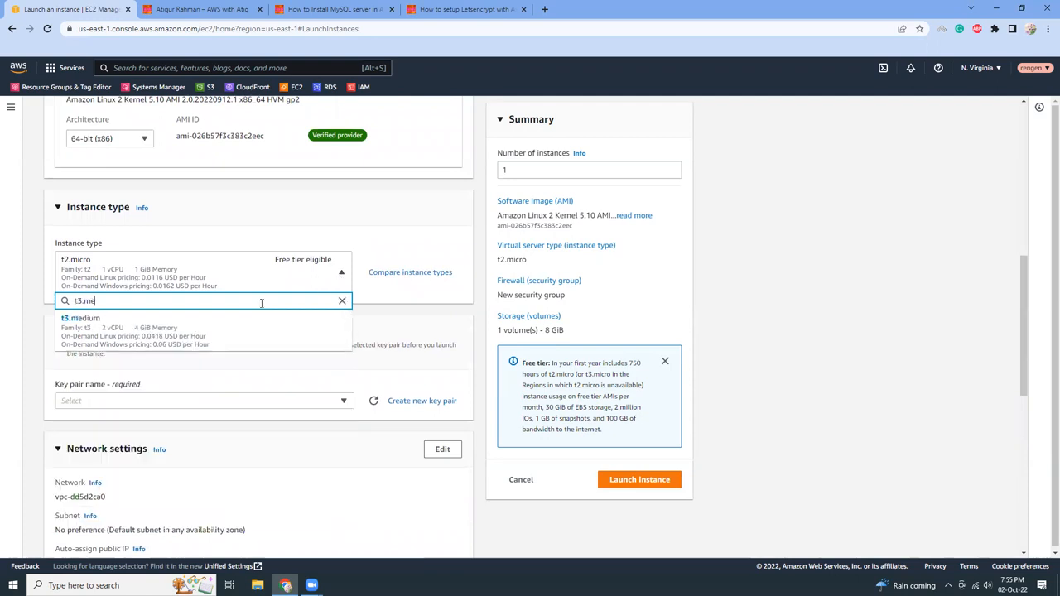
click(81, 318)
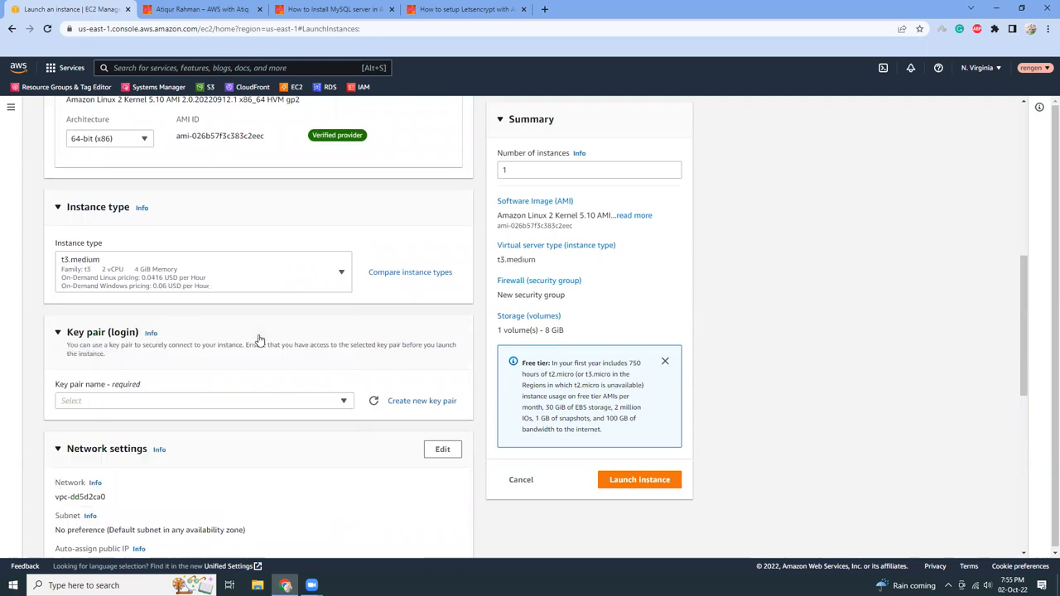
click(203, 400)
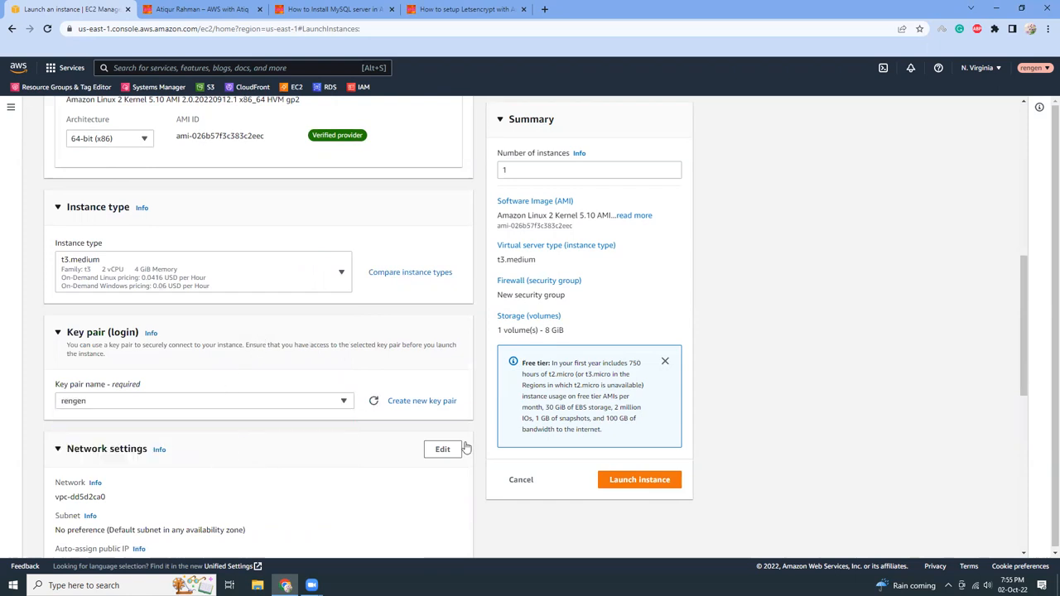
scroll(down, 3)
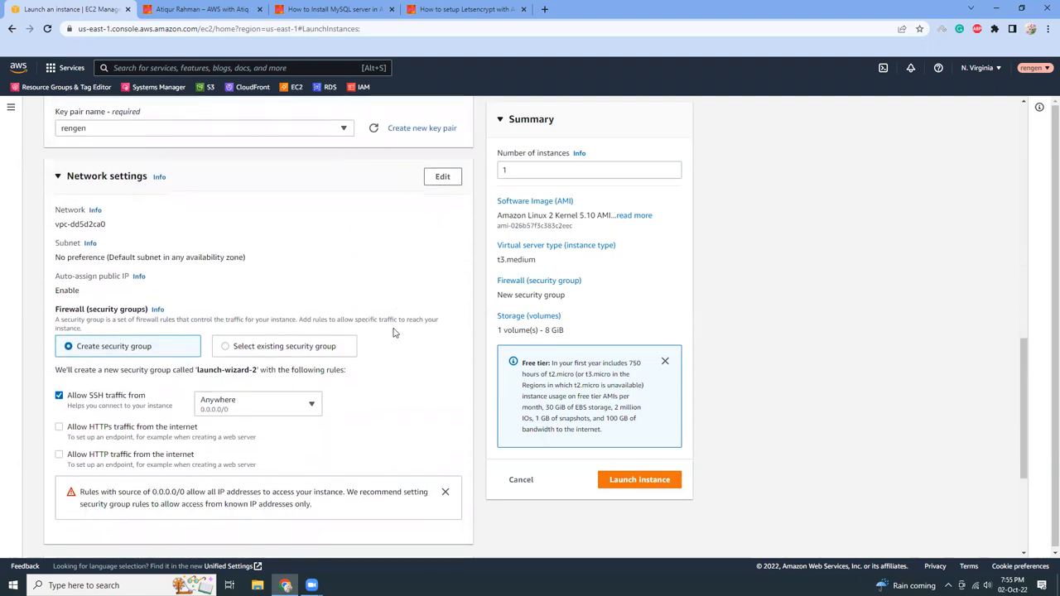
Step: Use the existing security group launch-wizard-1
click(226, 342)
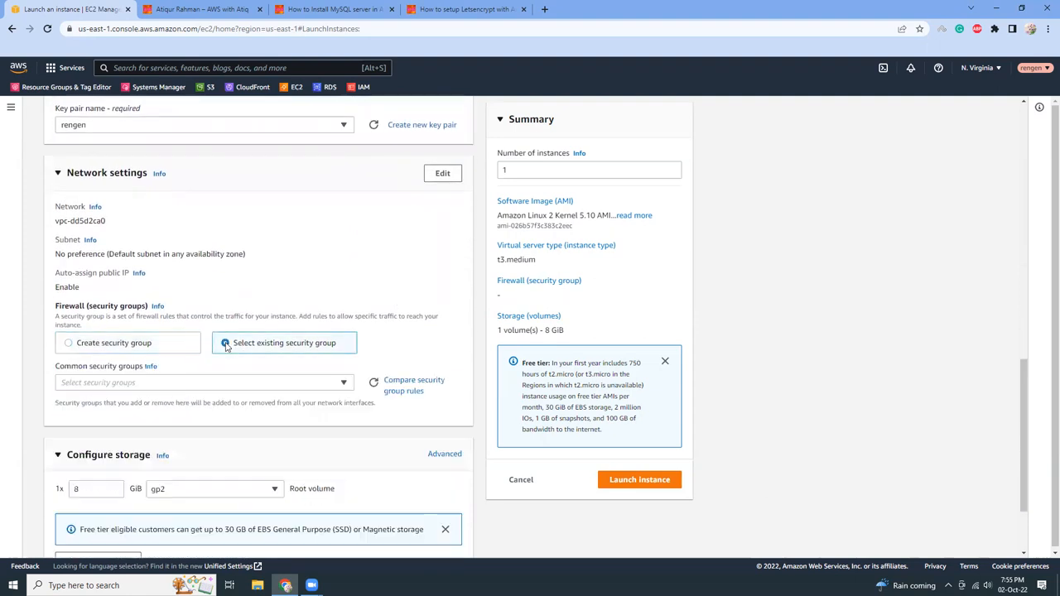
click(203, 382)
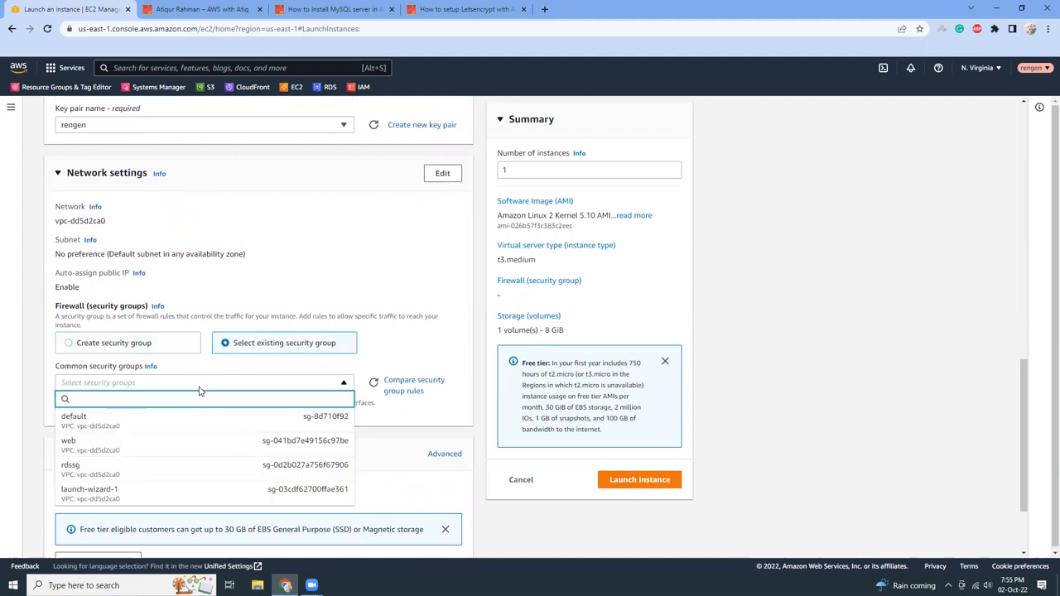
click(88, 488)
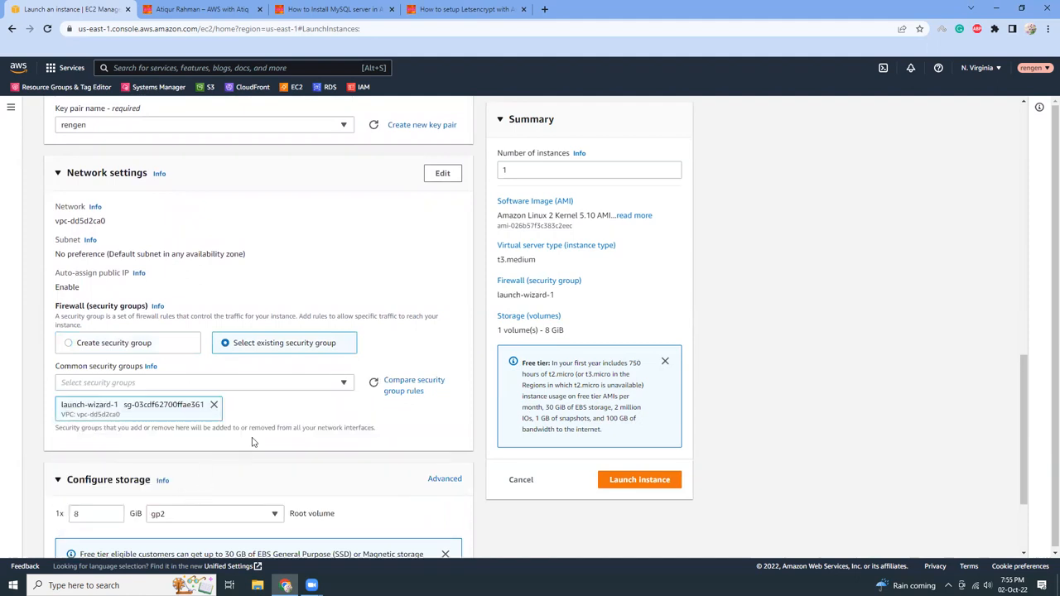
Step: Set the IAM instance profile to ec2role under Advanced details
scroll(down, 3)
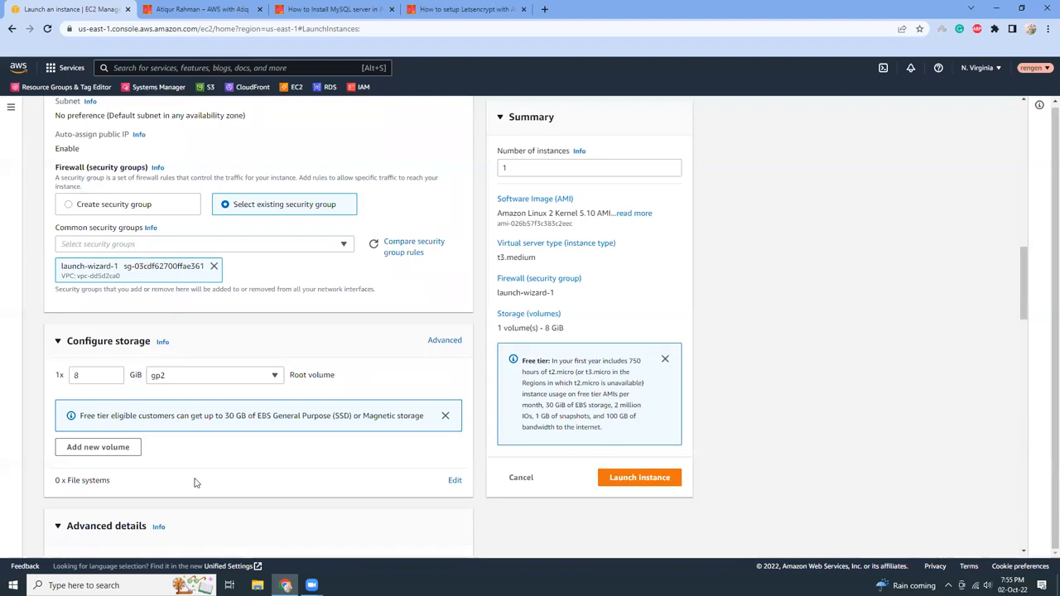
scroll(down, 3)
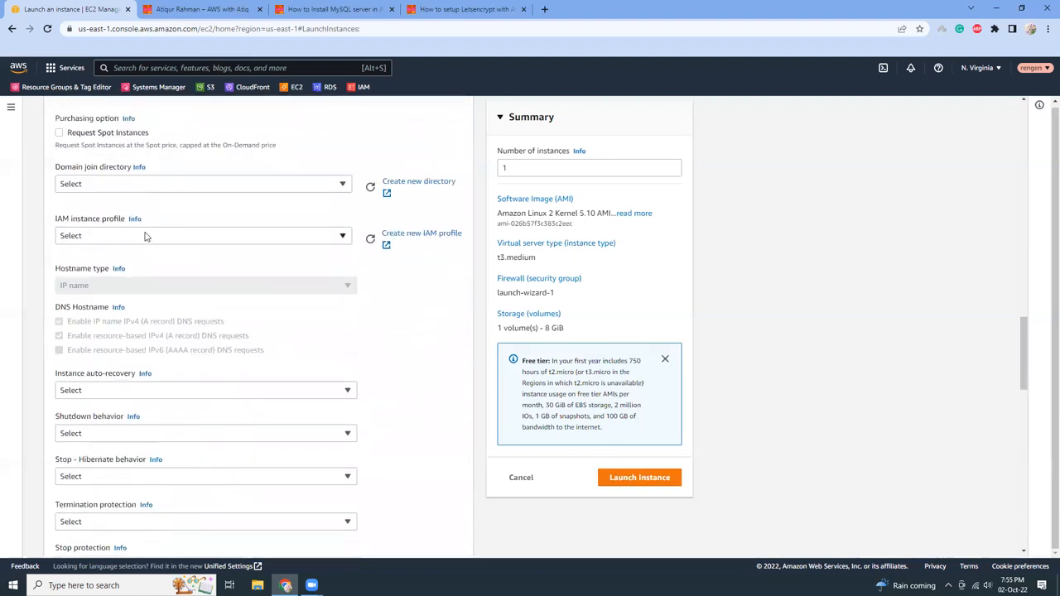
click(203, 235)
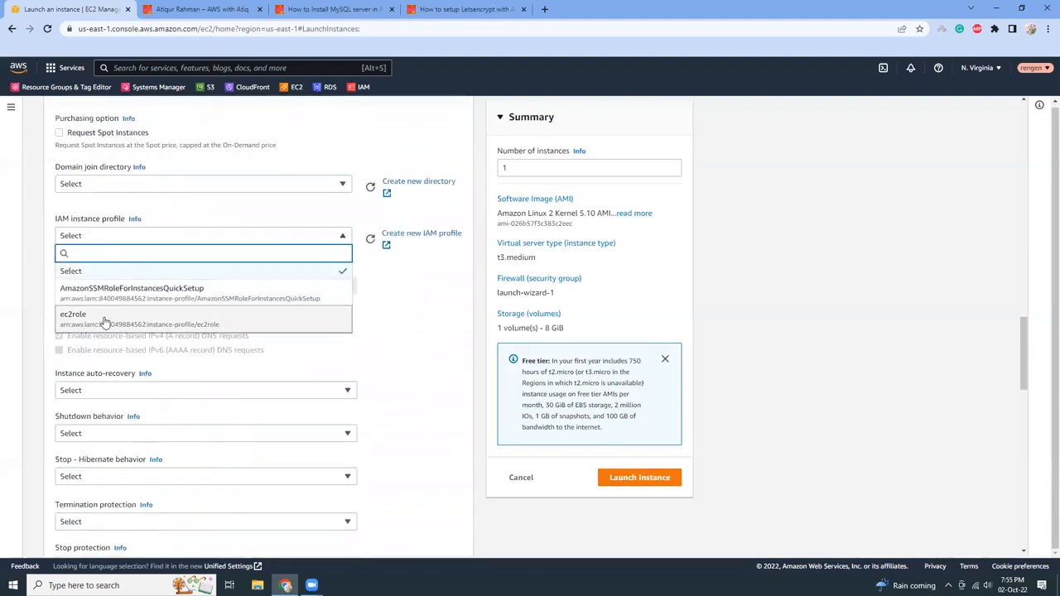
click(73, 314)
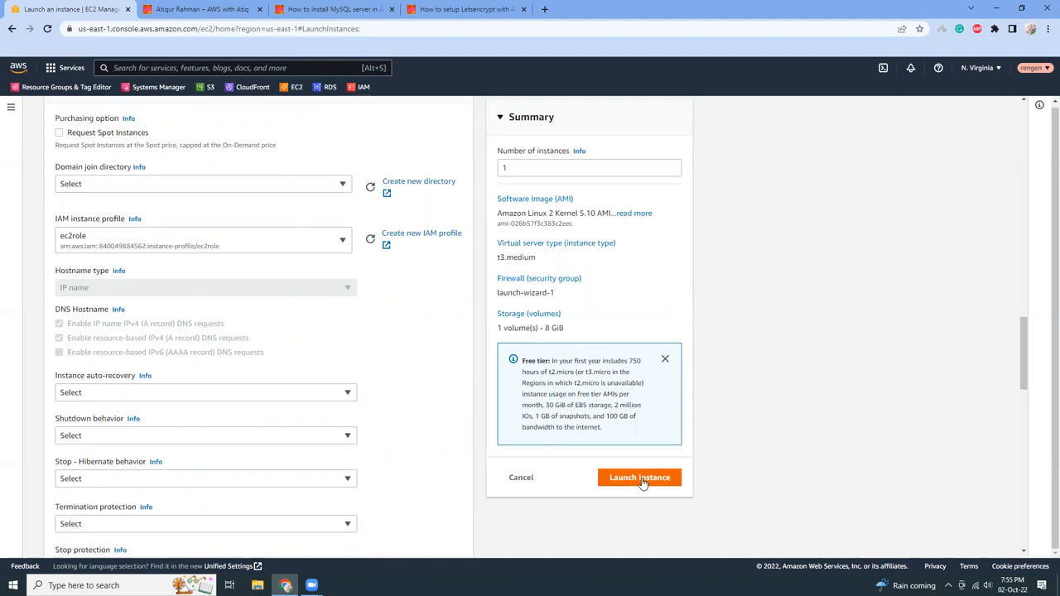
Step: Launch web-server and open its summary showing public IP 44.200.116.84
click(639, 477)
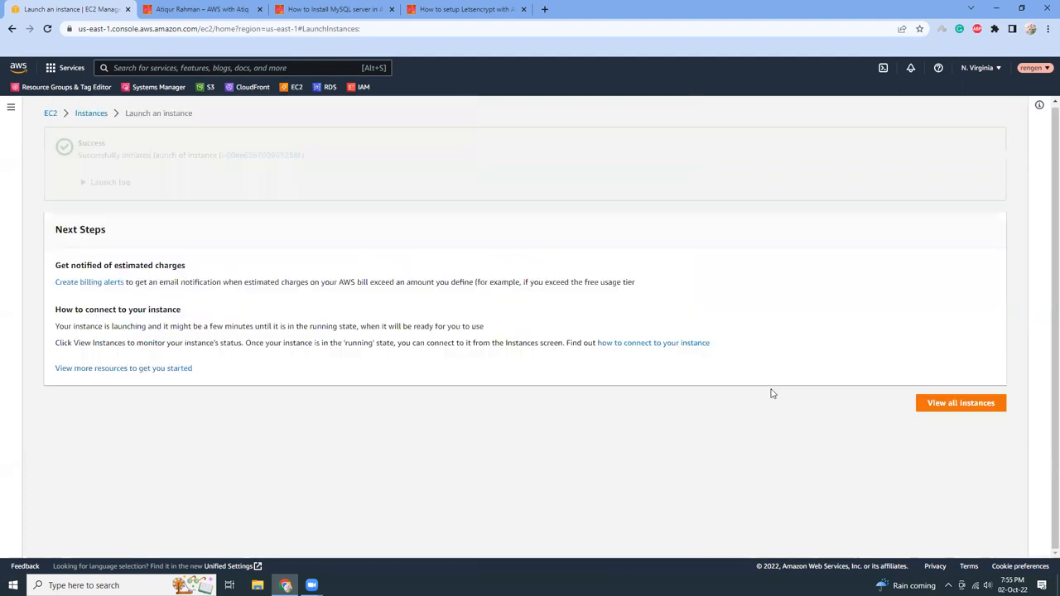
click(961, 404)
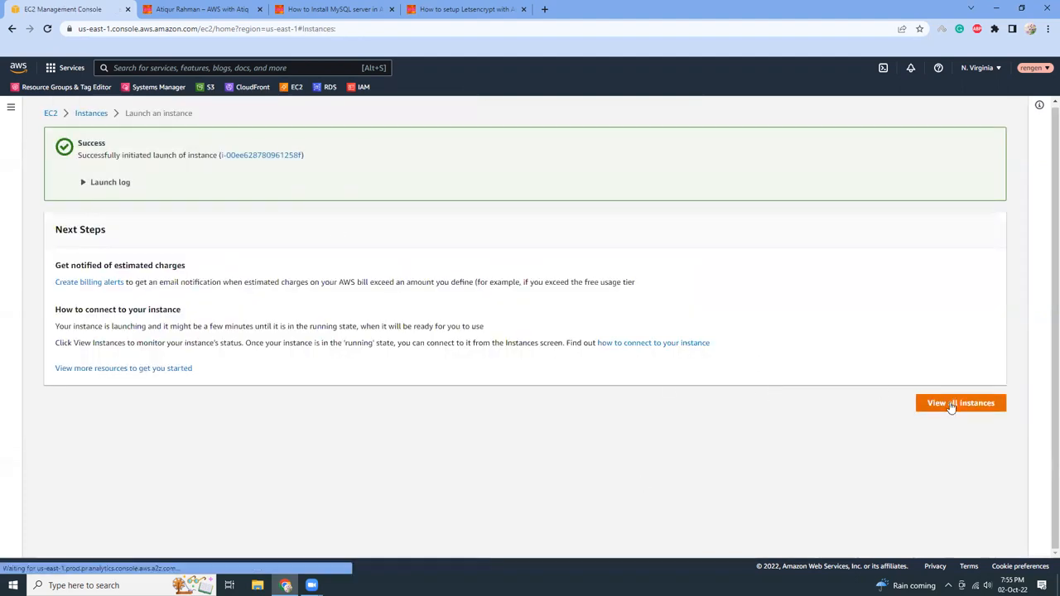
click(960, 402)
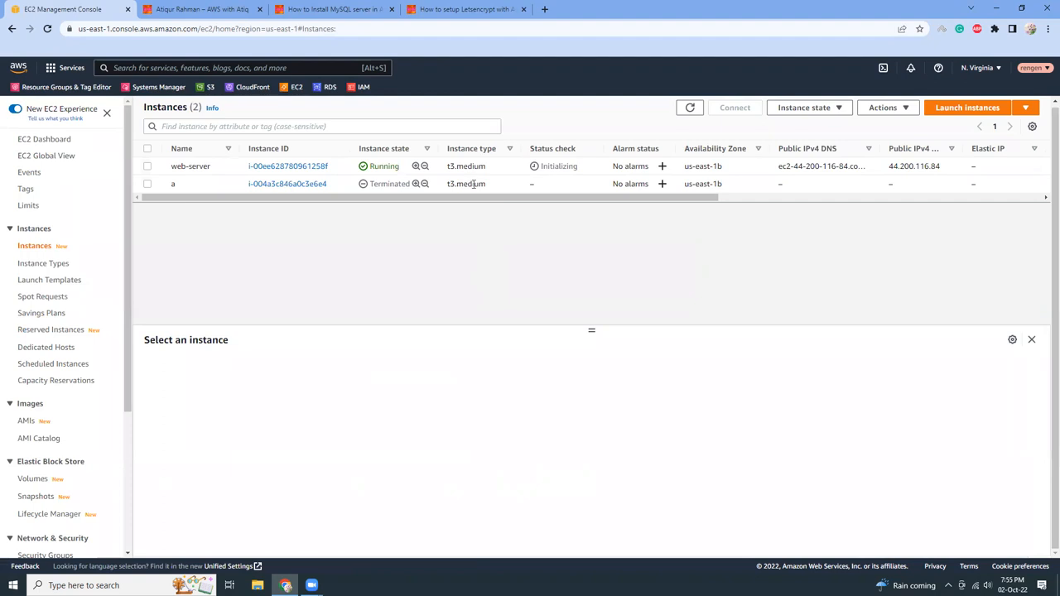
click(288, 166)
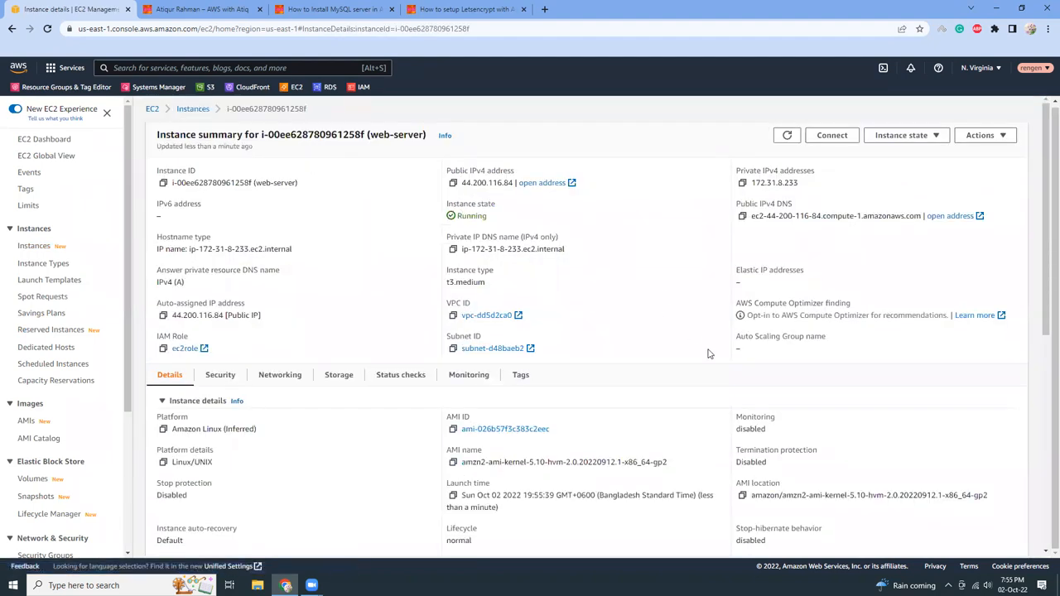
mouse_move(740, 254)
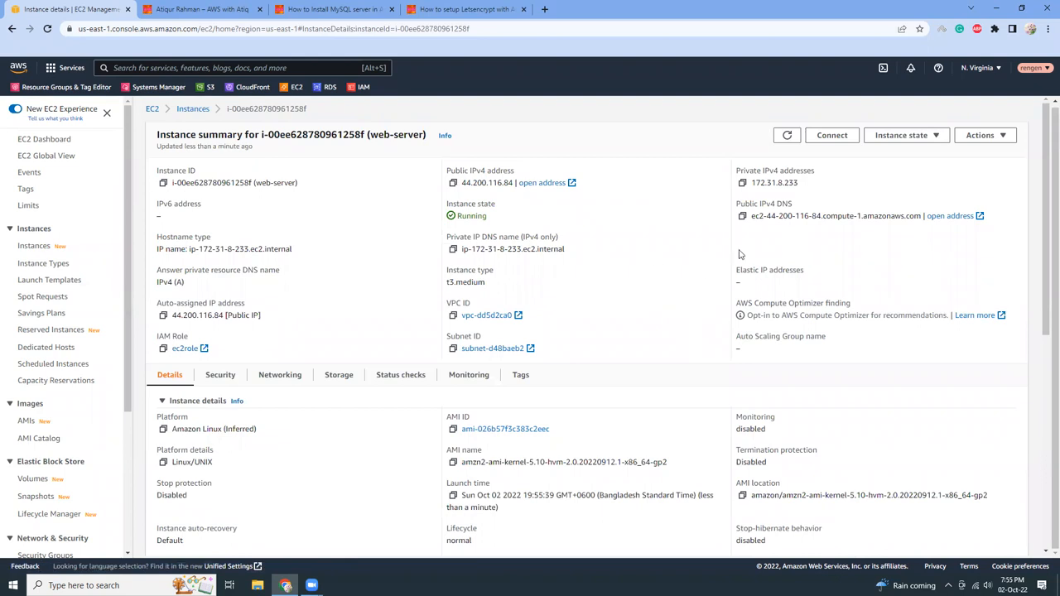
Step: Open web-server's public DNS in another tab, then choose Session Manager under Connect
click(742, 215)
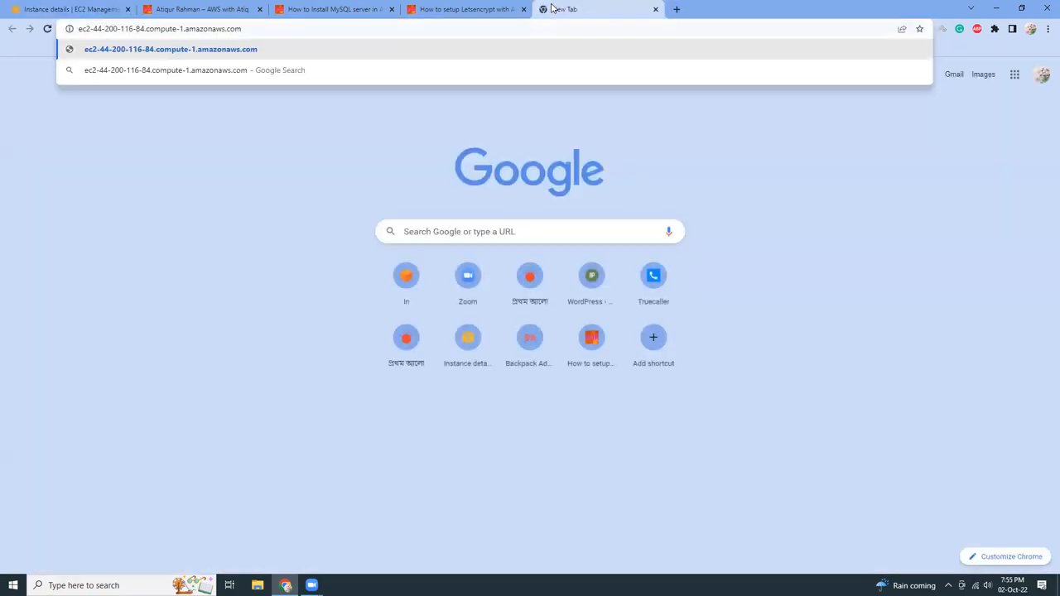
click(71, 9)
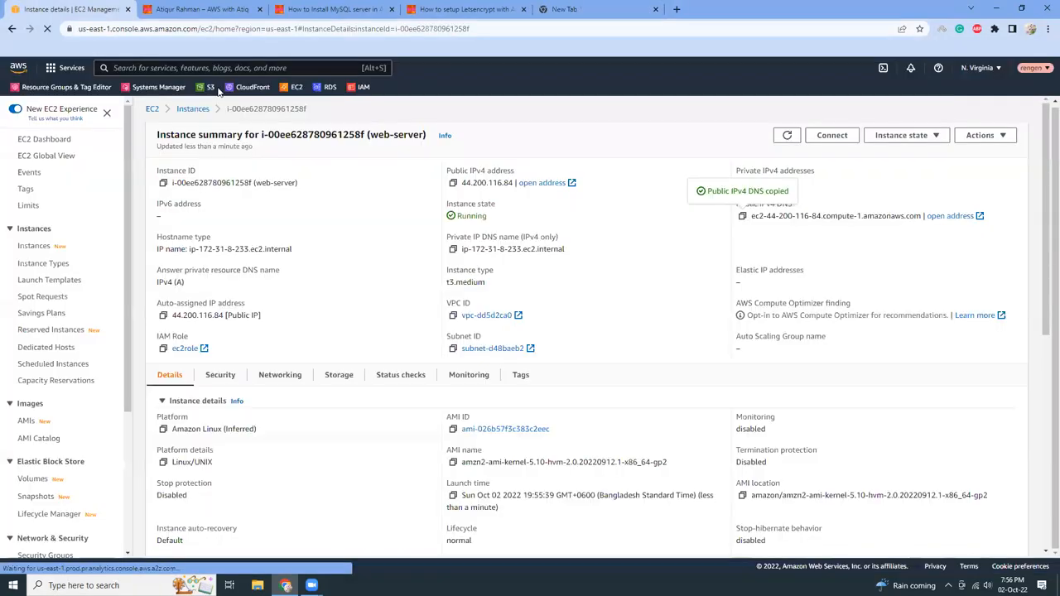
click(832, 135)
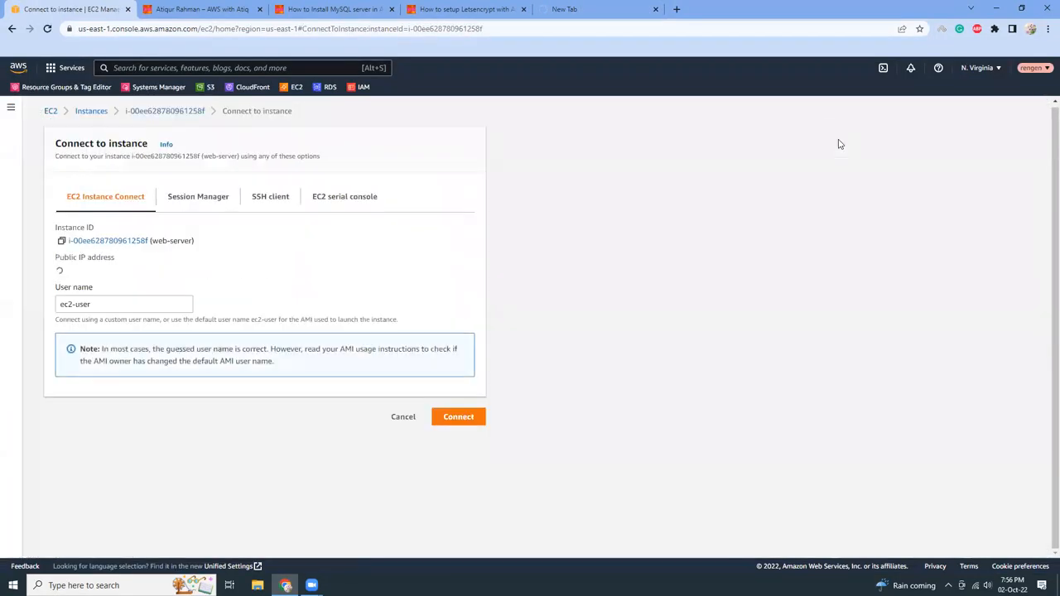
click(198, 196)
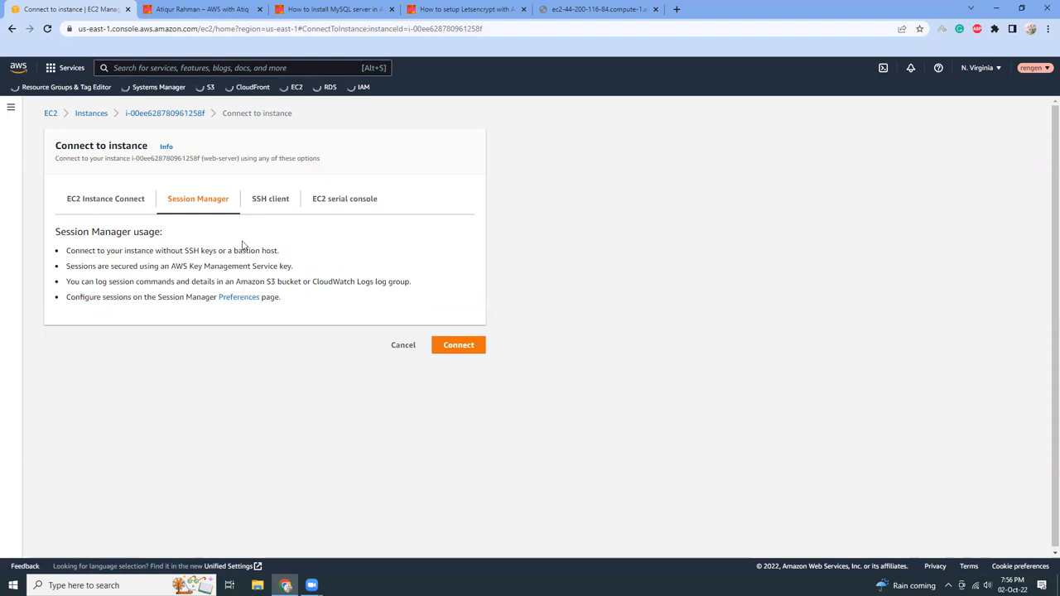
Step: Connect via Session Manager, retrying from the EC2 tab after 'not connected'
click(458, 345)
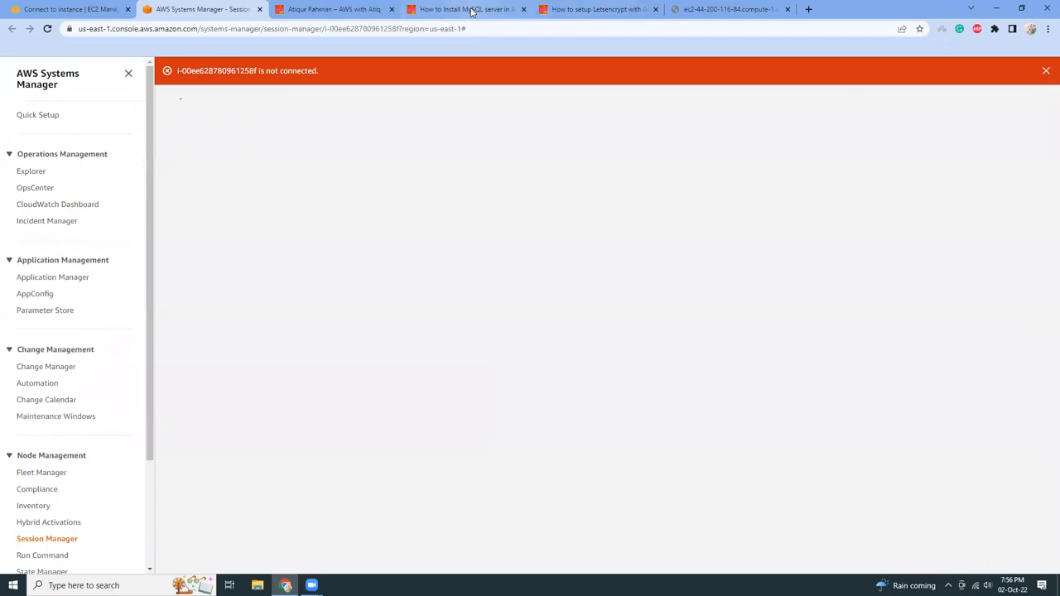
mouse_move(598, 9)
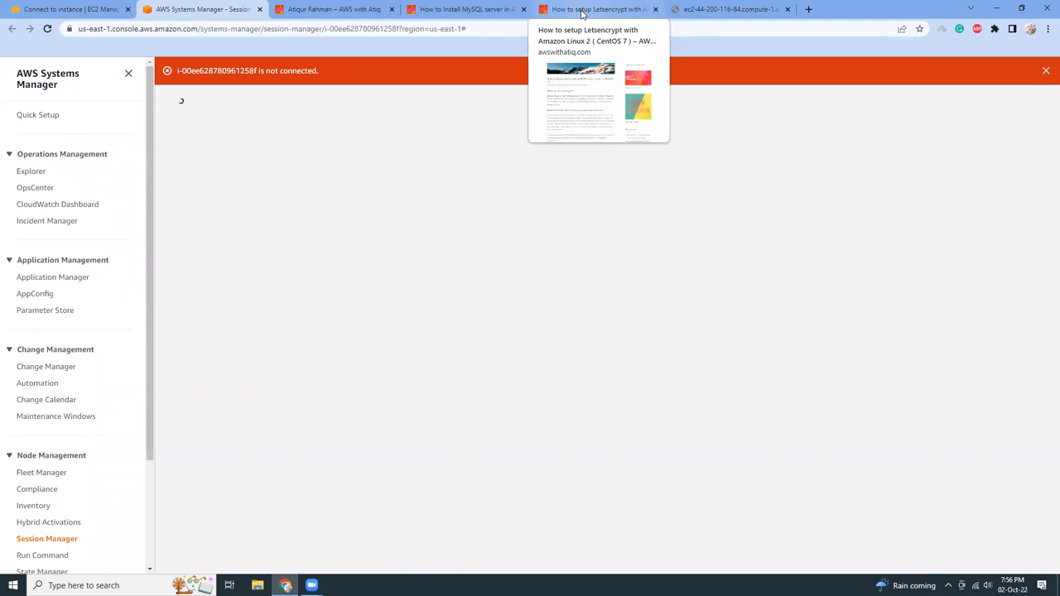
click(71, 9)
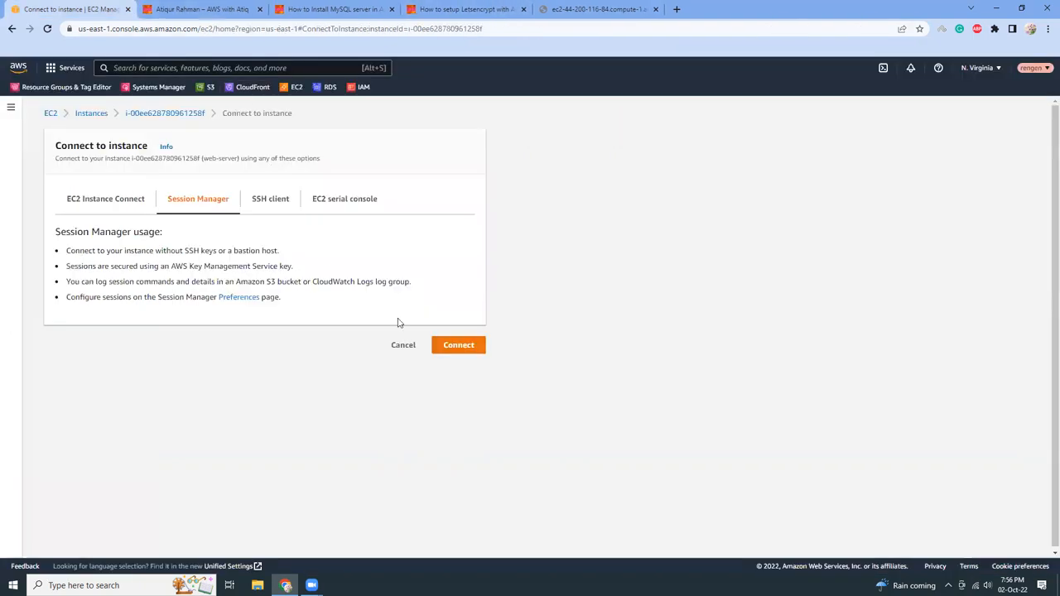
click(458, 345)
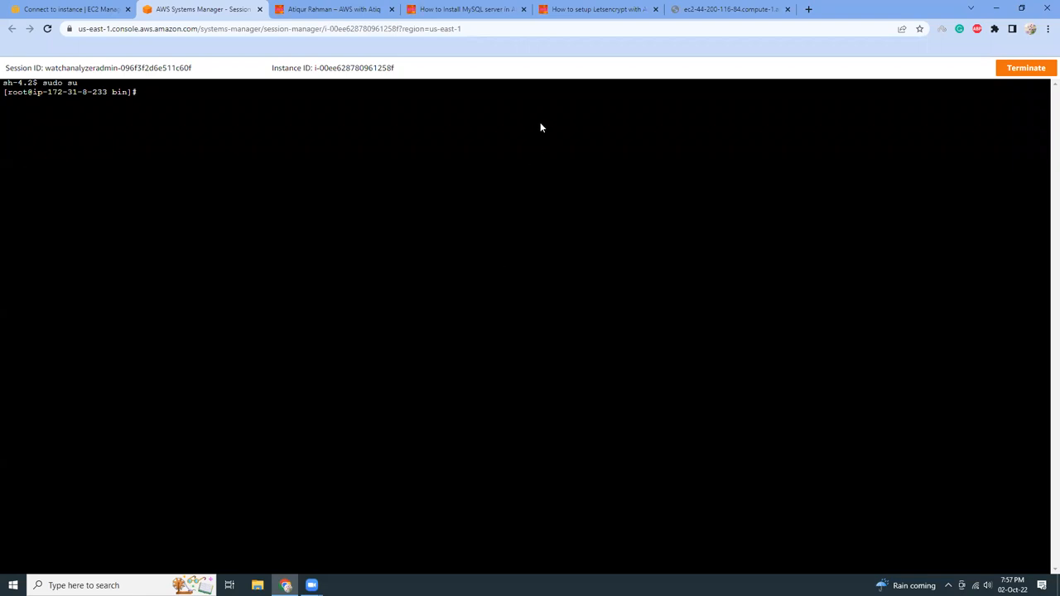
Step: Run sudo yum update -y, amazon-linux-extras enable php7.4, and yum clean metadata
click(597, 9)
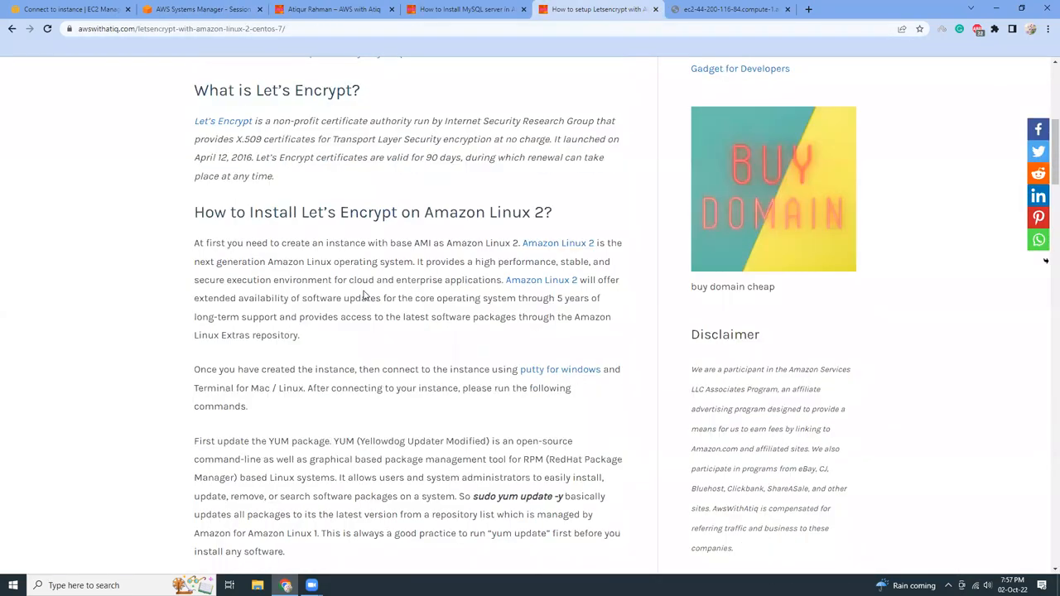
scroll(down, 3)
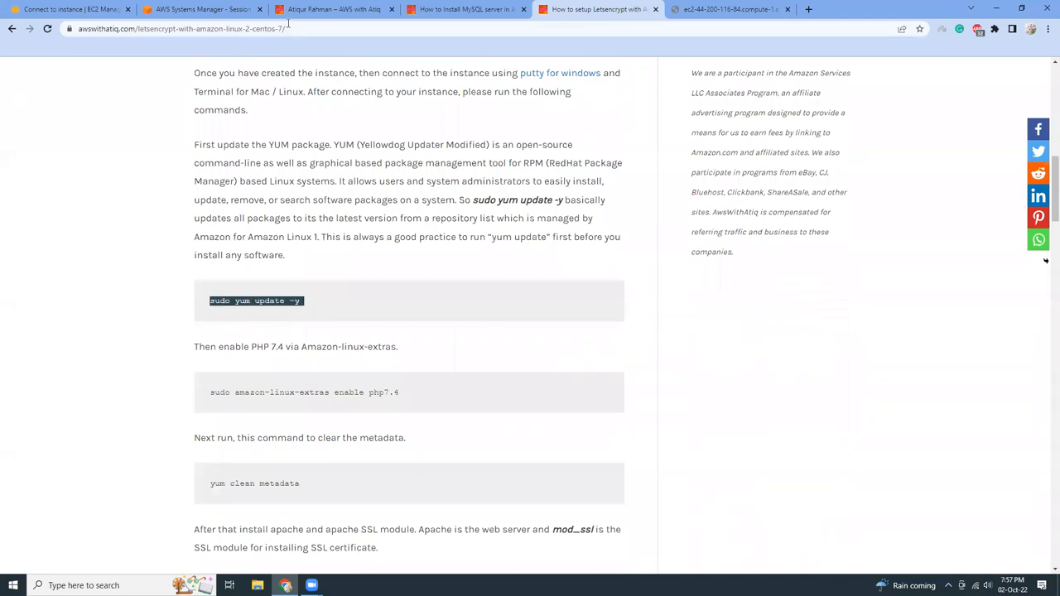
click(203, 9)
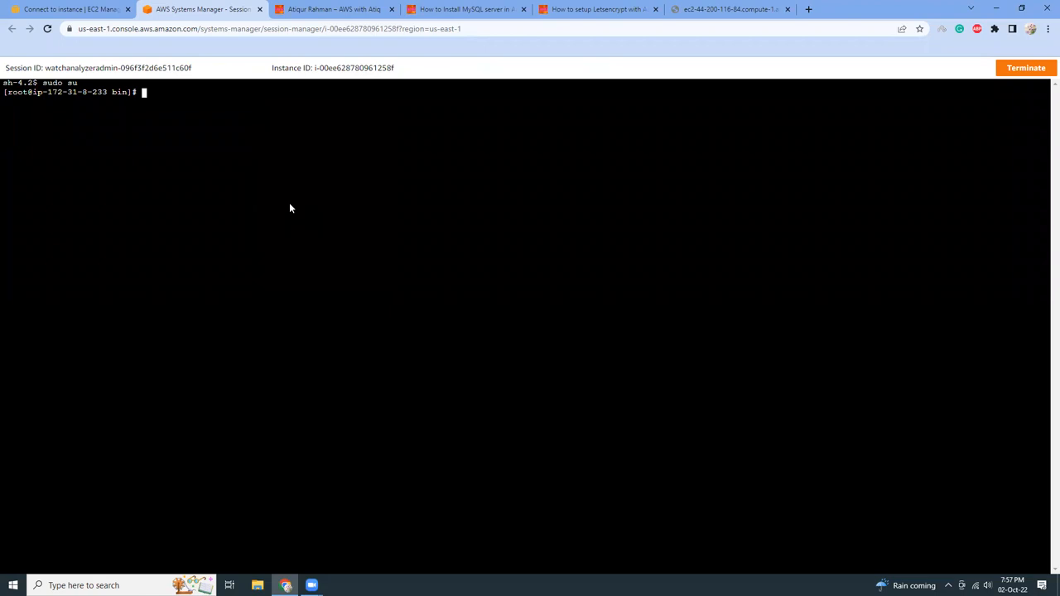
text(sudo yum update -y)
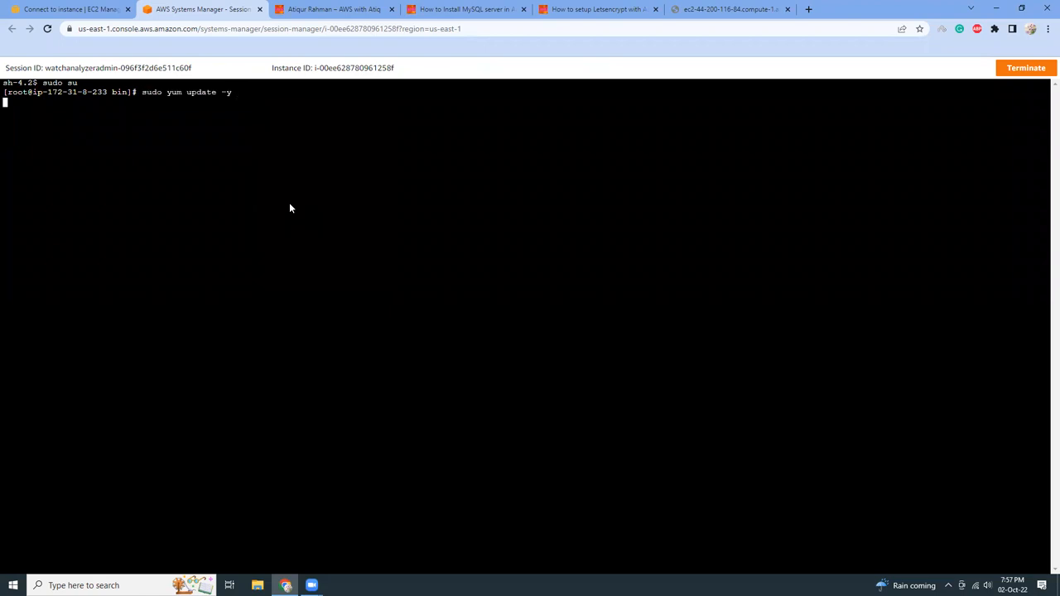
click(596, 9)
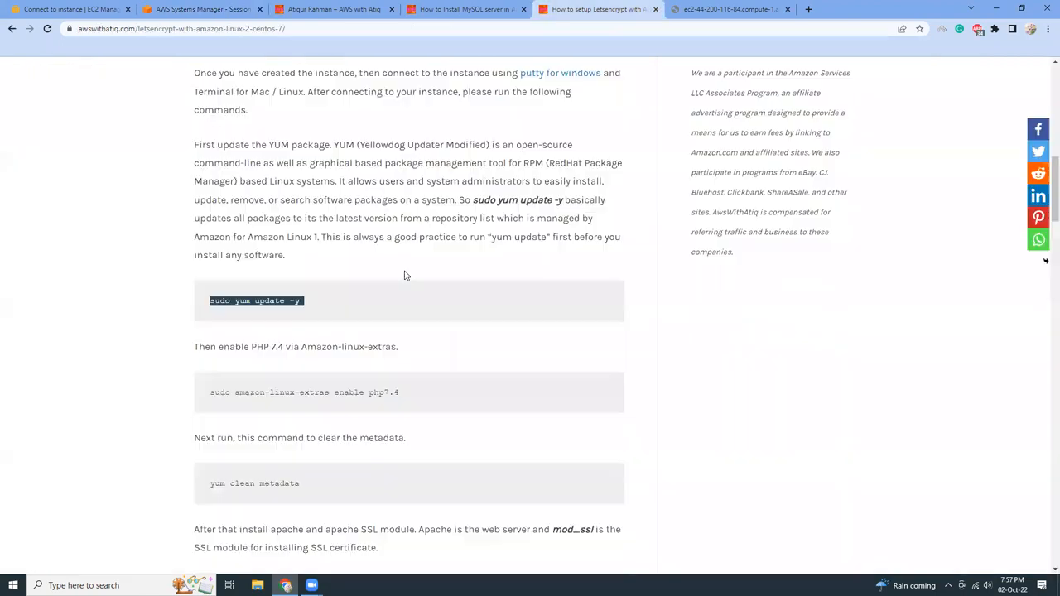
scroll(down, 3)
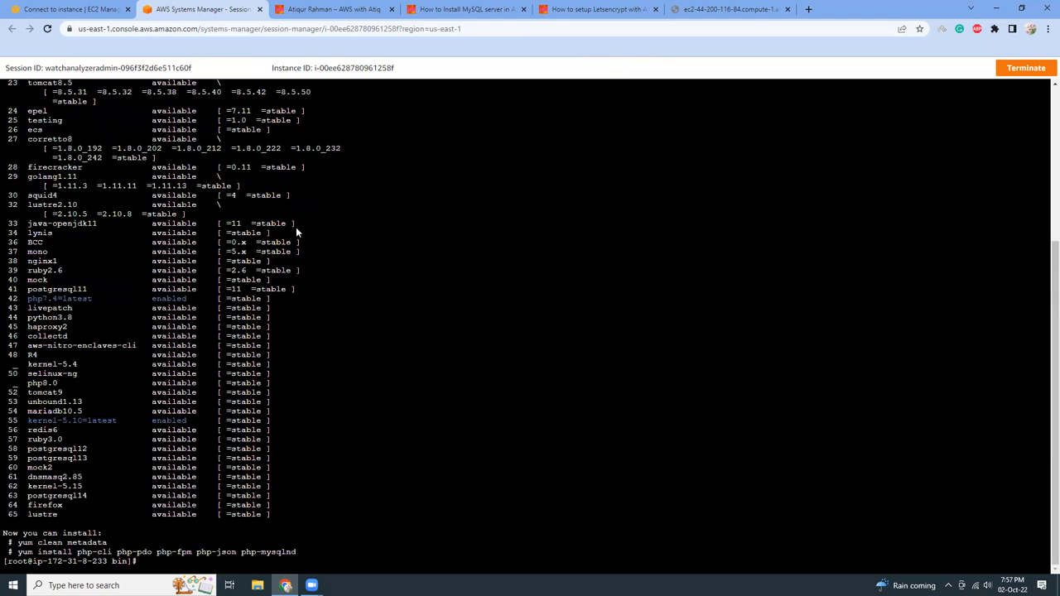
click(597, 9)
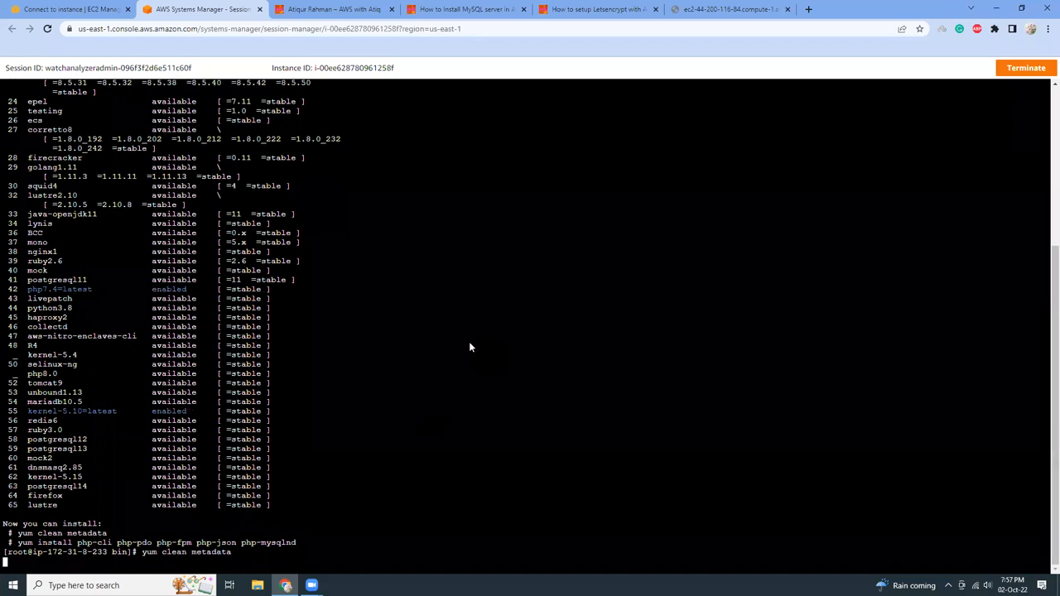
Step: Install httpd with mod_ssl, PHP 7.4 and its extensions from the tutorial commands
click(597, 9)
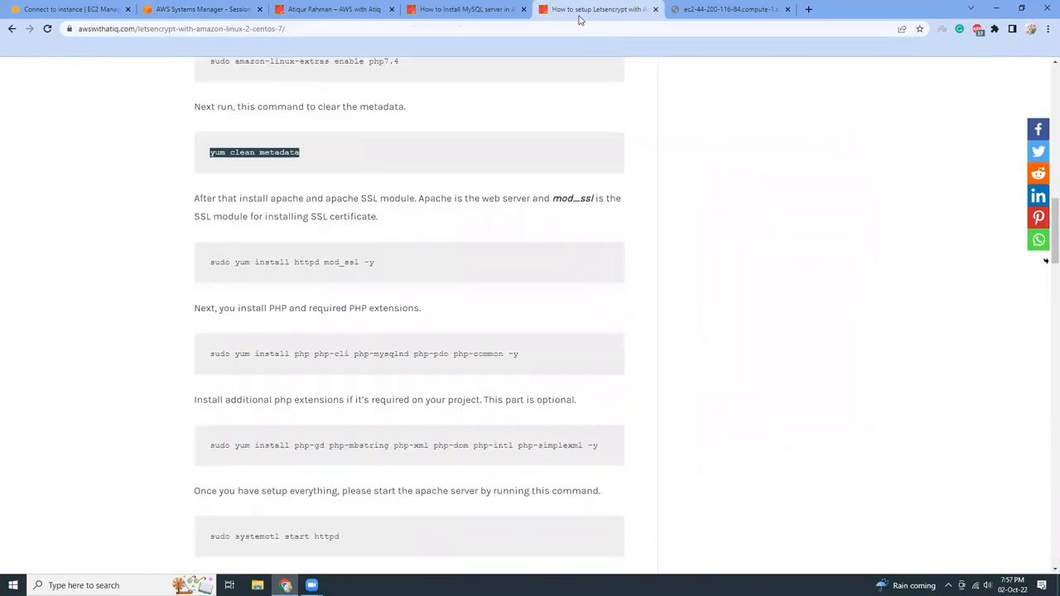
scroll(down, 3)
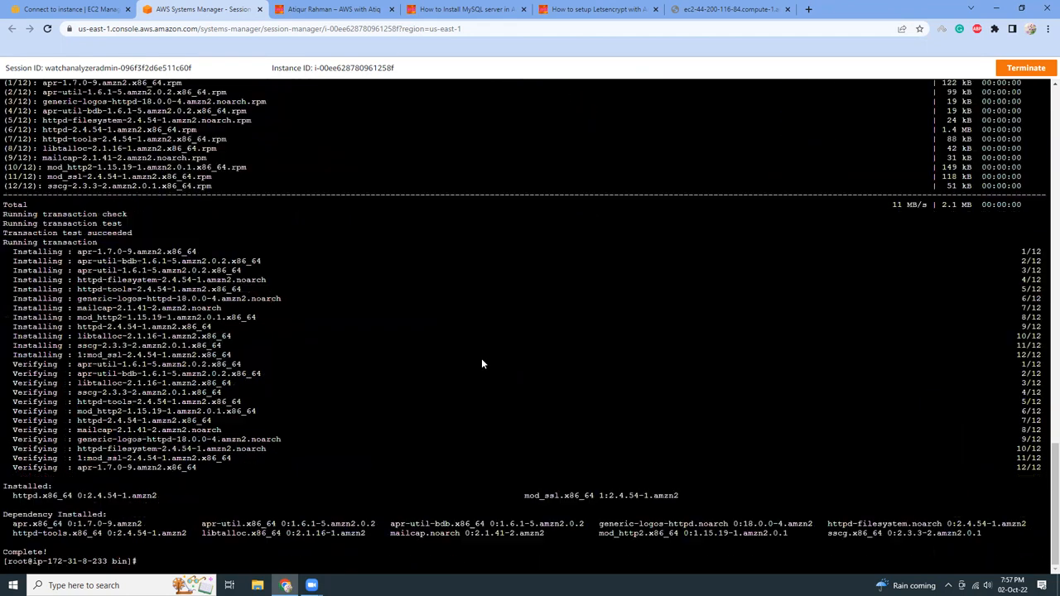
click(596, 9)
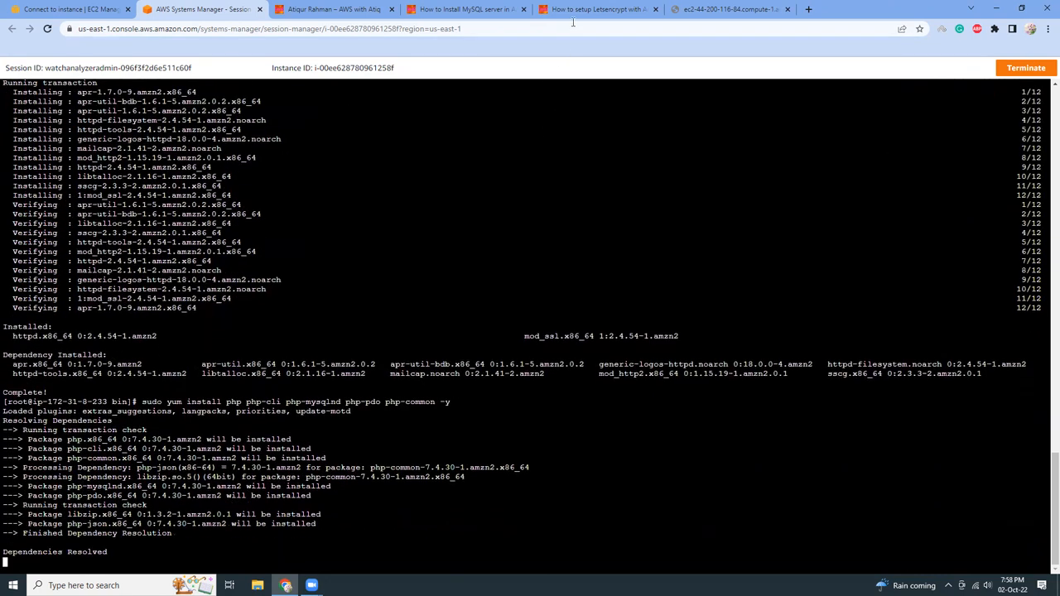
click(597, 9)
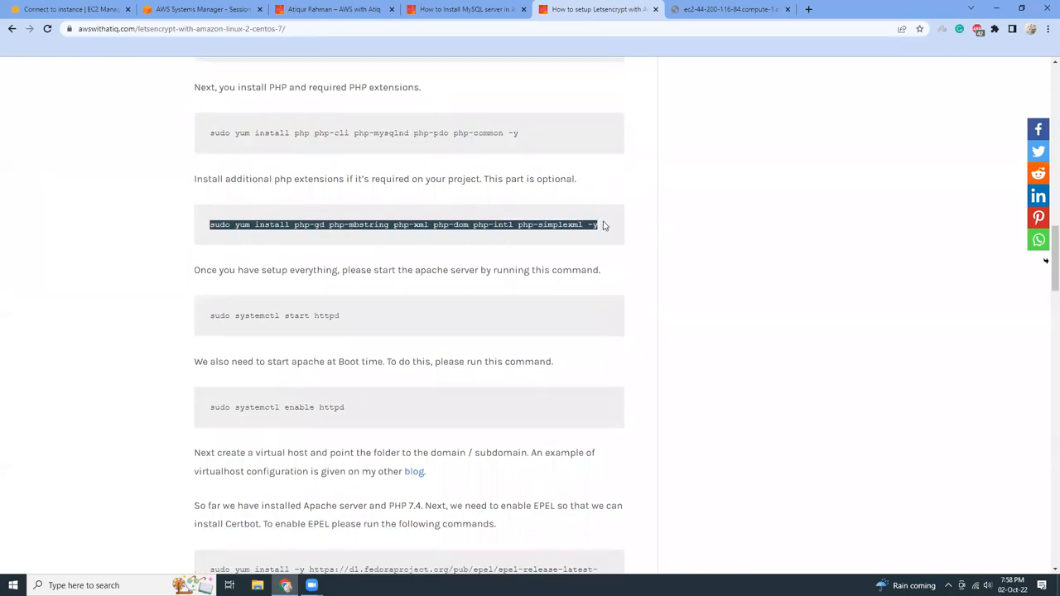
click(203, 9)
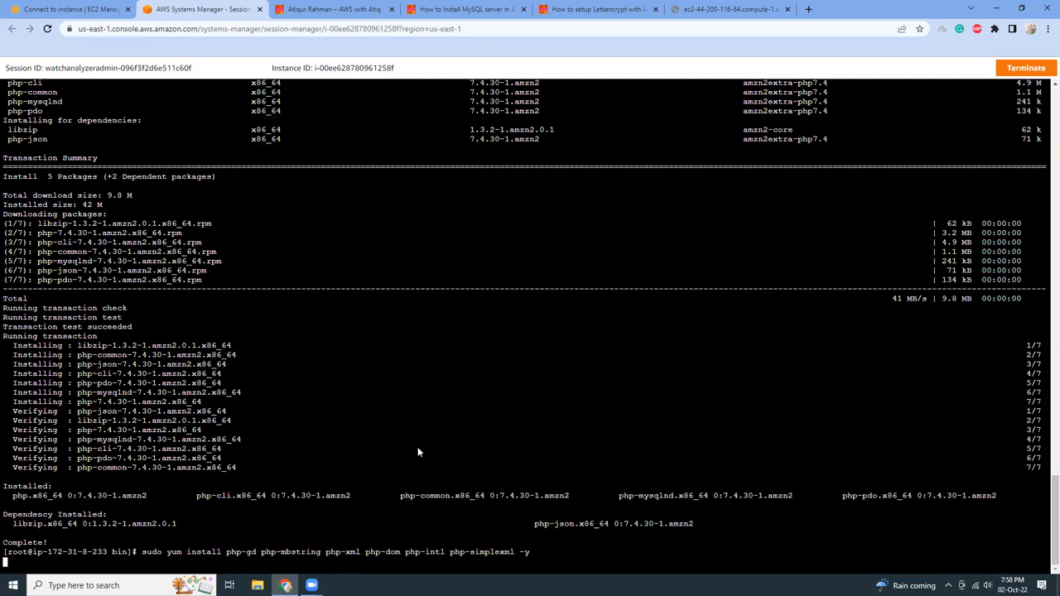
Step: Start Apache and enable it at boot with sudo systemctl enable httpd
click(598, 10)
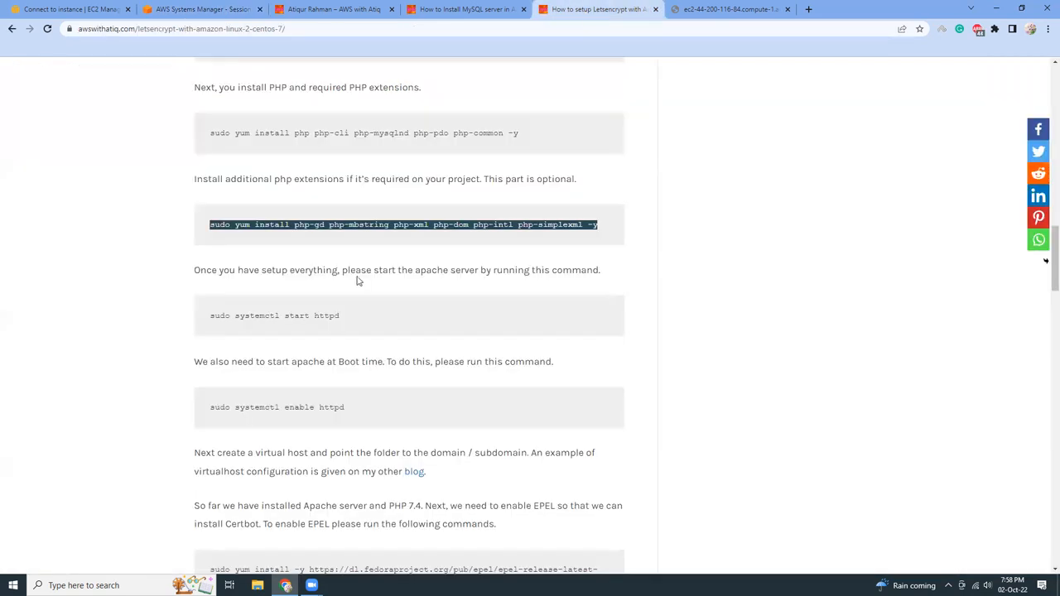
scroll(down, 3)
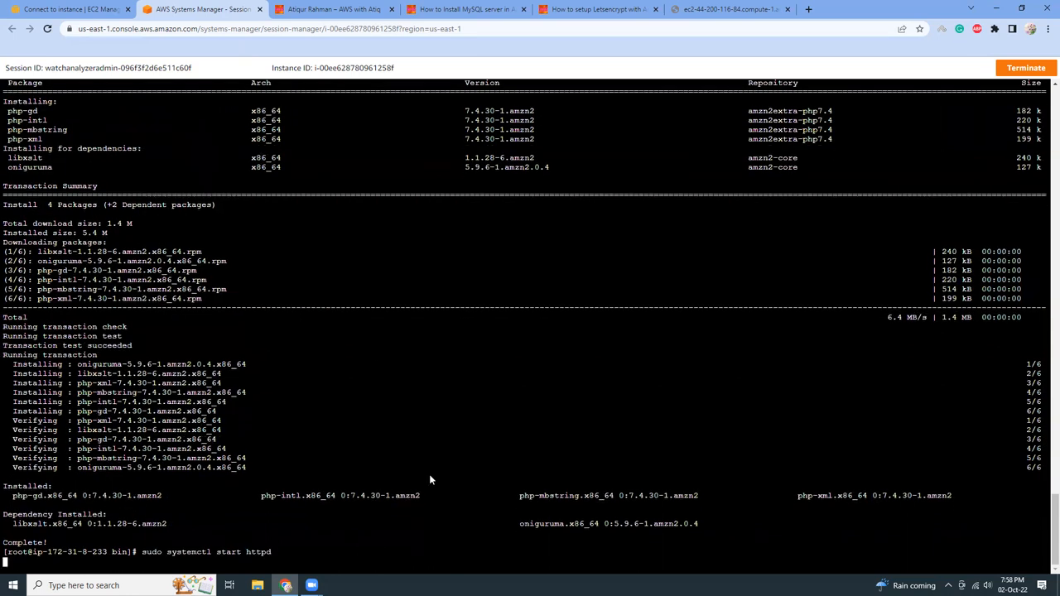
click(596, 9)
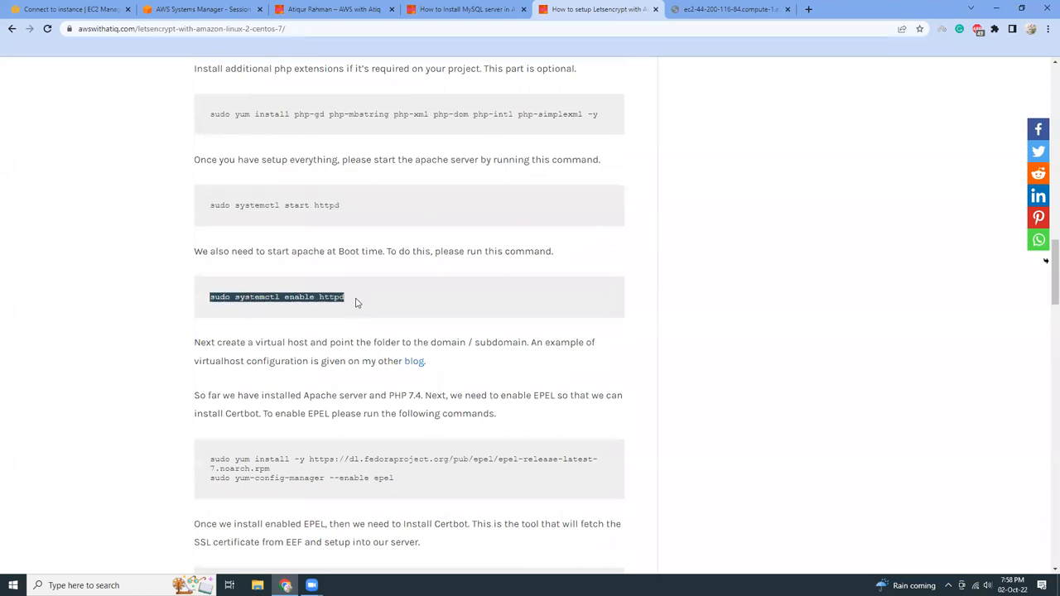
click(202, 9)
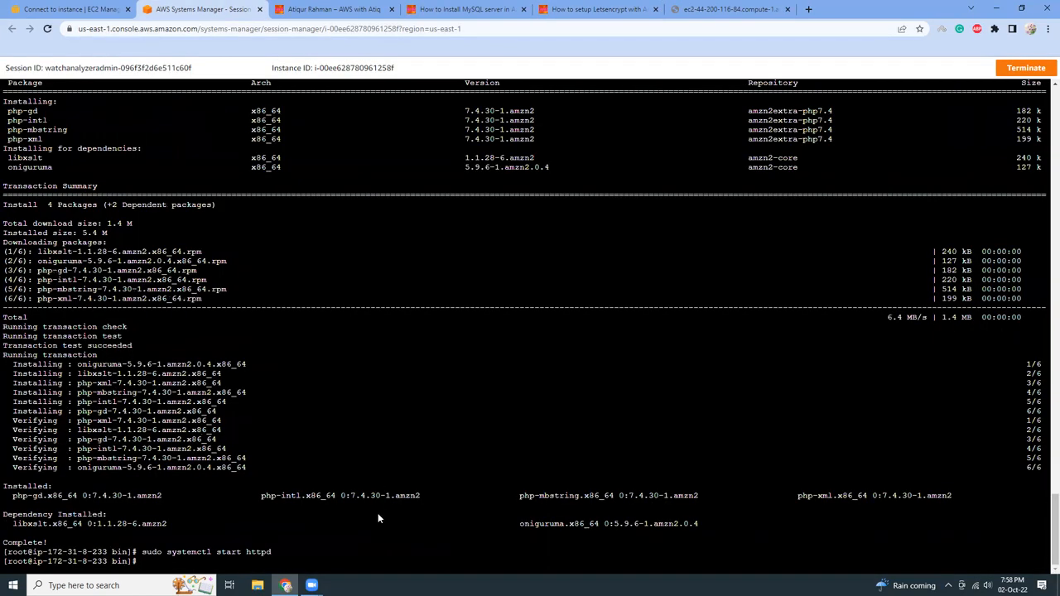
text(sudo systemctl enable httpd)
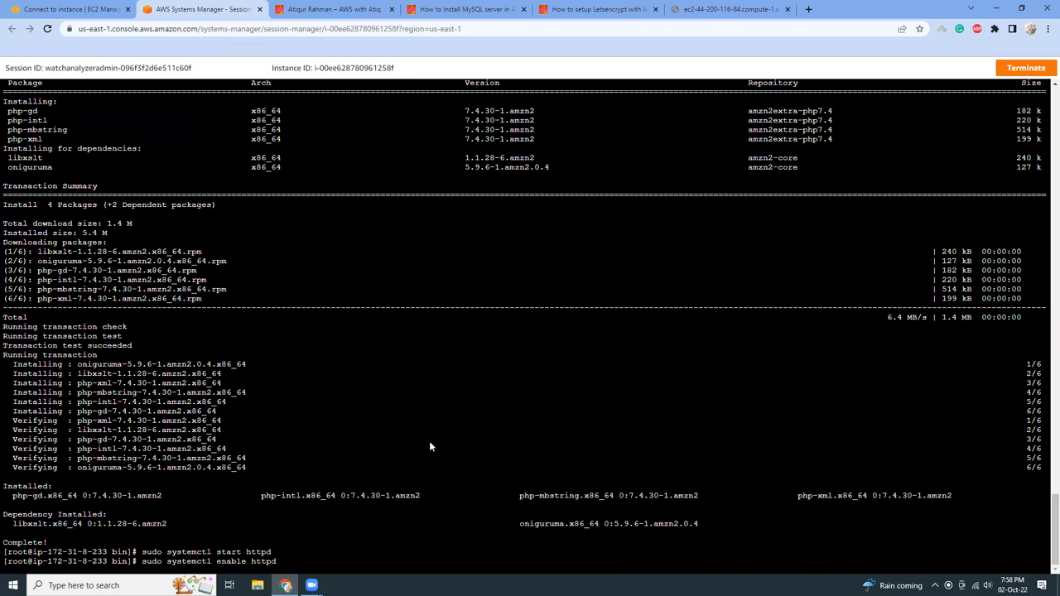
key(Return)
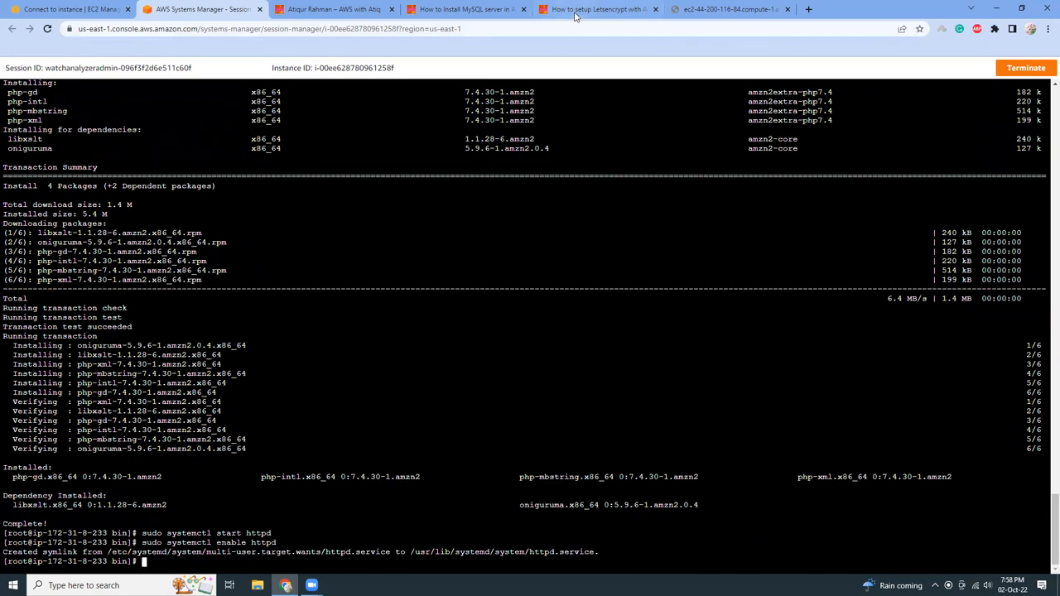
Step: Enable EPEL and install certbot with python2-certbot-apache, then view the certificate steps
click(596, 9)
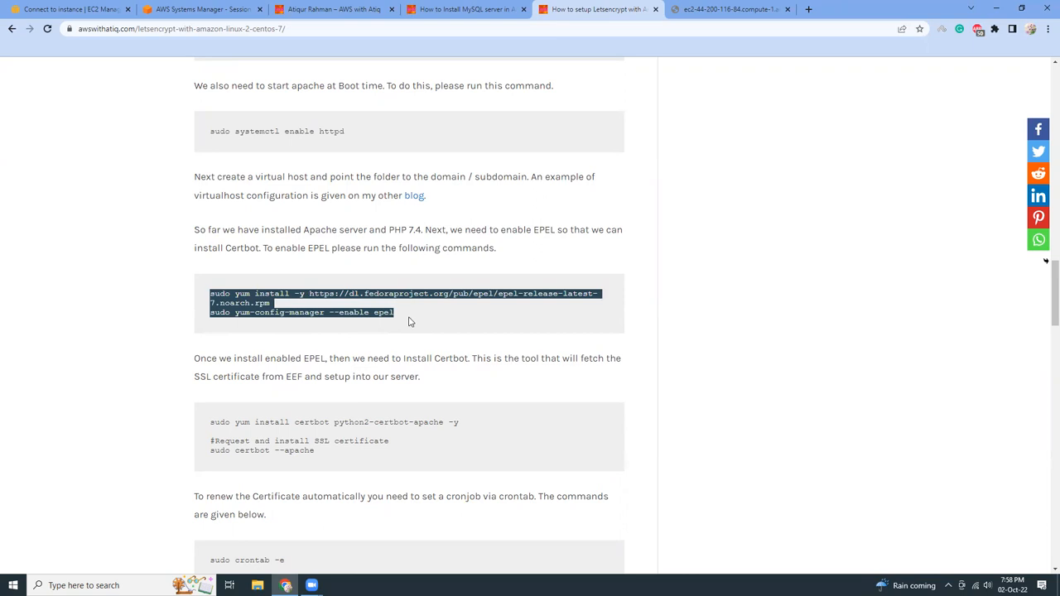
mouse_move(303, 72)
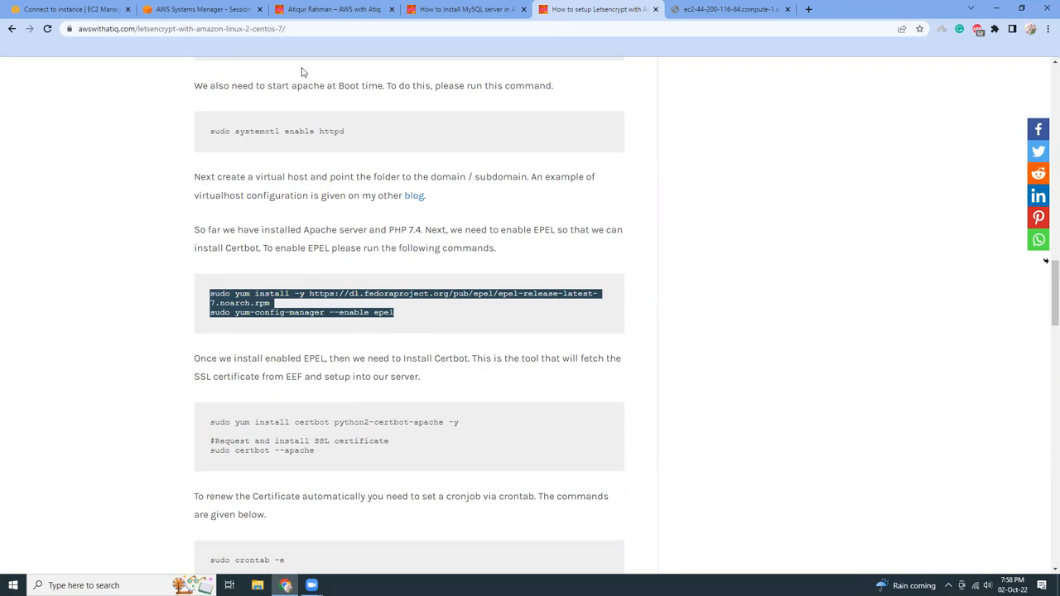
click(199, 9)
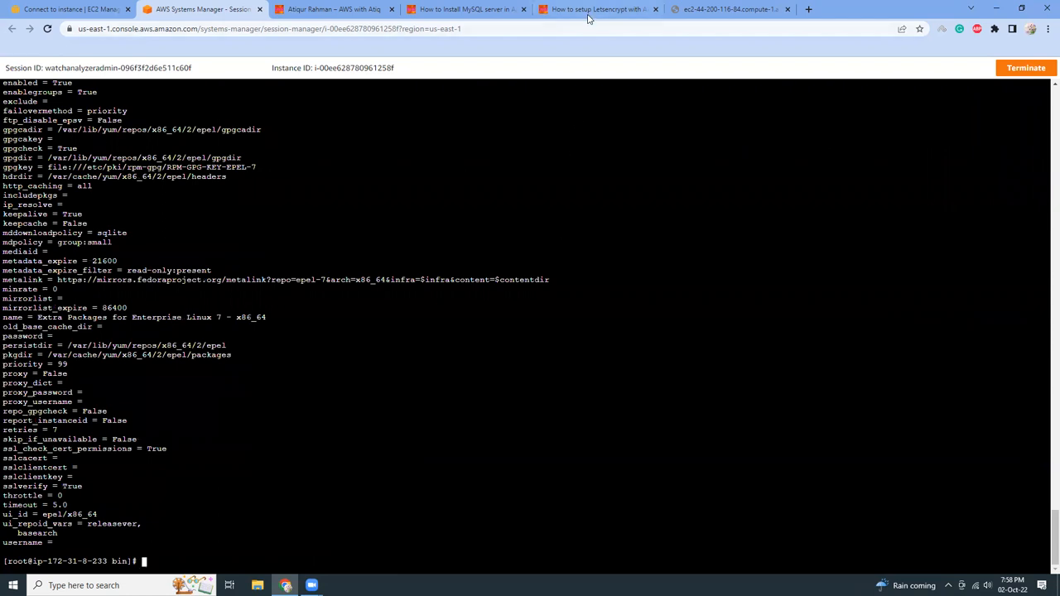
click(599, 9)
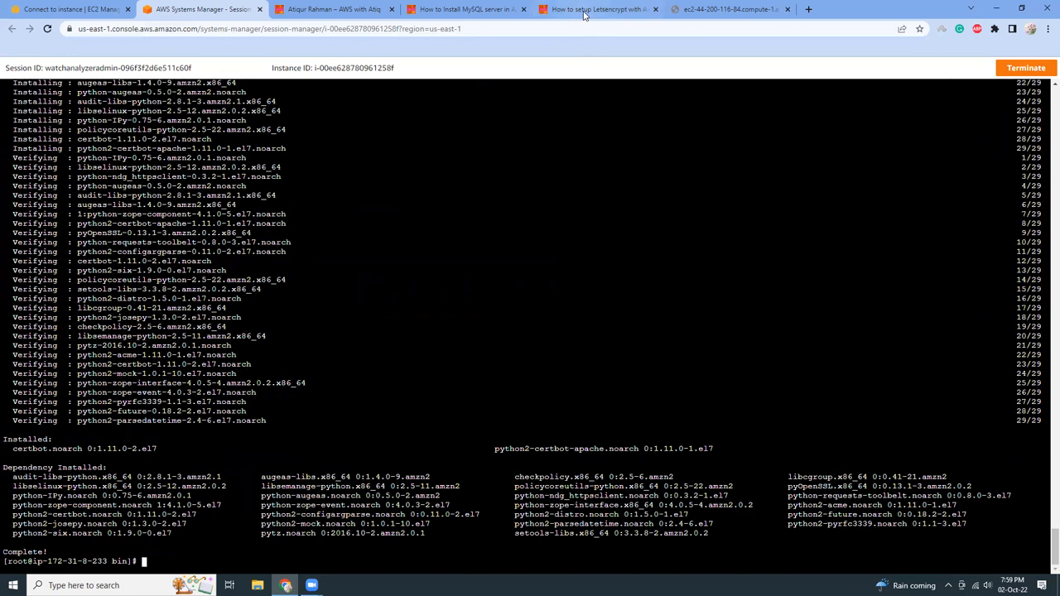
click(597, 9)
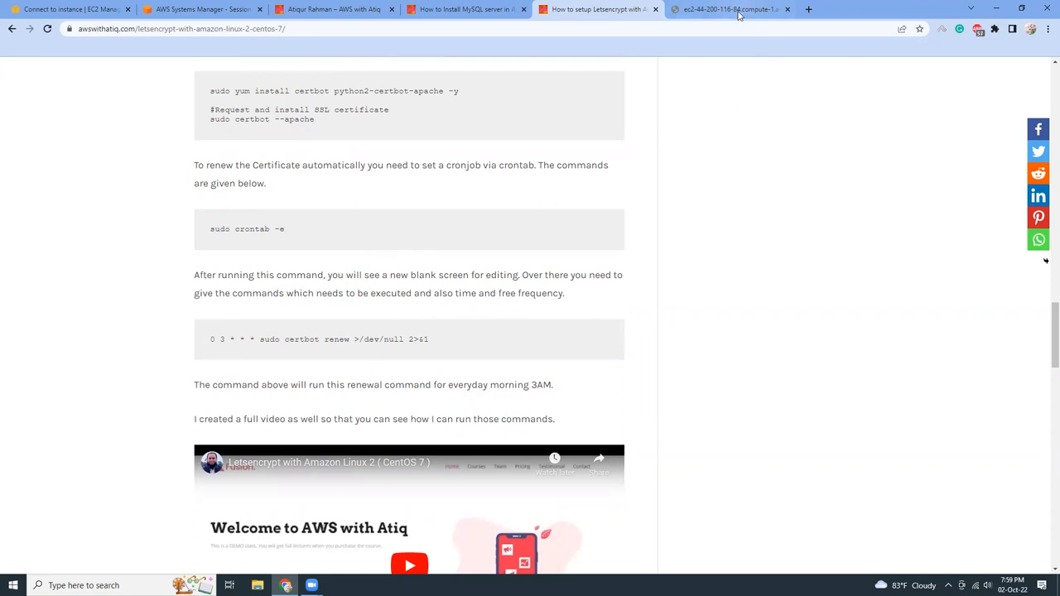
Step: Reload the instance's address to confirm the Apache test page, then find the mariadb-server install command
click(729, 9)
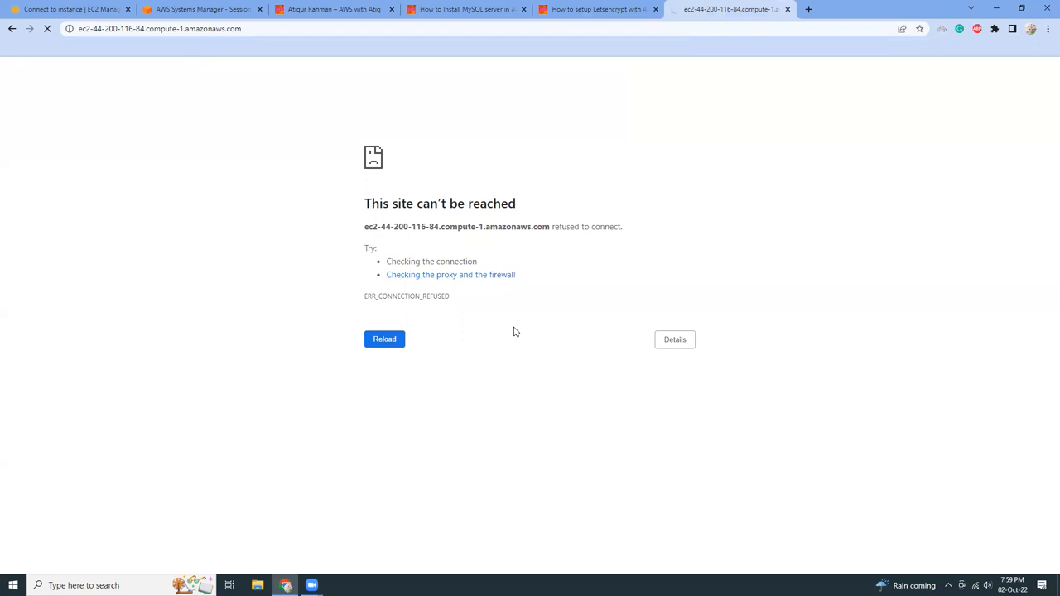
click(383, 339)
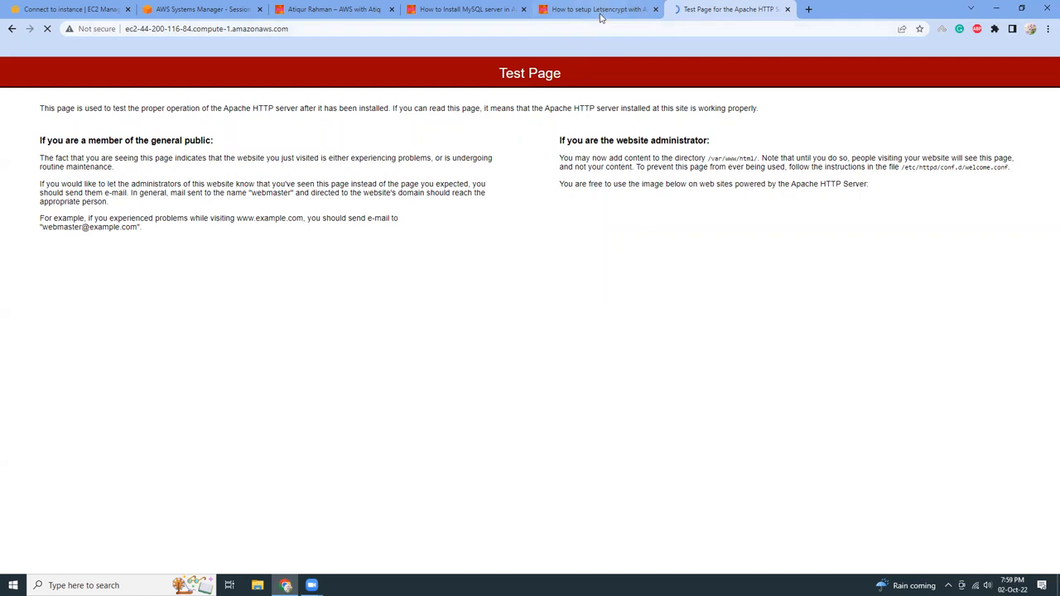
click(464, 9)
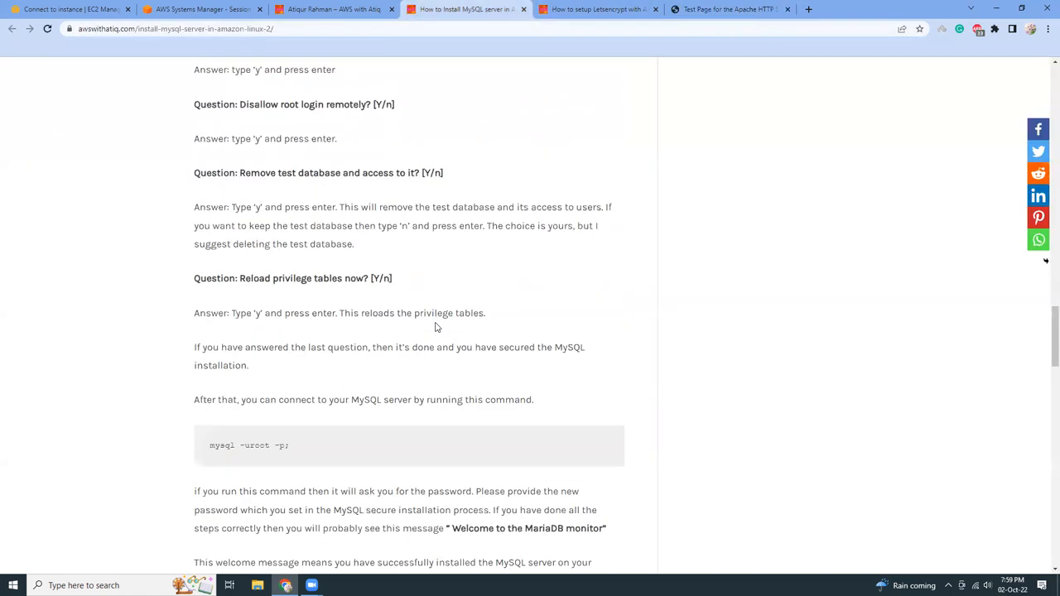
scroll(up, 3)
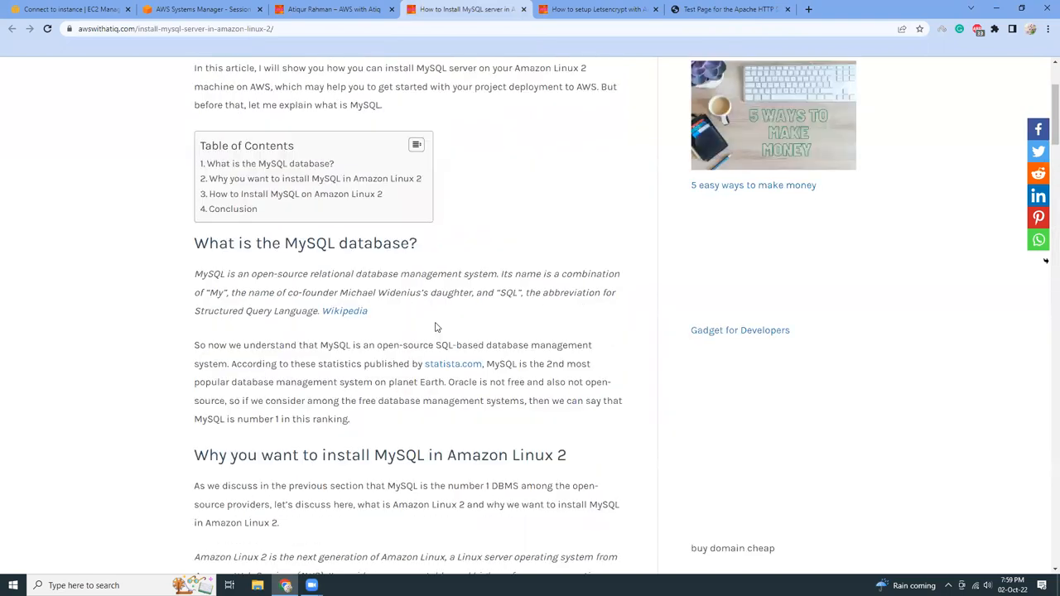
scroll(down, 3)
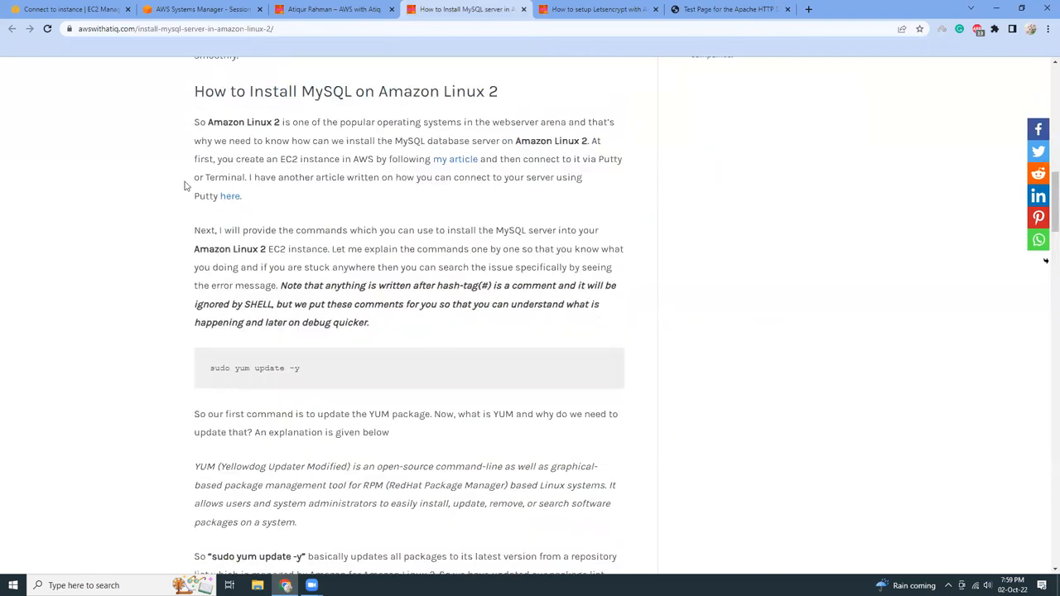
scroll(down, 3)
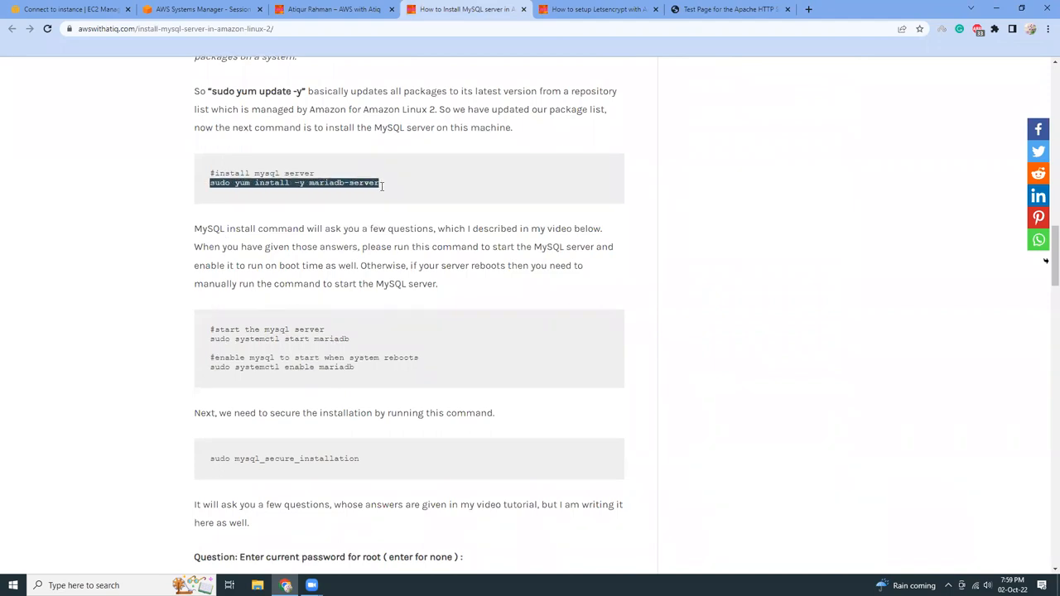
Step: Install mariadb-server on the instance with sudo yum install -y
click(190, 9)
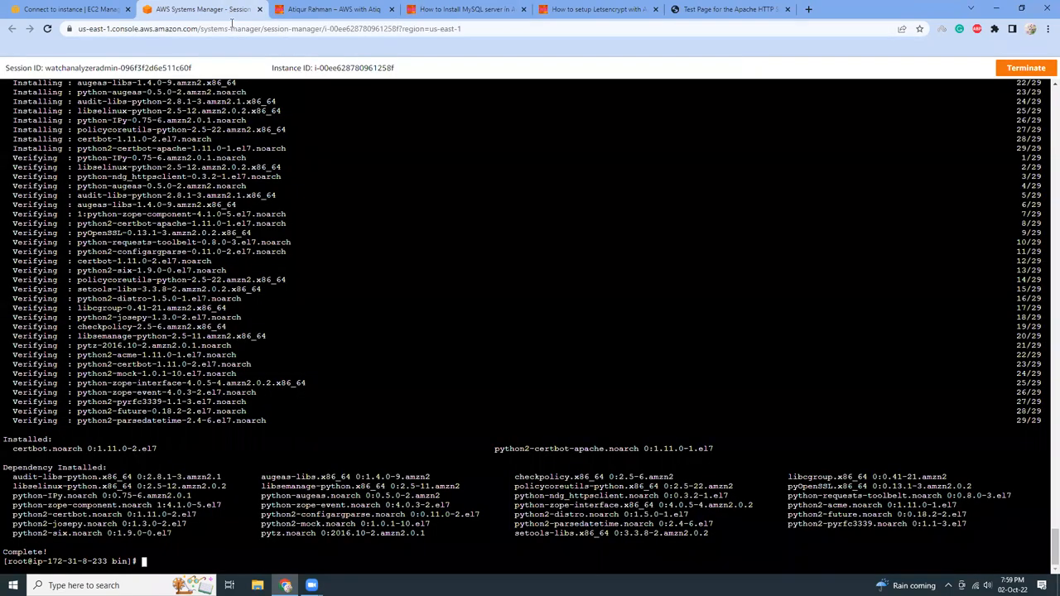
text(sudo yum install -y mariadb-server)
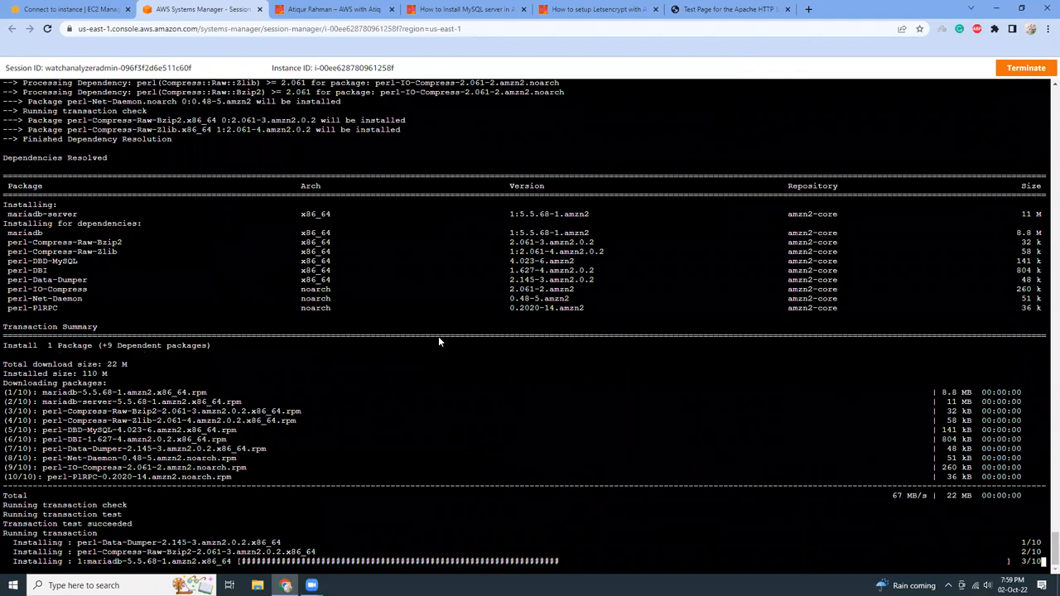
scroll(down, 3)
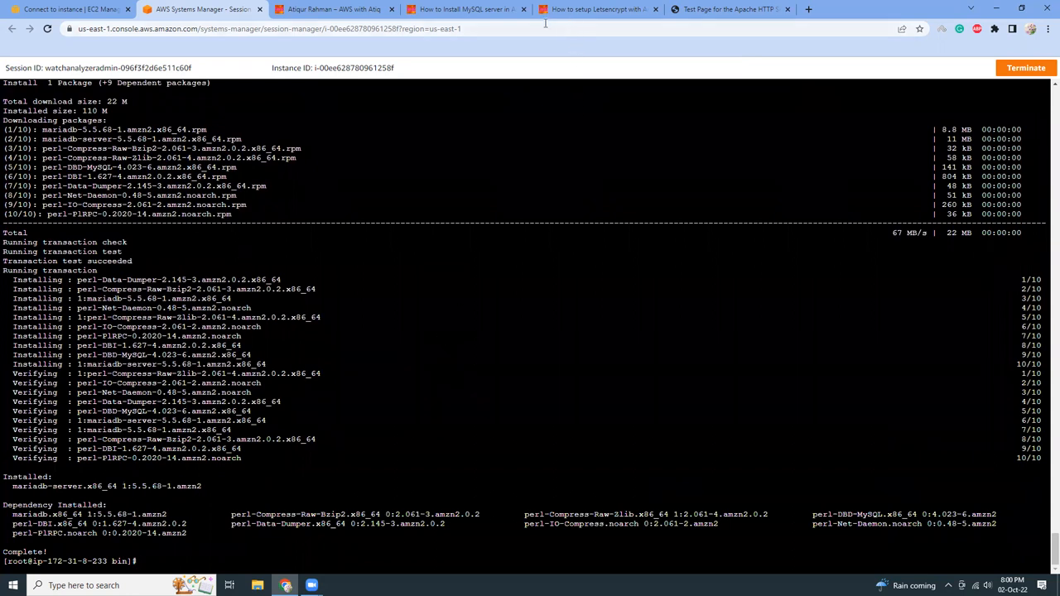
Step: Start the mariadb service and enable it at boot with systemctl
click(463, 9)
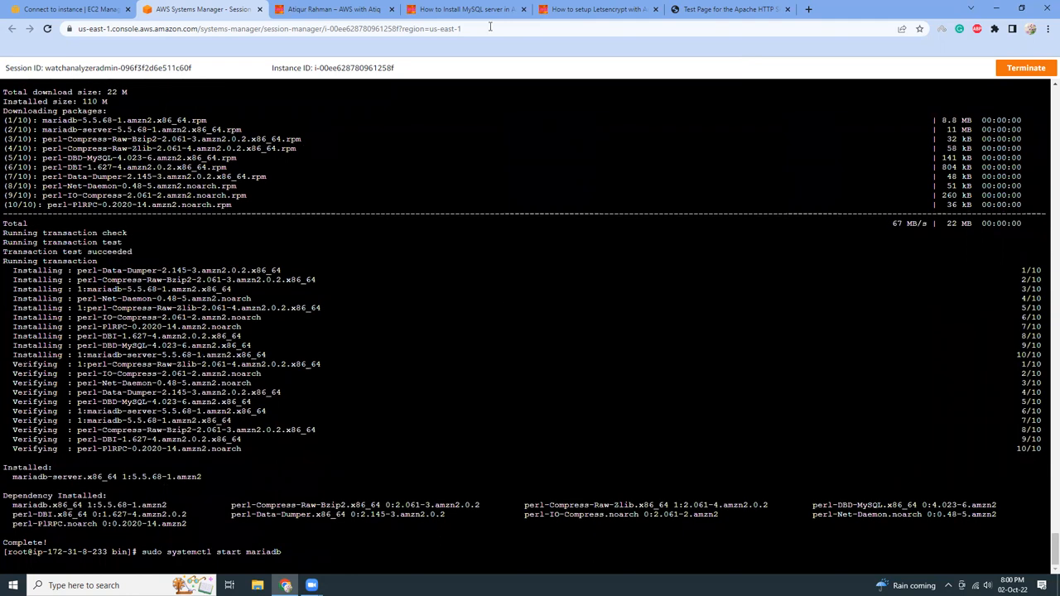
click(463, 9)
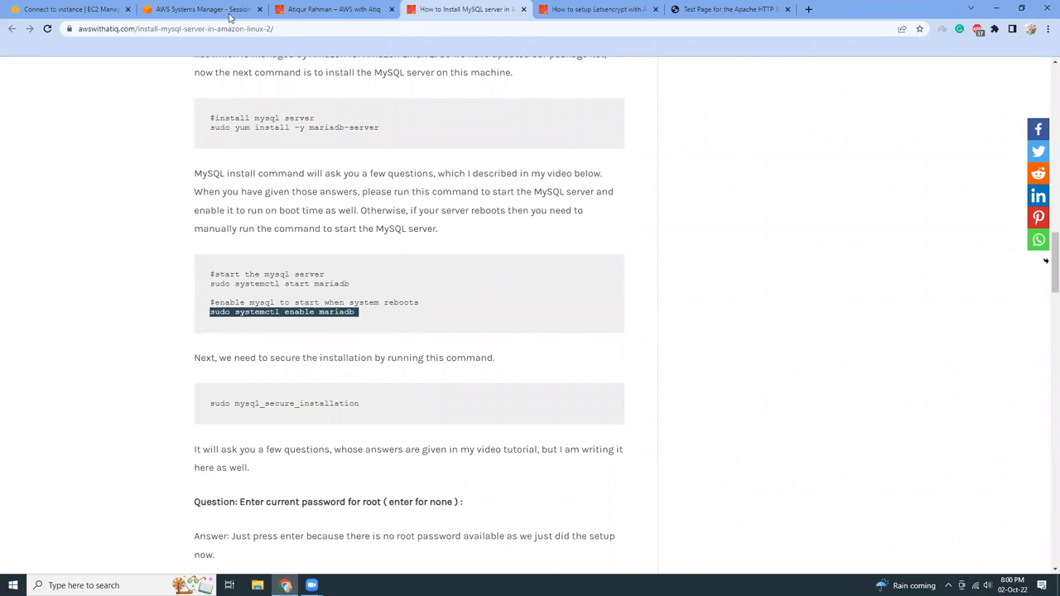
click(203, 9)
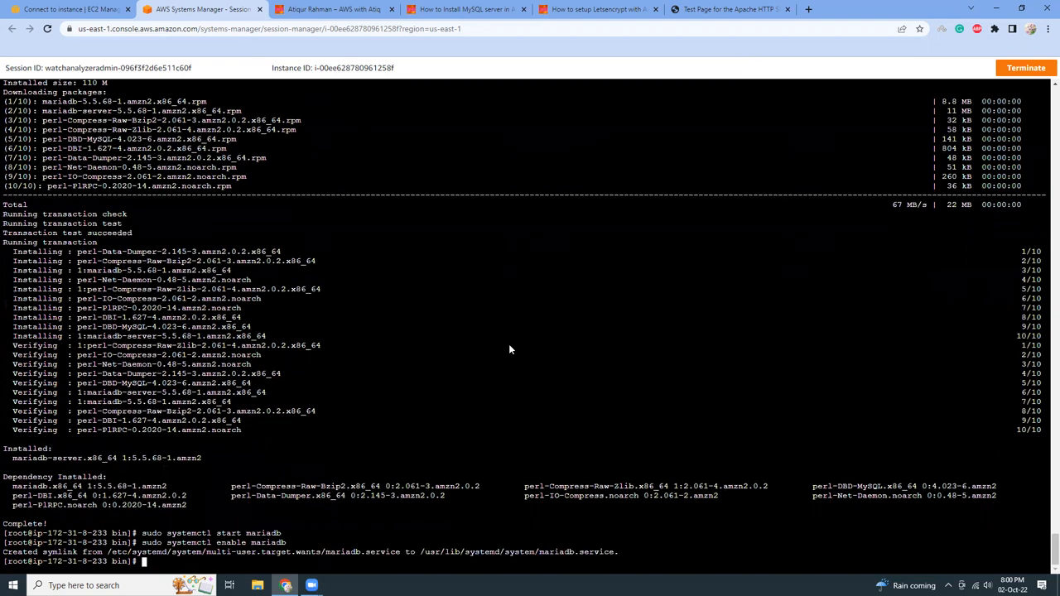
click(464, 9)
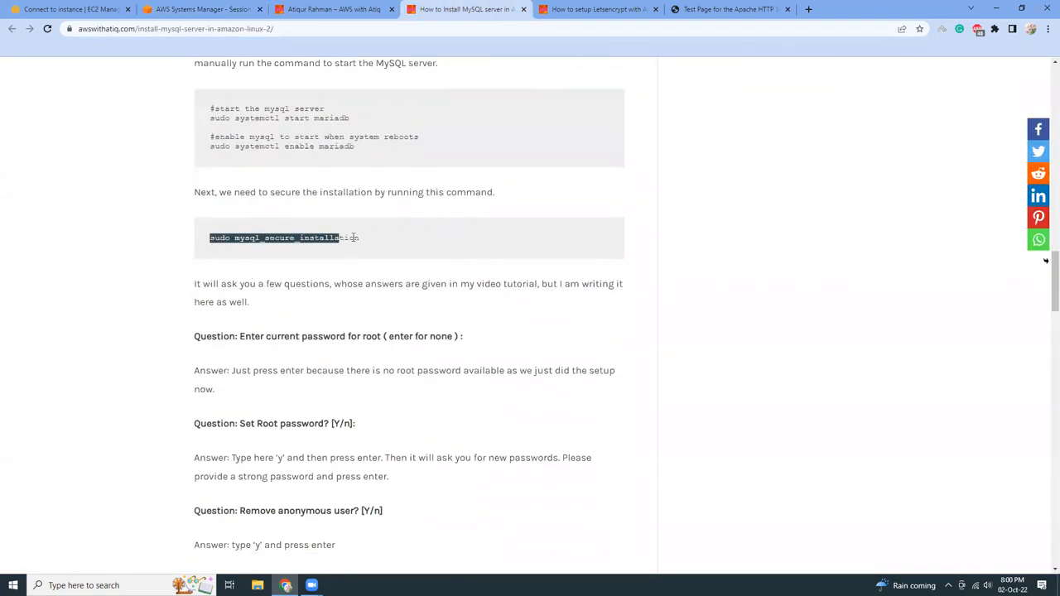
Step: Run mysql_secure_installation, setting a root password and answering y to every prompt
click(203, 9)
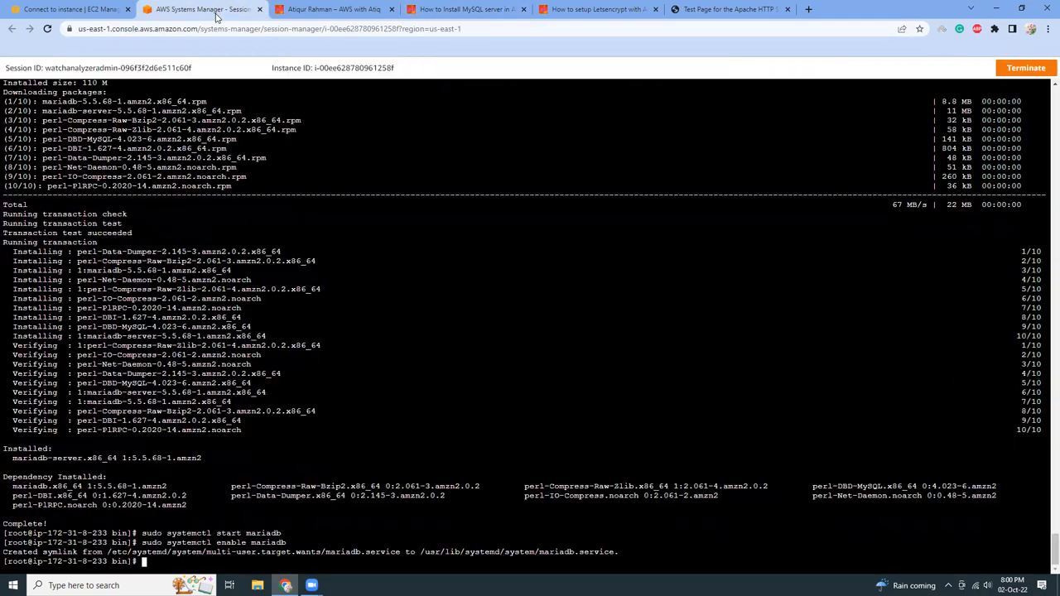
text(sudo mysql_secure_installation)
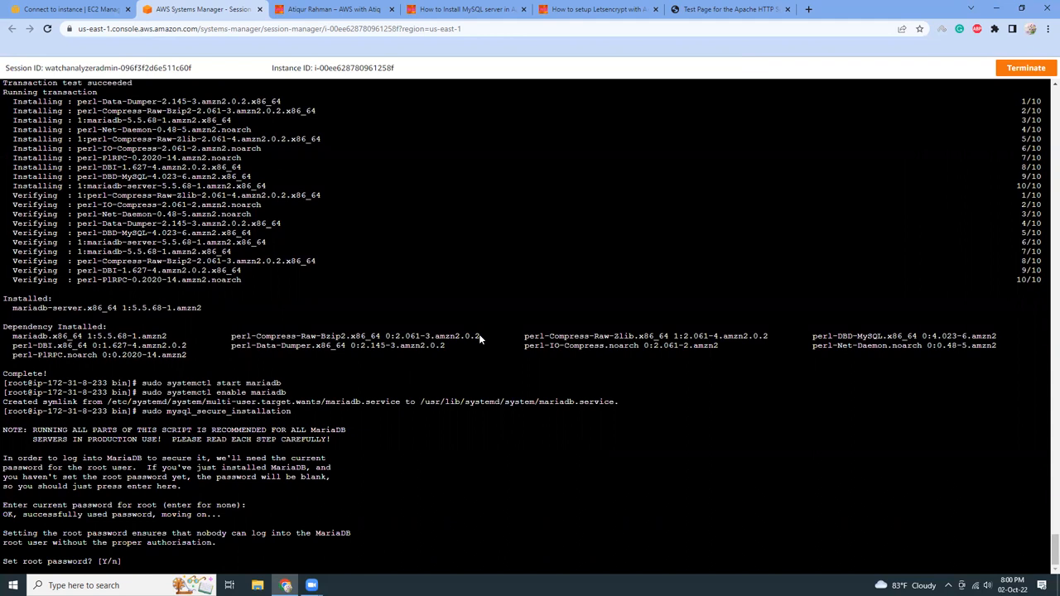
text(y)
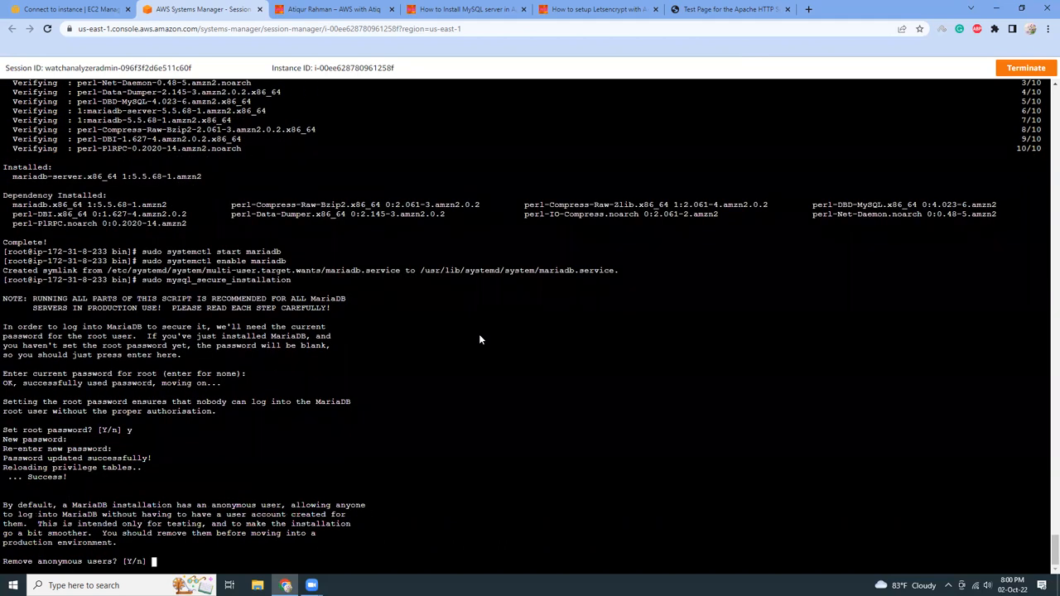
text(y)
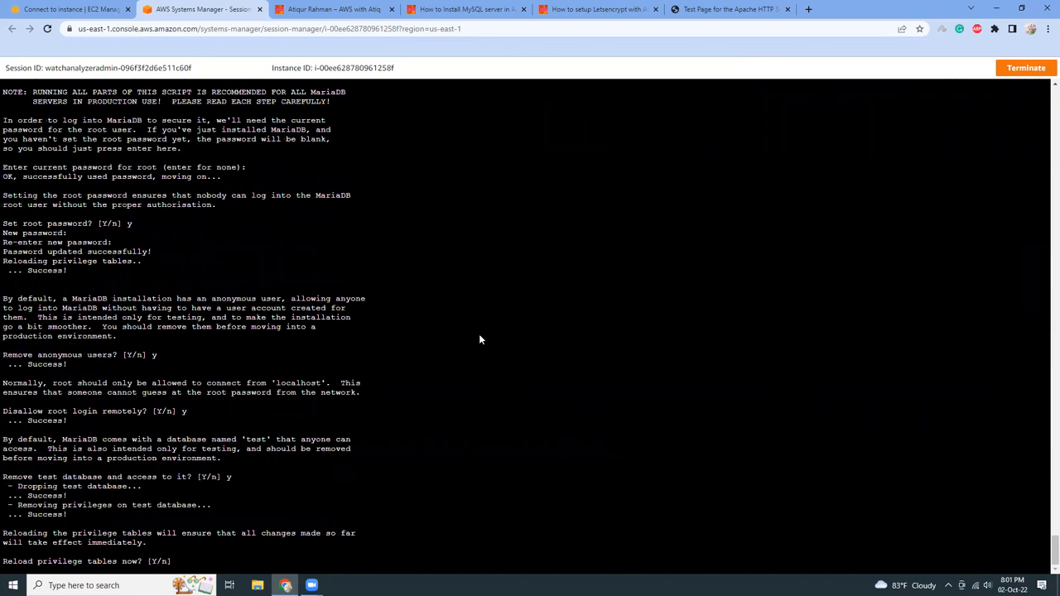
text(y)
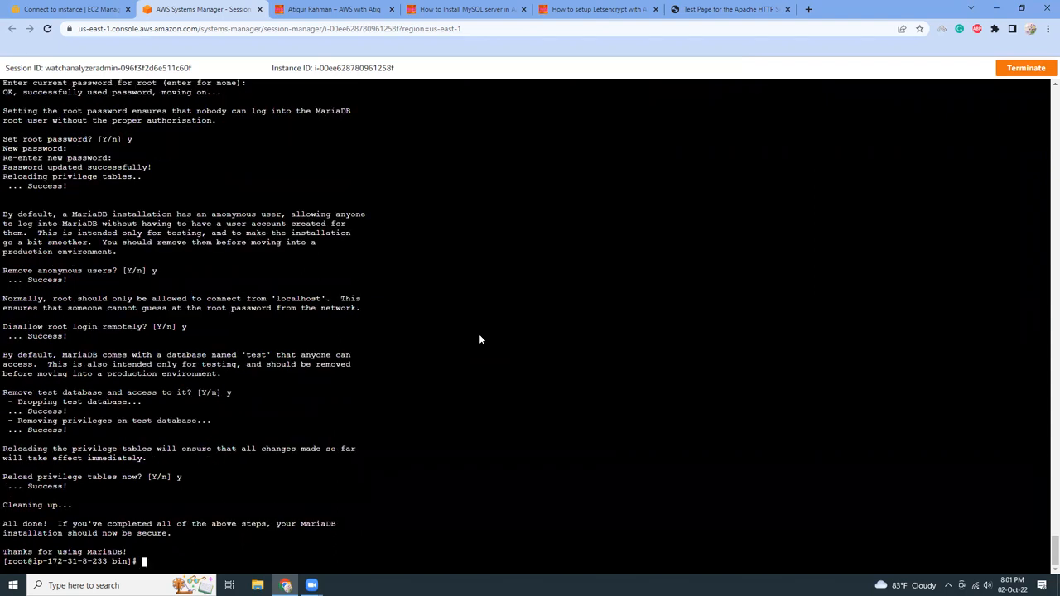
click(464, 9)
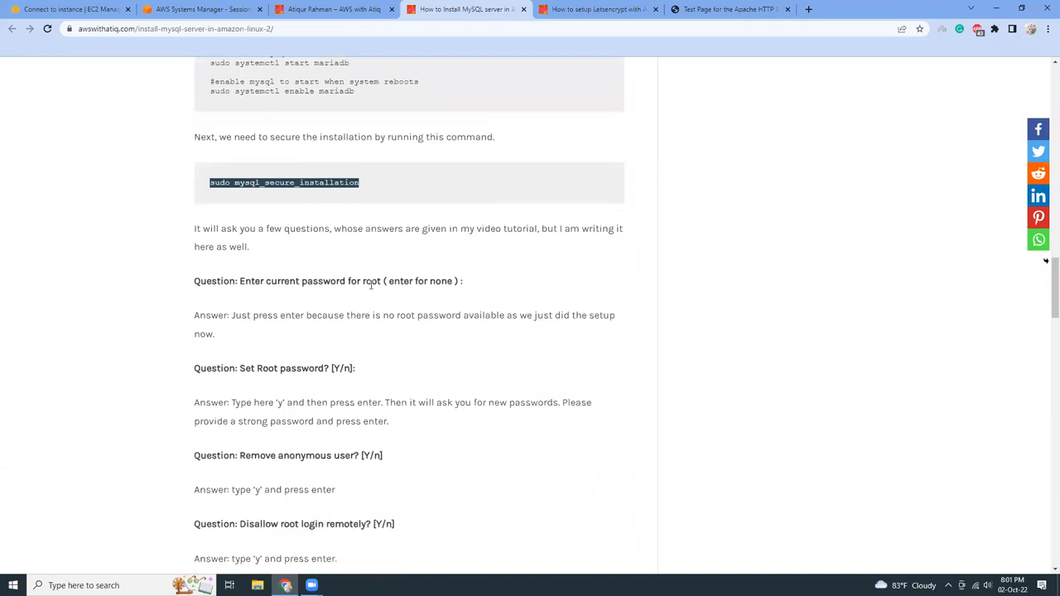
Step: Create the wordpress schema in the MariaDB monitor
scroll(down, 3)
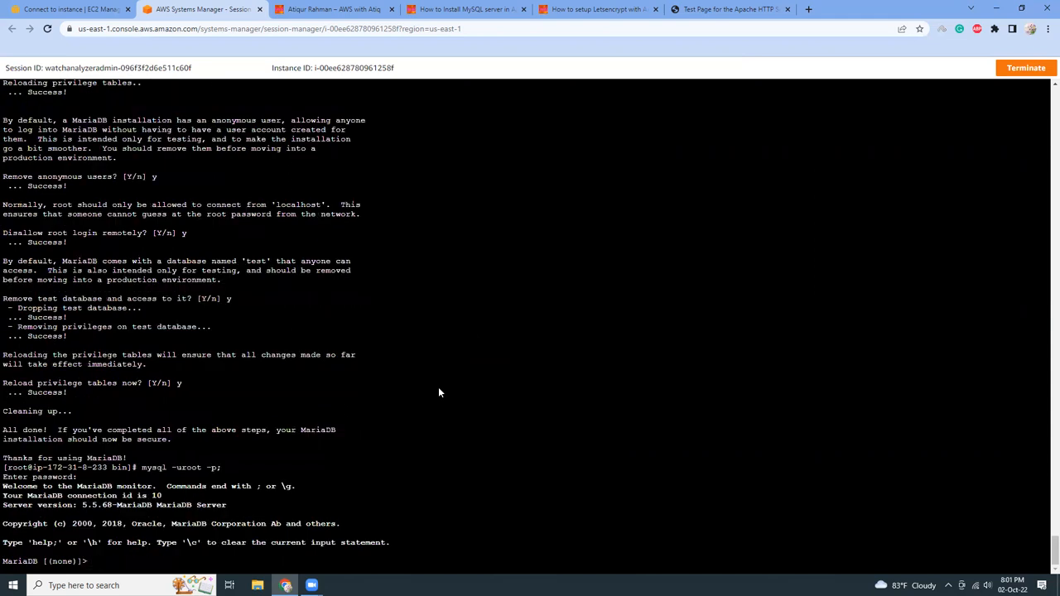
text(create a)
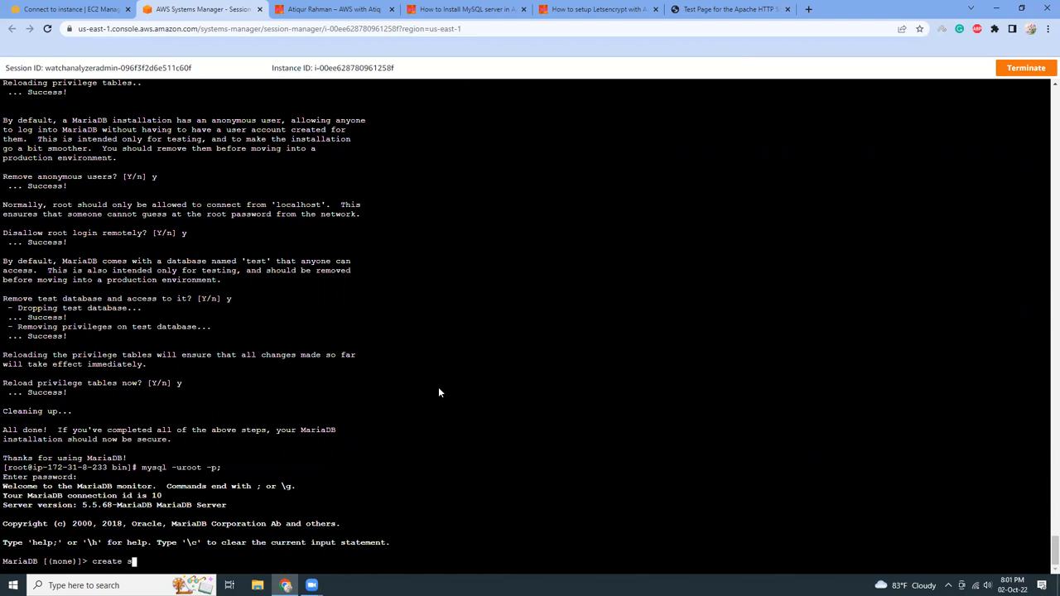
text(schema)
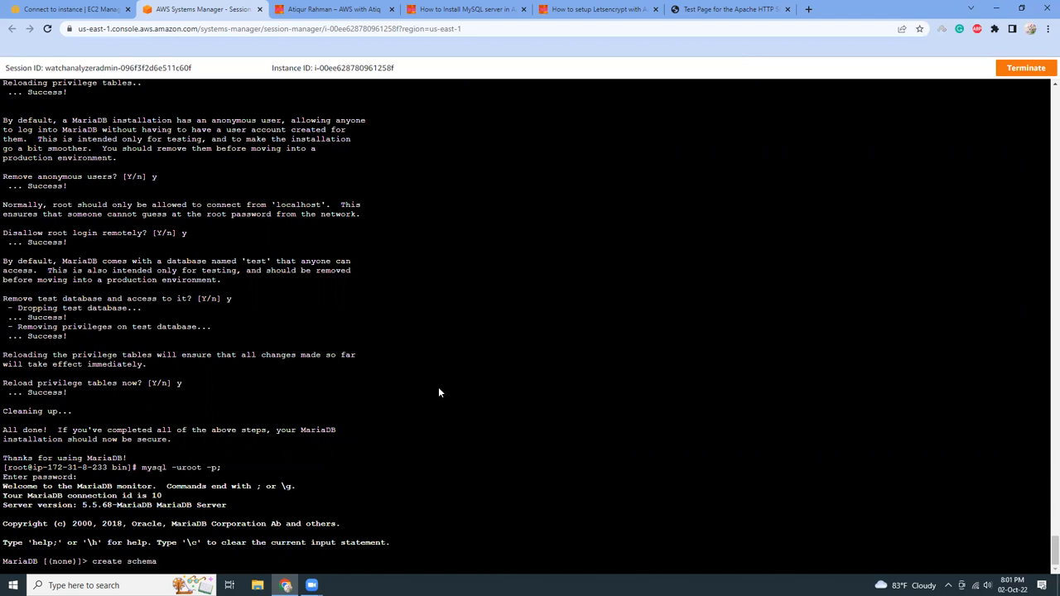
text(wordpress ;)
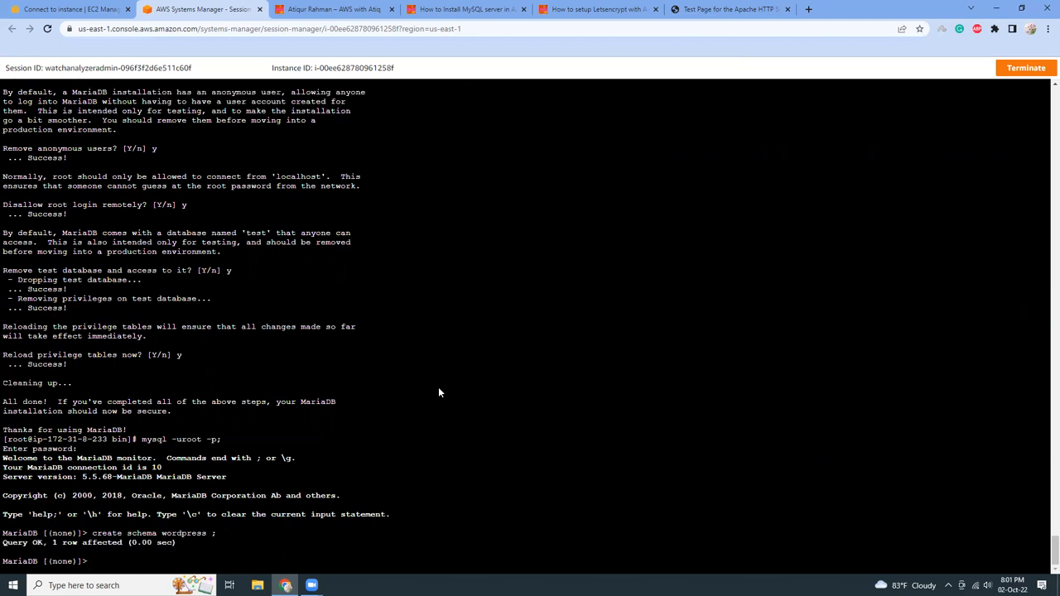
Step: Exit MariaDB, move to /var/www and list its contents
text(exit)
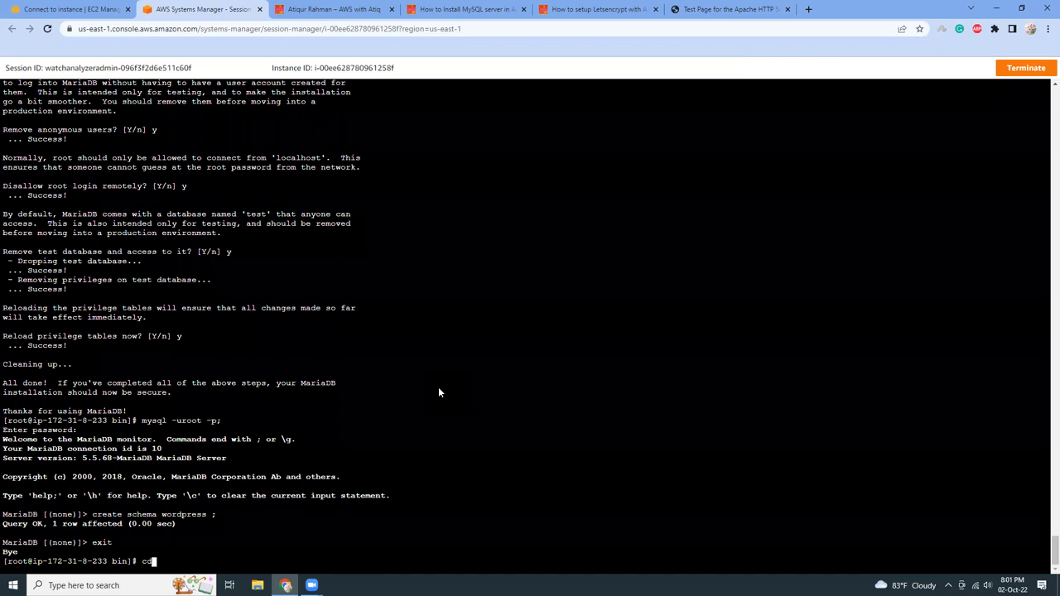
text(/var/)
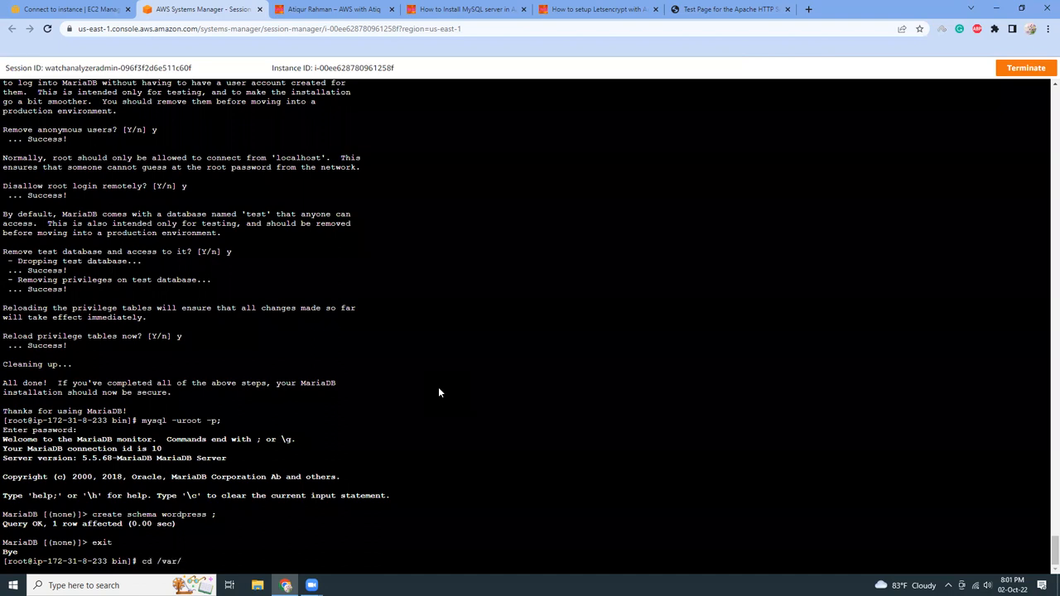
text(www)
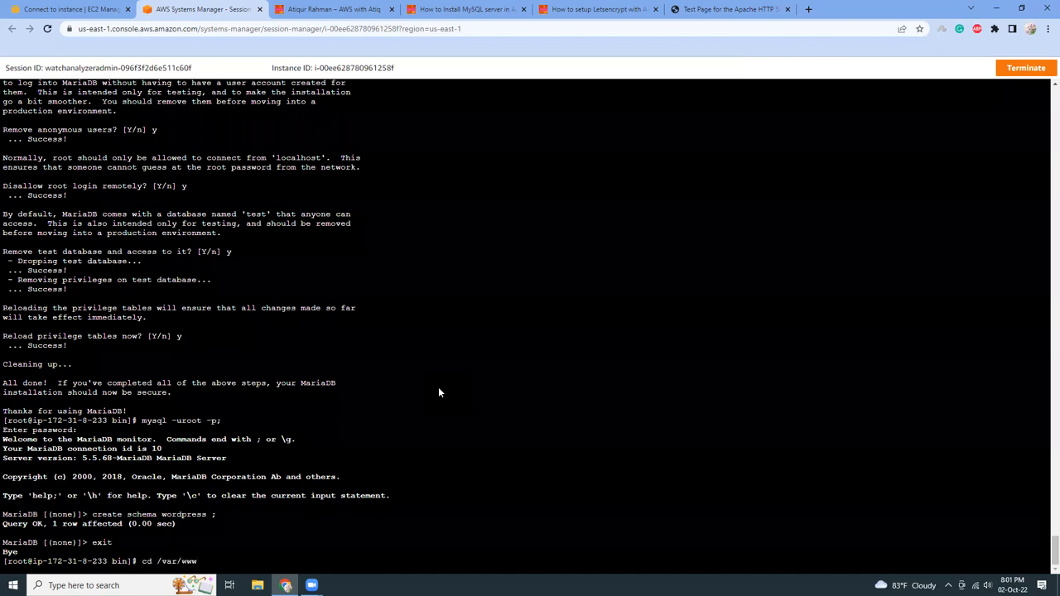
text(ls)
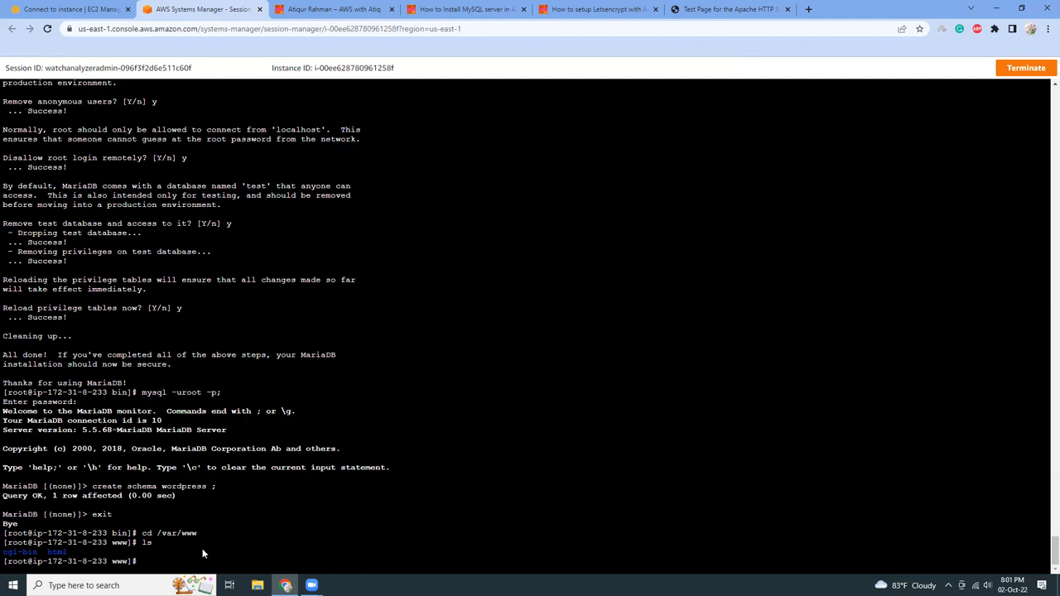
text(wget https://wordpress.org/latest.zip)
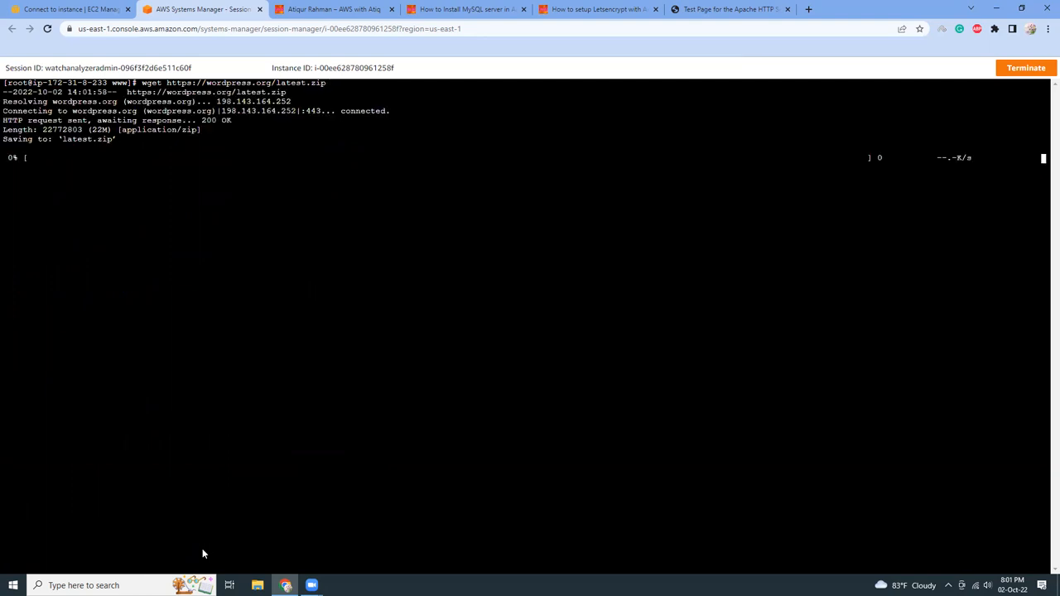
text(ls)
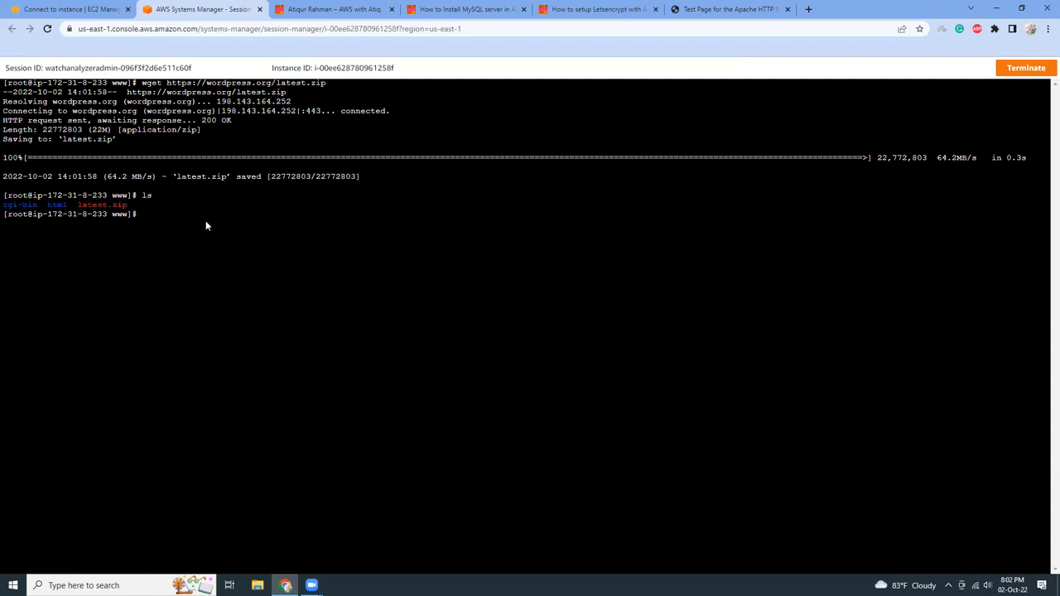
text(un)
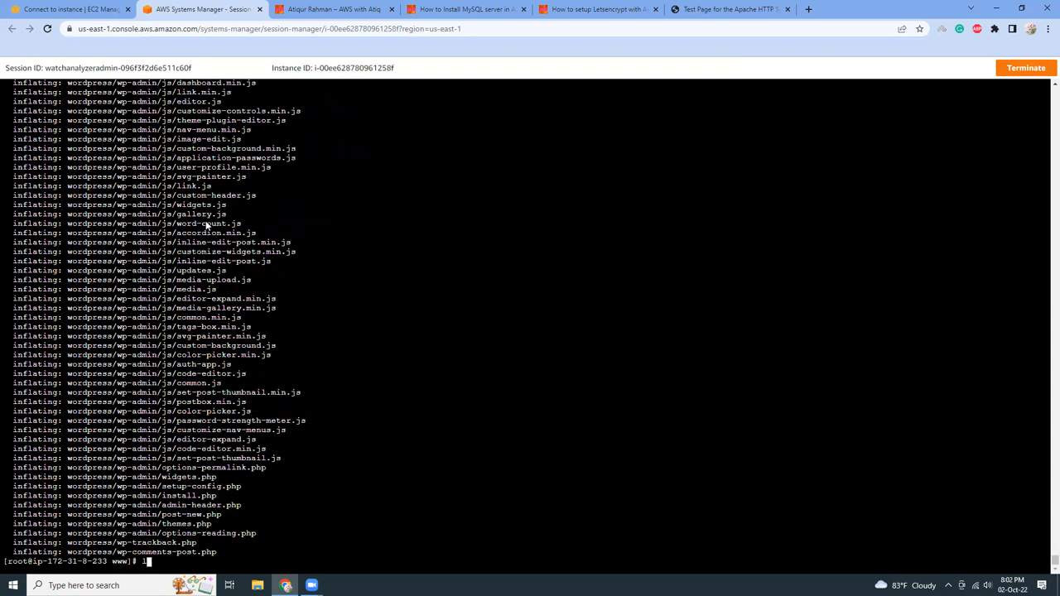
text(ls)
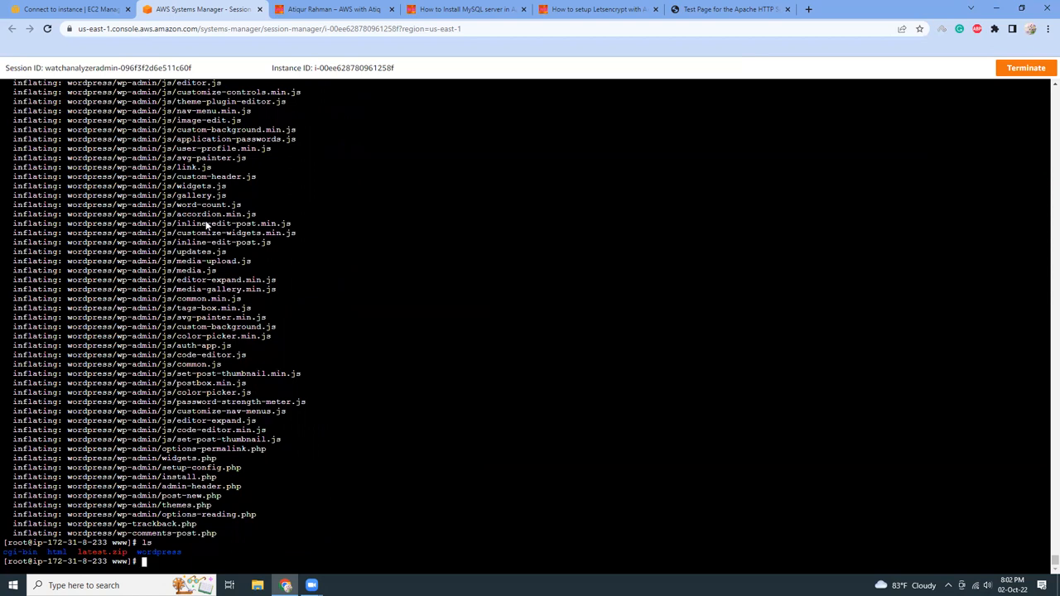
Step: Clear the terminal and view the instance's Apache test page
text(c)
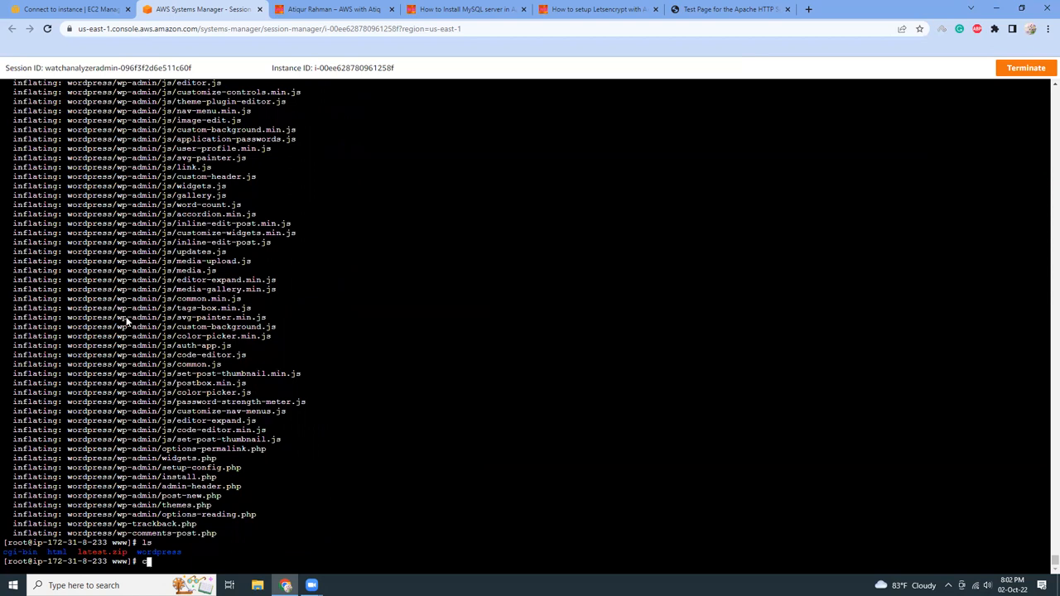
double_click(157, 552)
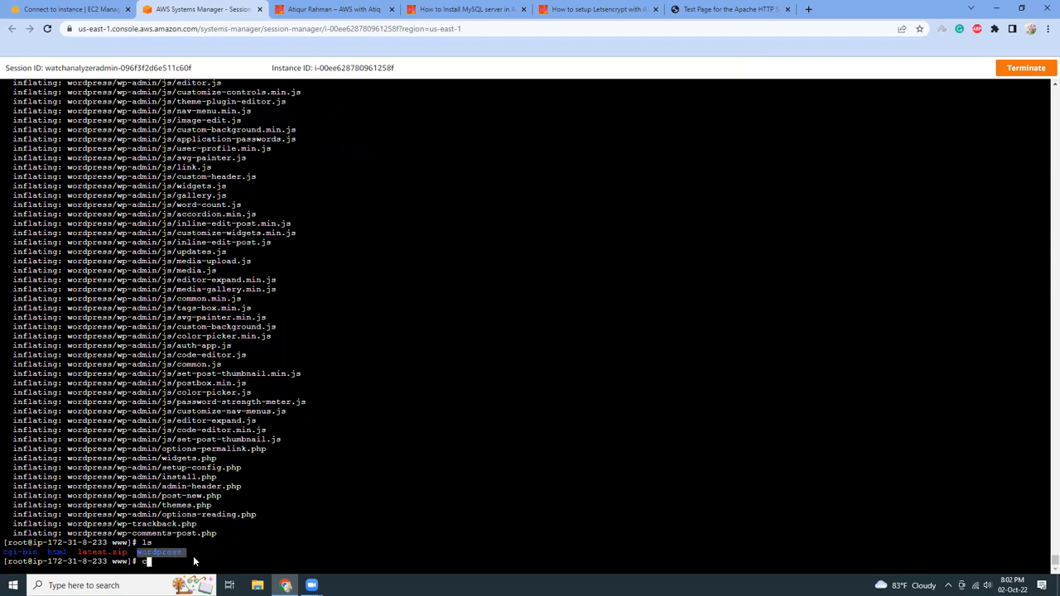
text(lear)
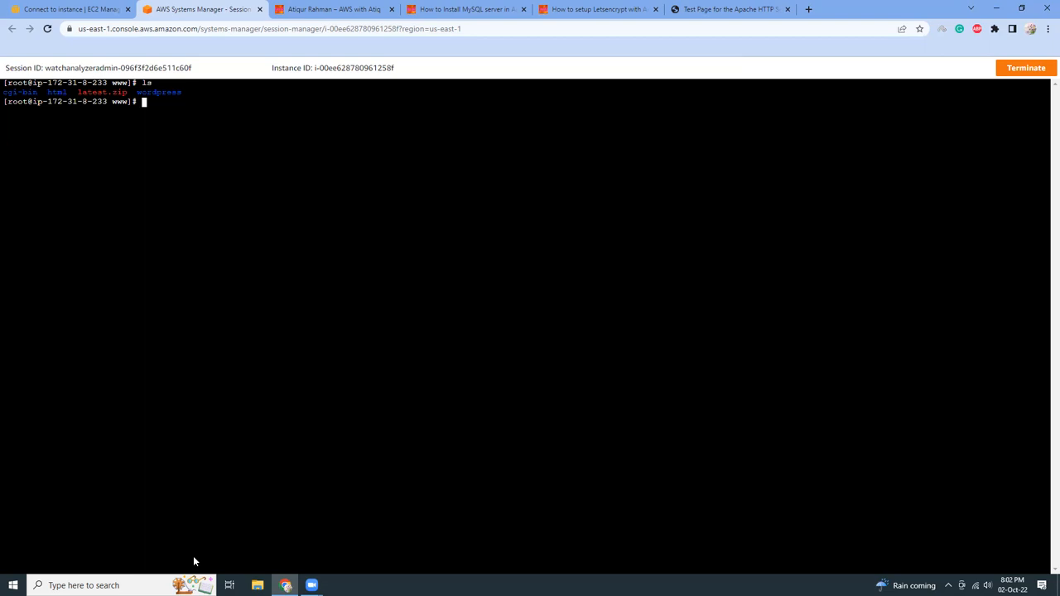
click(729, 9)
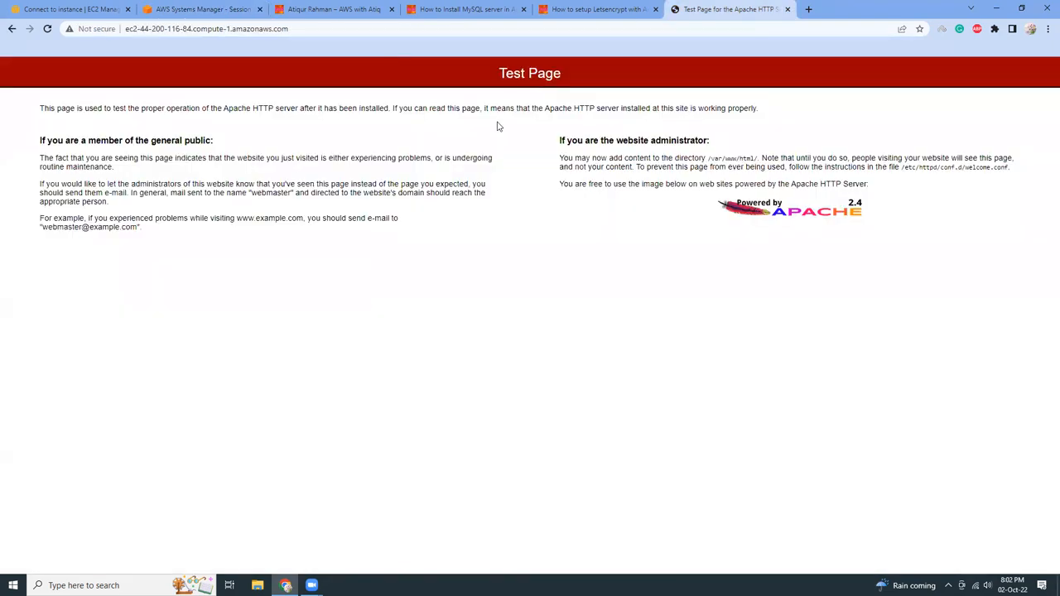
Step: Delete the html folder with rm -rf and move the wordpress folder to html
click(199, 9)
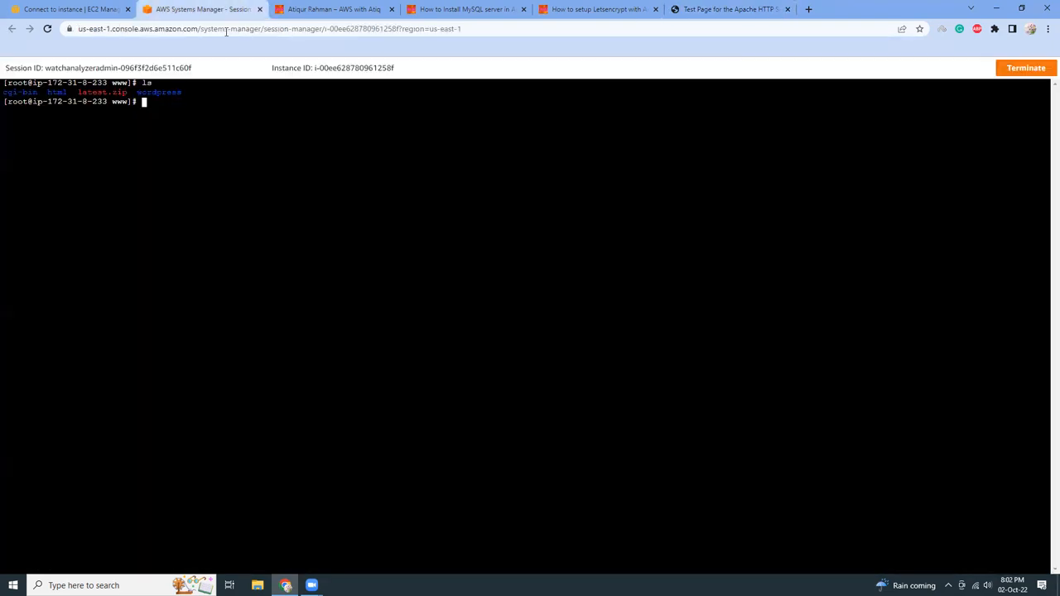
text(r)
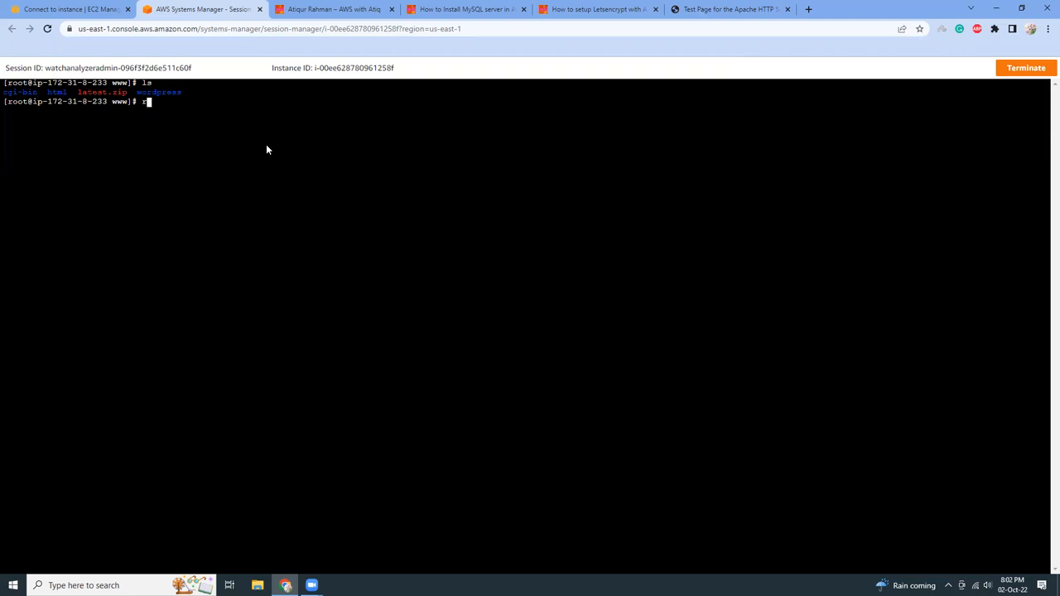
text(rm -rf html)
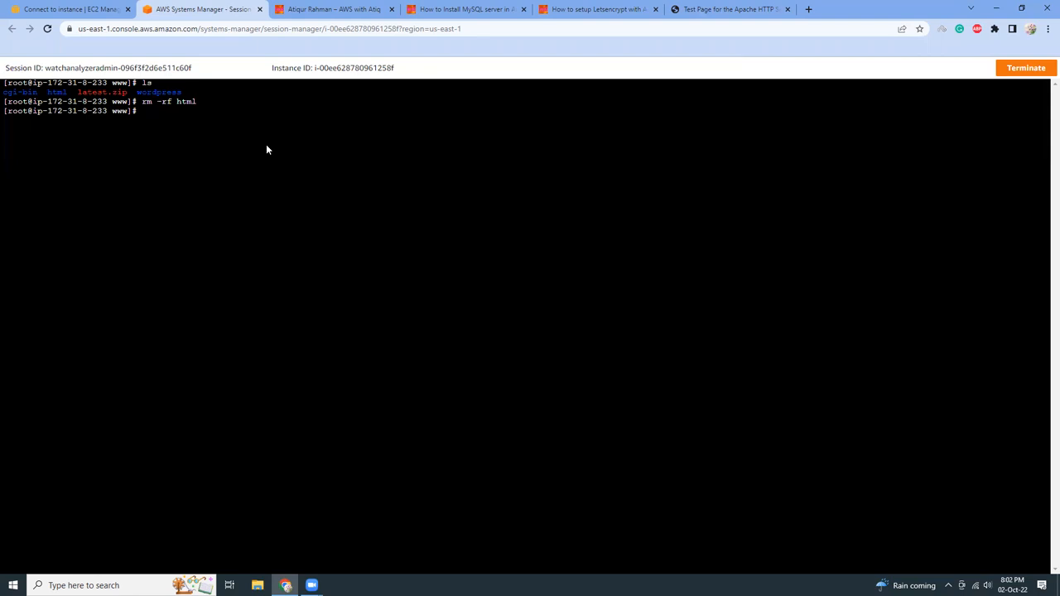
text(mv wordpress/ html)
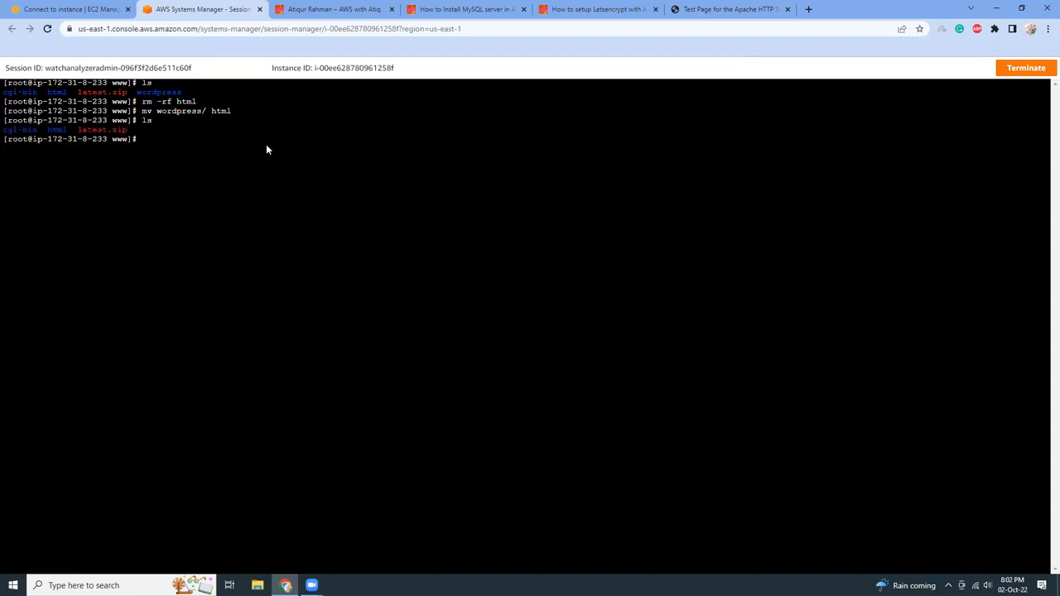
text(cd html)
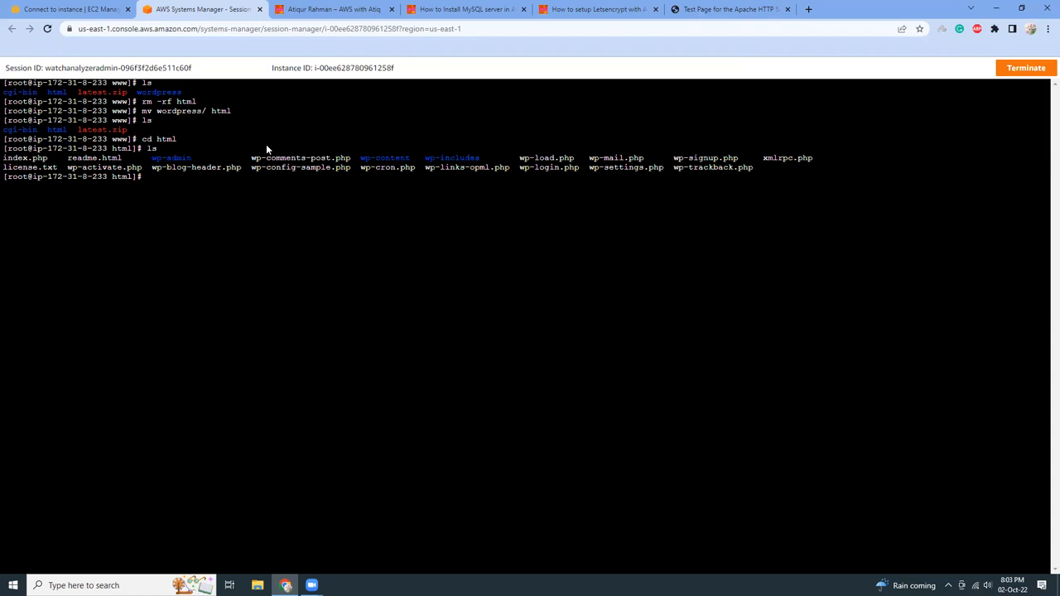
text(cd ../)
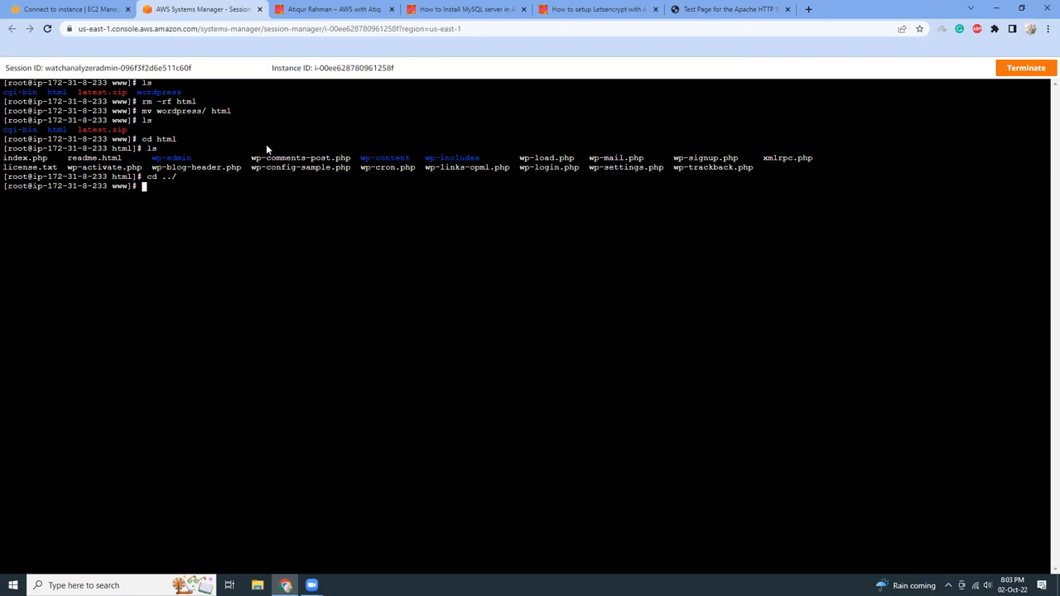
Step: Make apache the recursive owner of html, verify with ls -la, and reload the site
text(s)
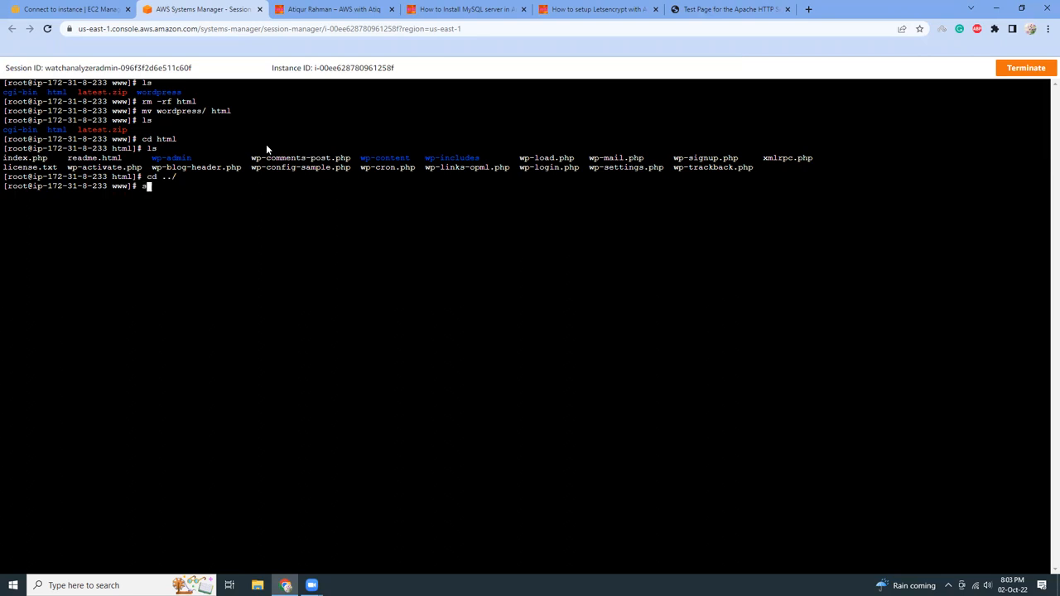
text(sudo chow)
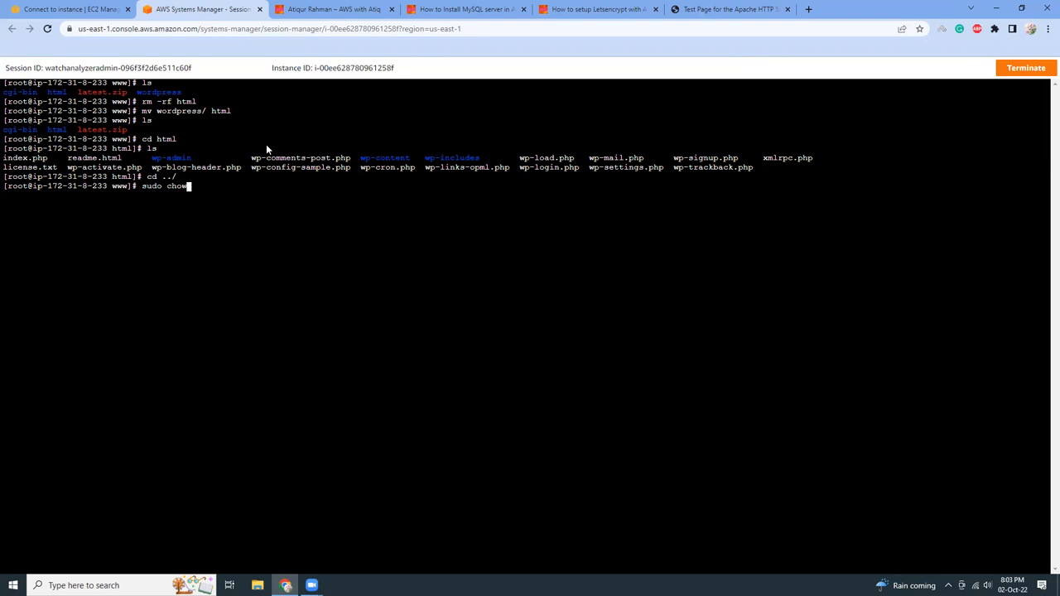
text(-R apache htm)
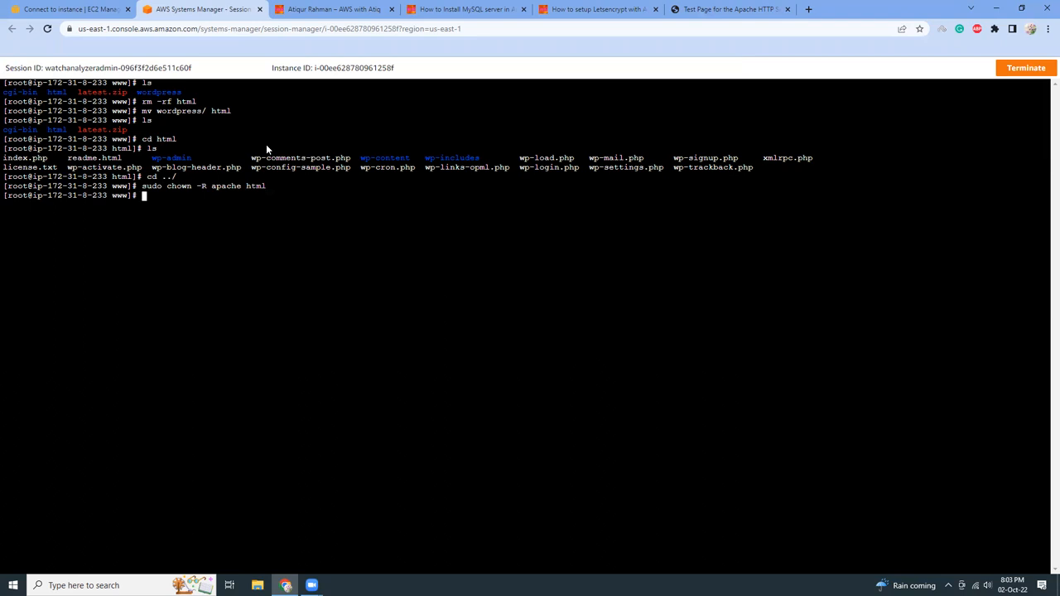
text(ls)
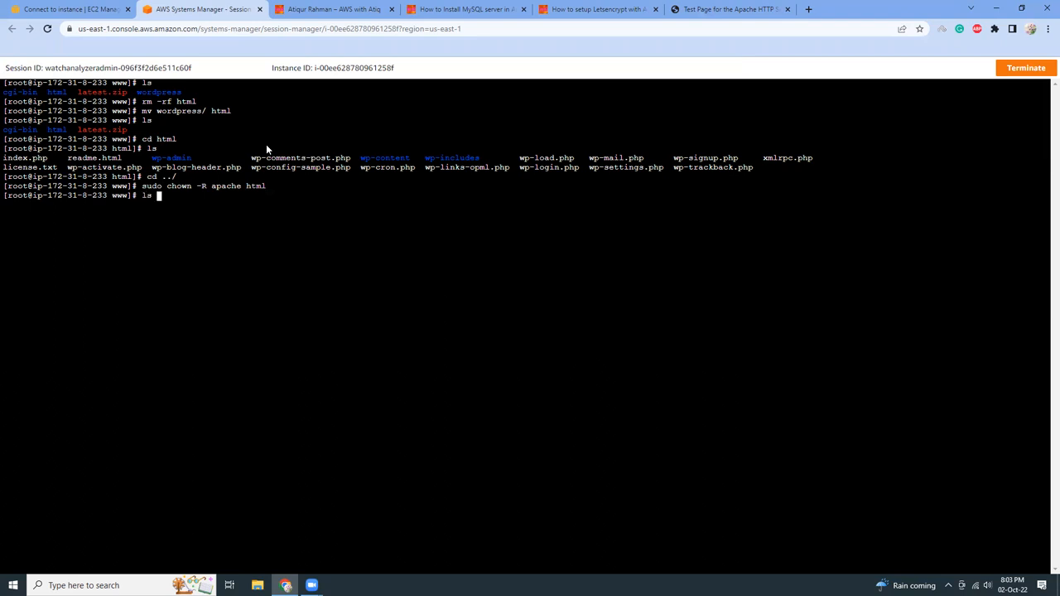
text(ls -la)
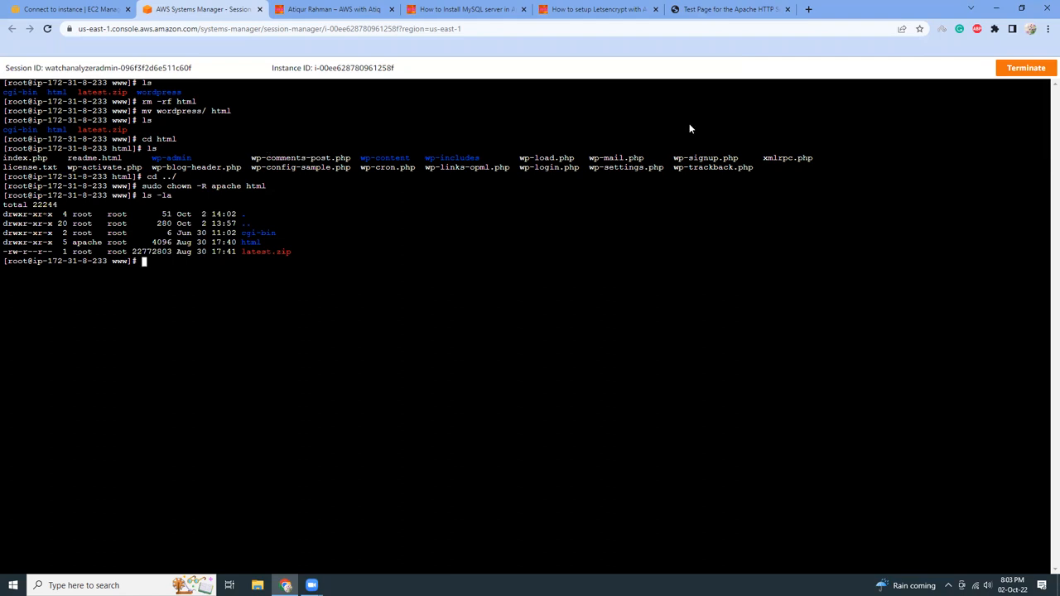
click(729, 9)
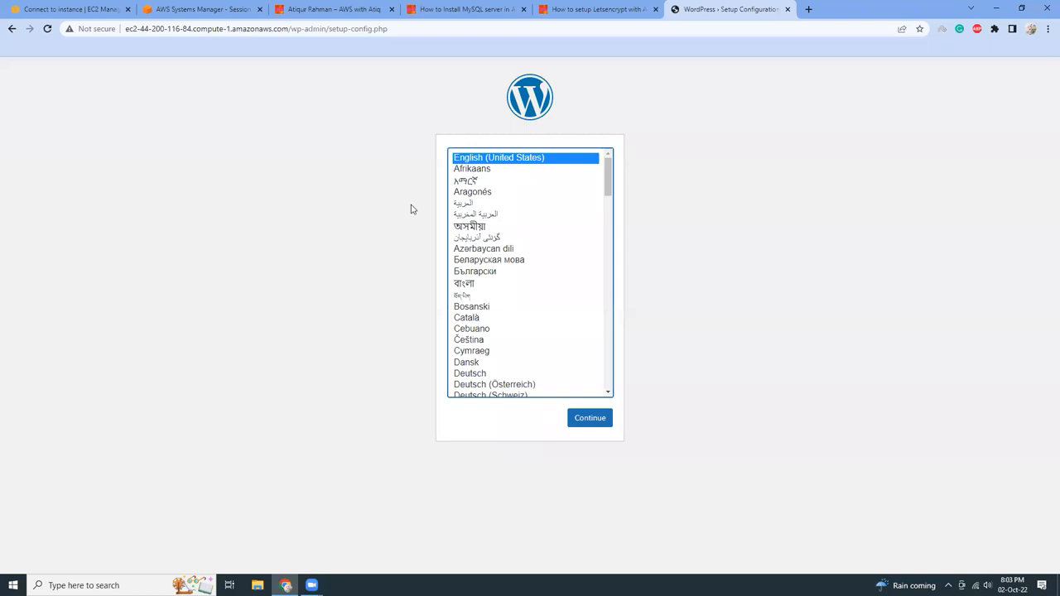
click(590, 417)
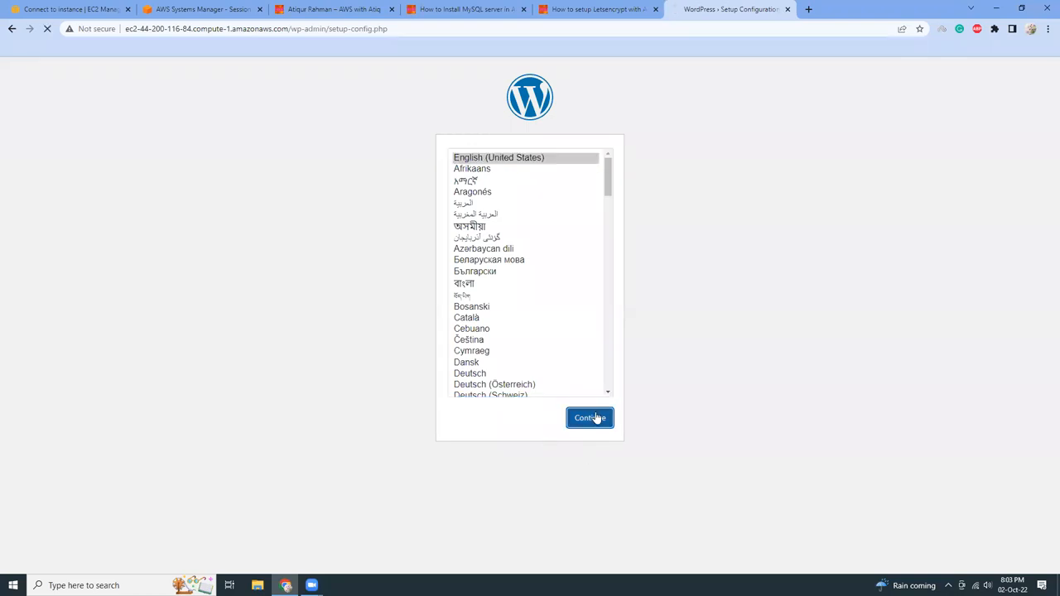
click(590, 417)
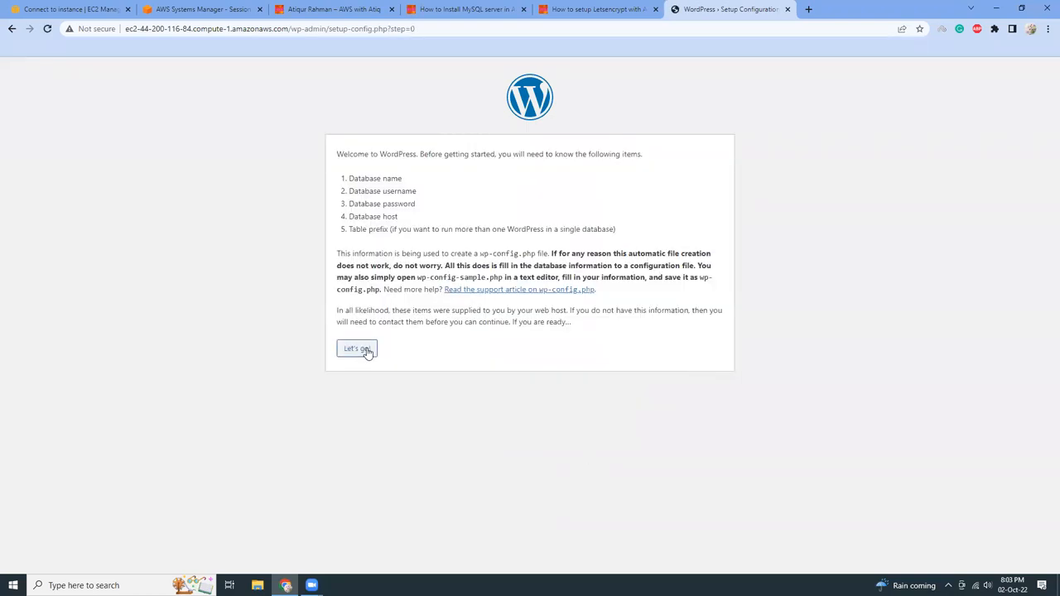
click(356, 348)
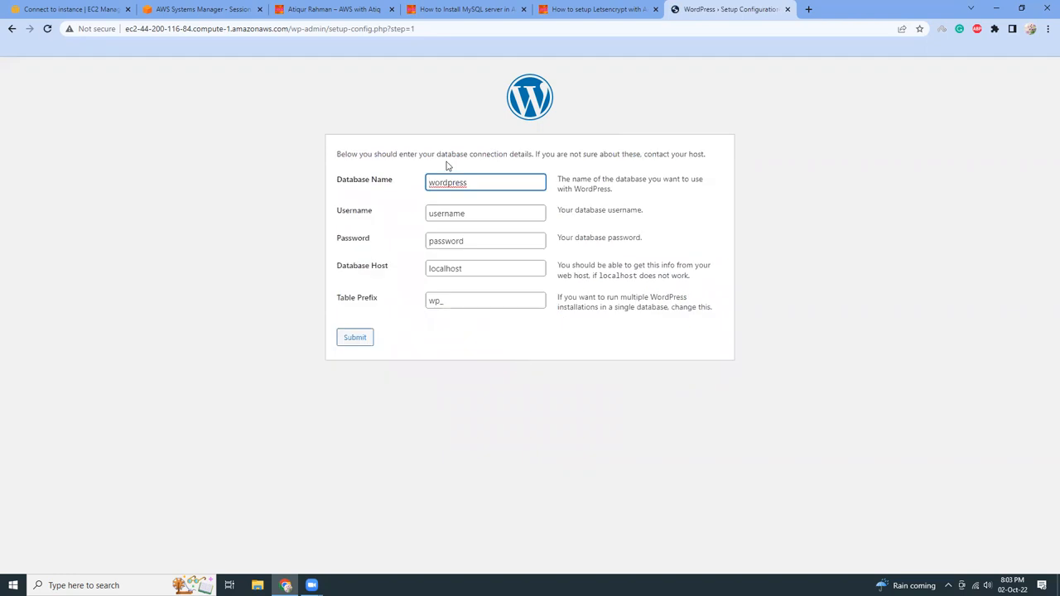
click(485, 213)
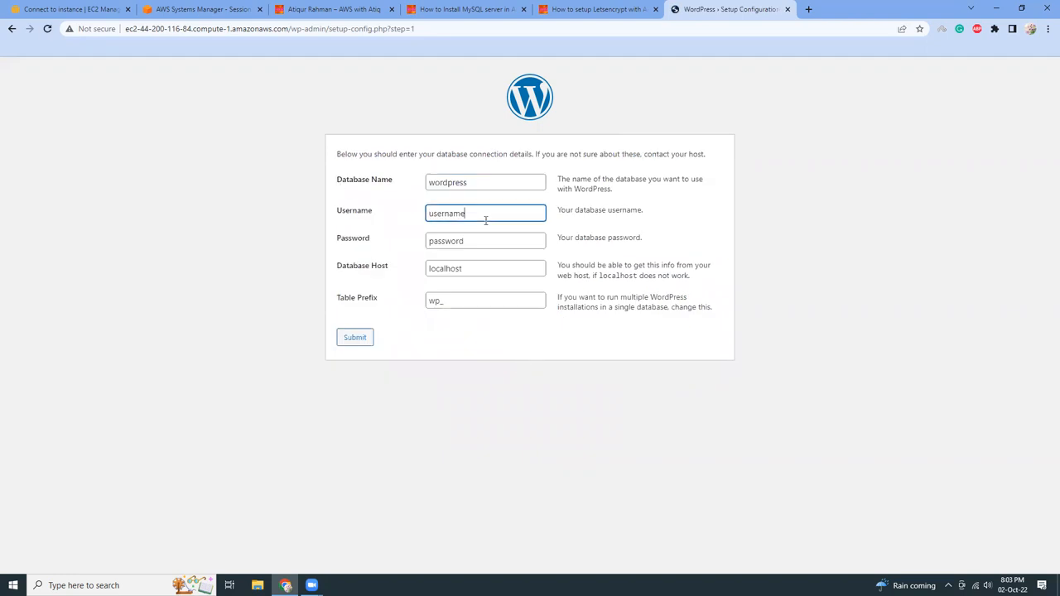
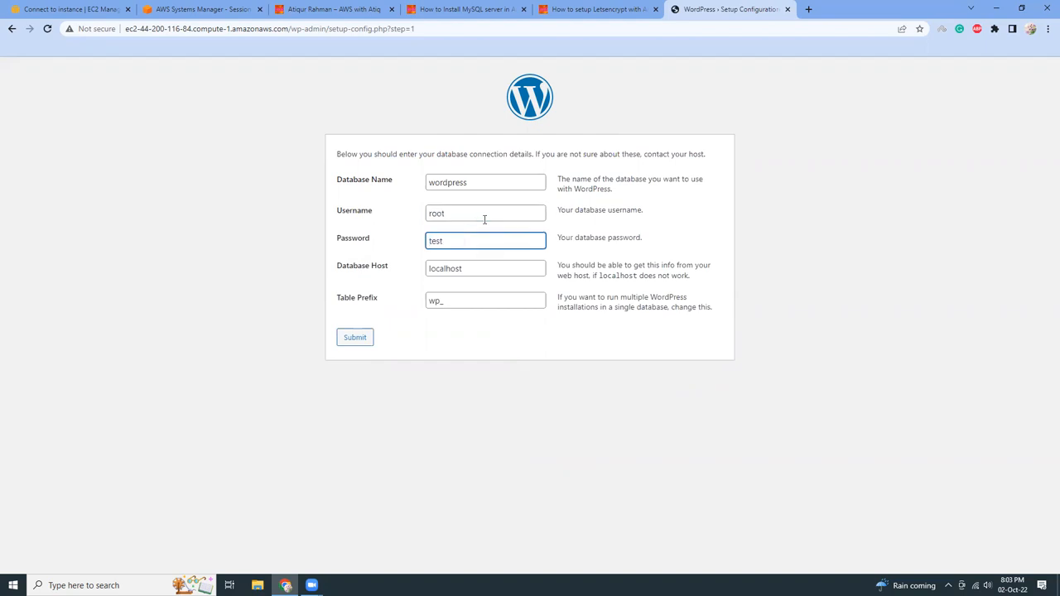
click(354, 337)
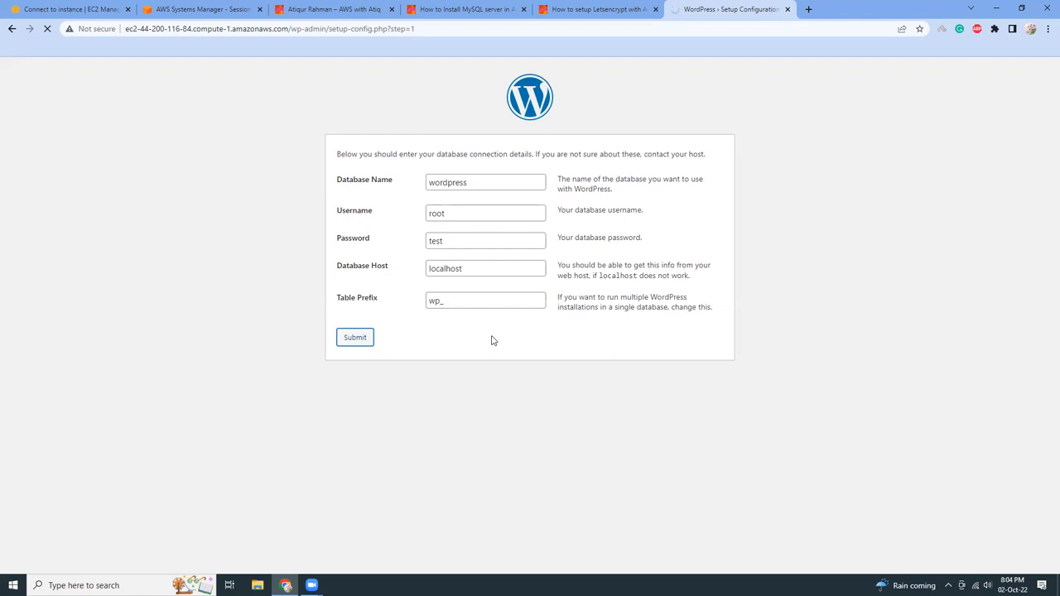
click(354, 337)
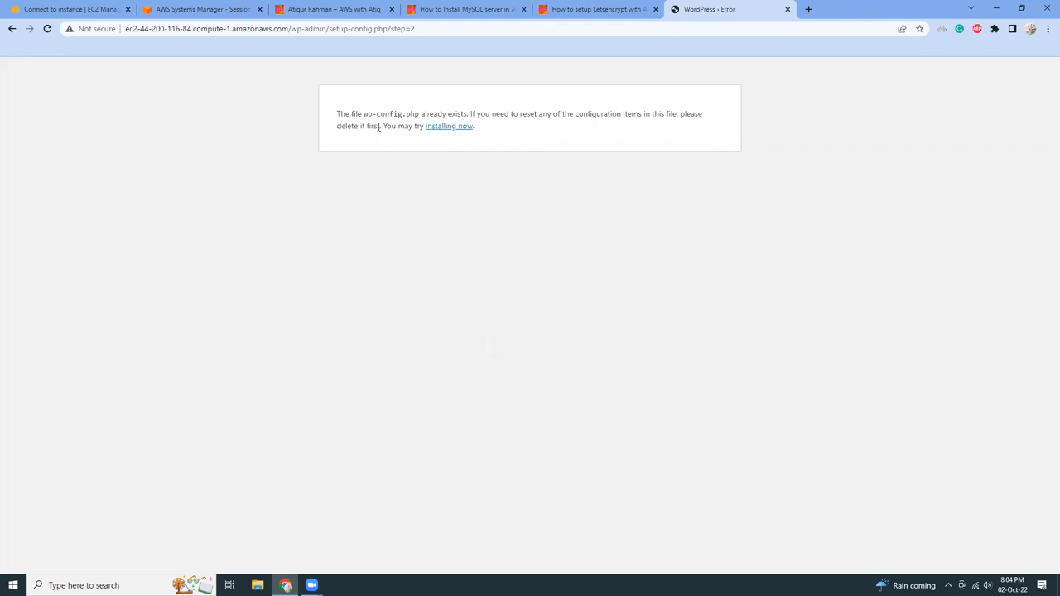
Step: Remove html/wp-config.php with rm, confirming the deletion with y
double_click(386, 114)
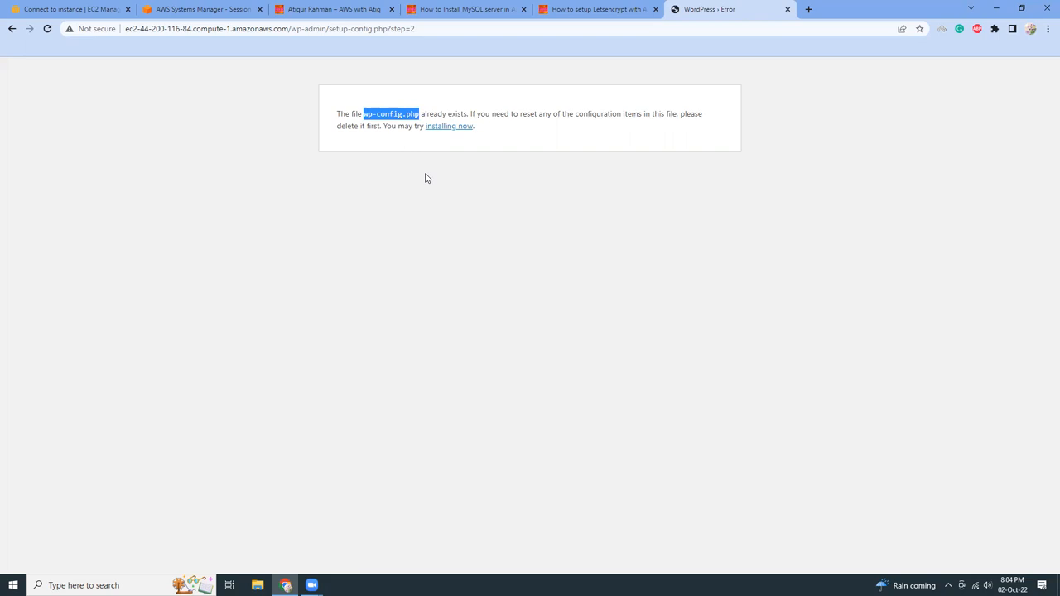
click(198, 9)
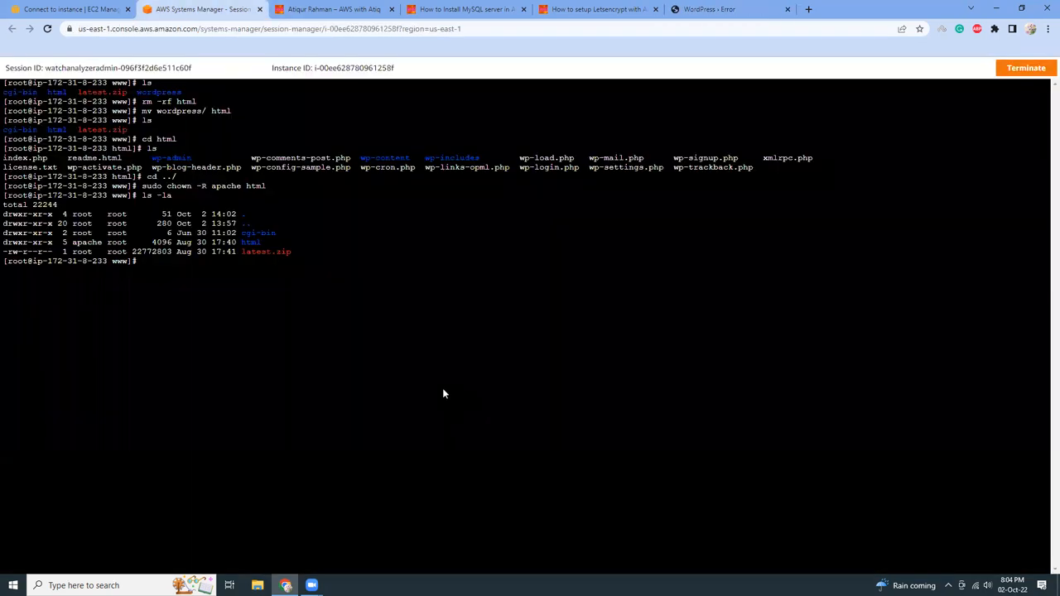
text(rm html/wp-config.php)
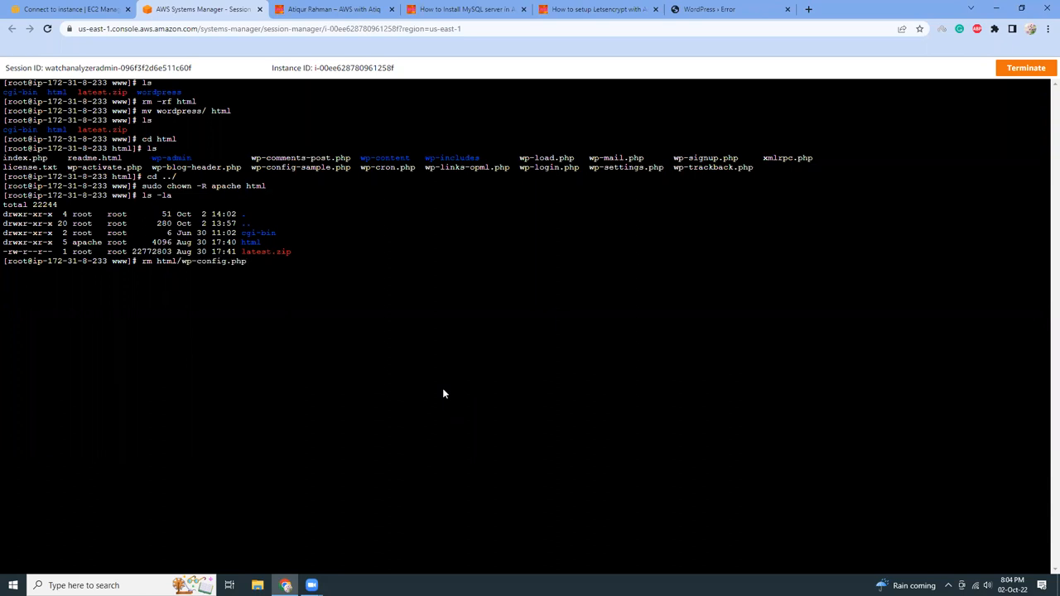
key(enter)
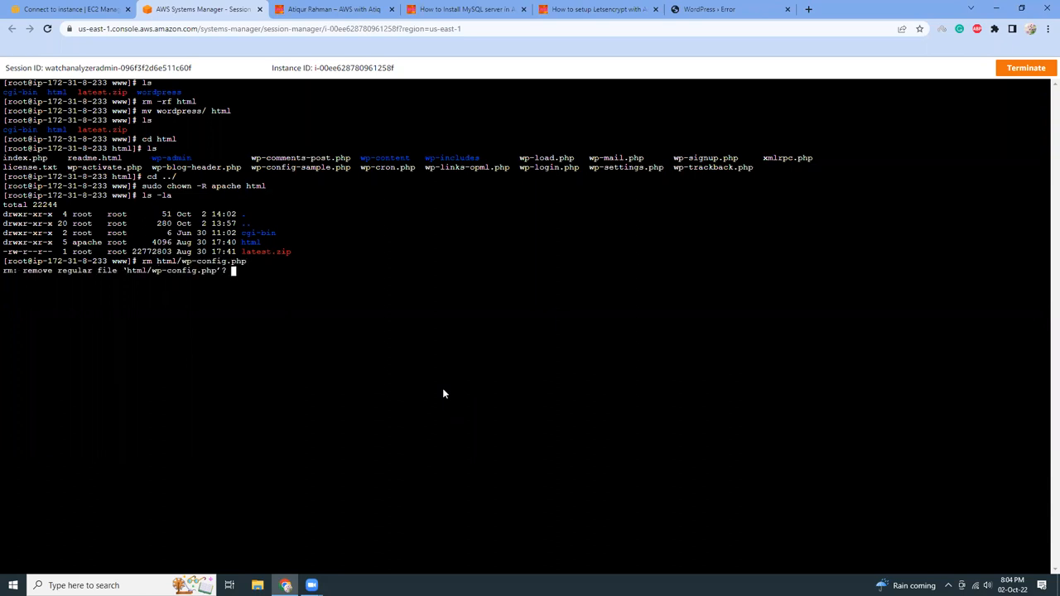
text(y)
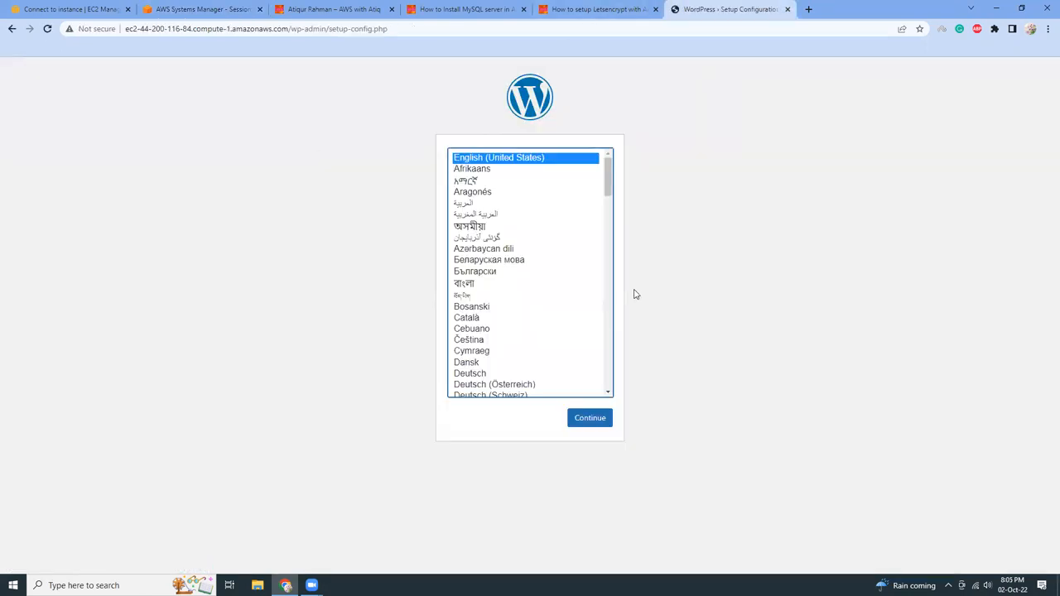
click(589, 417)
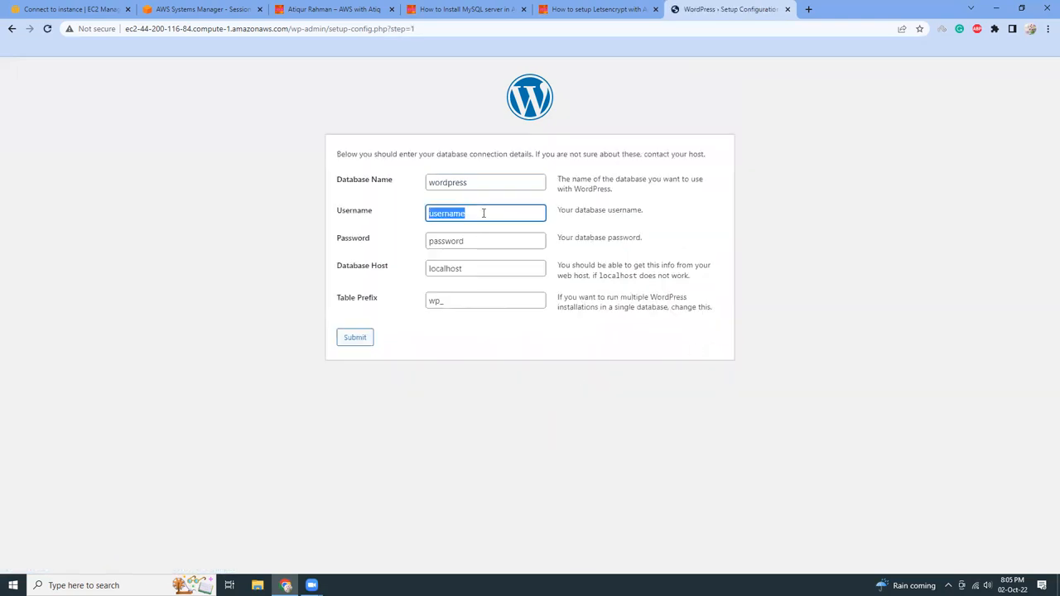
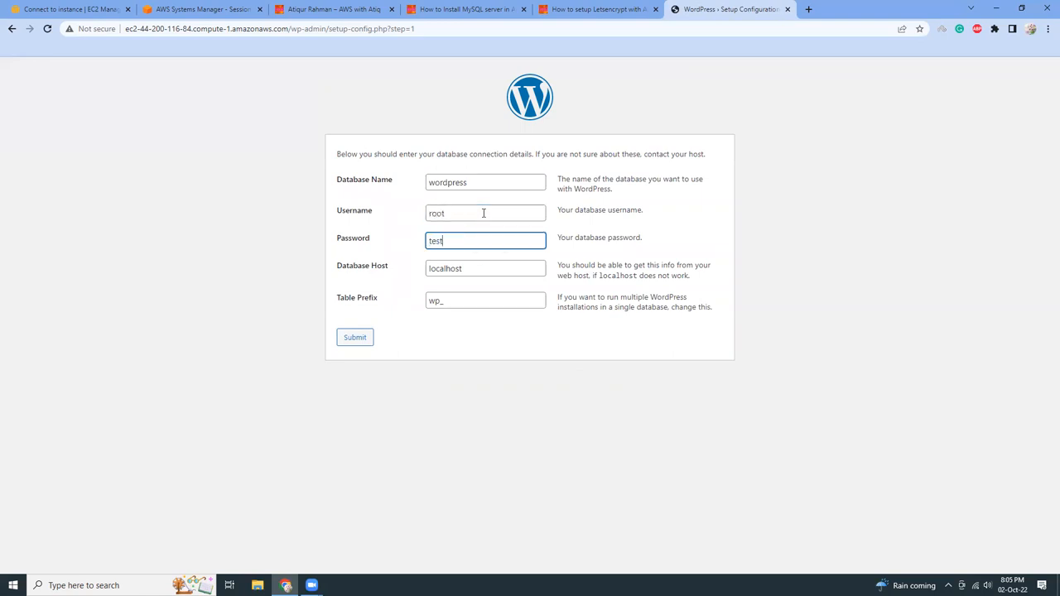
click(354, 337)
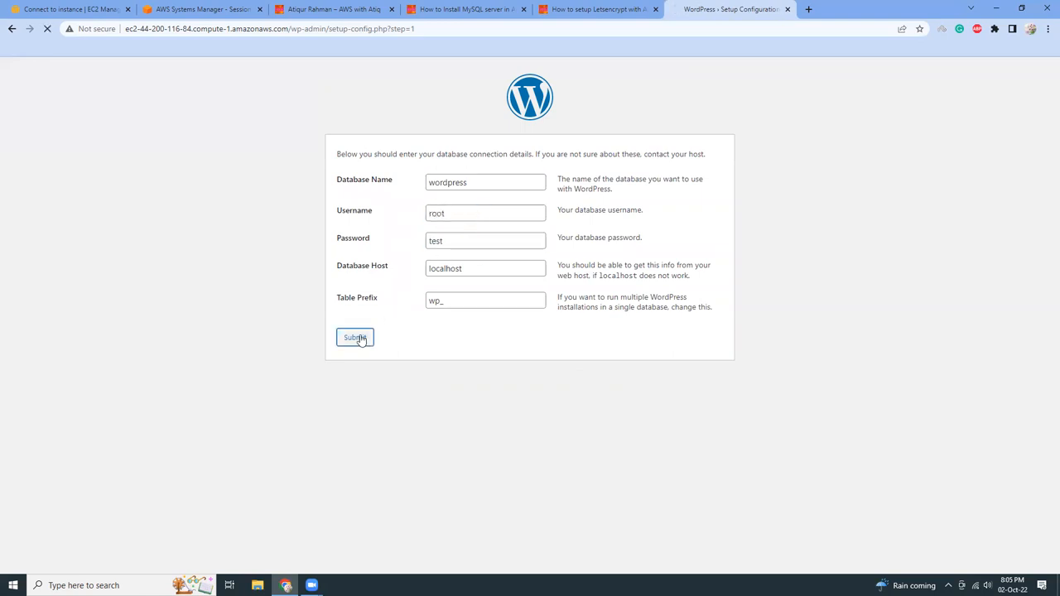
click(355, 338)
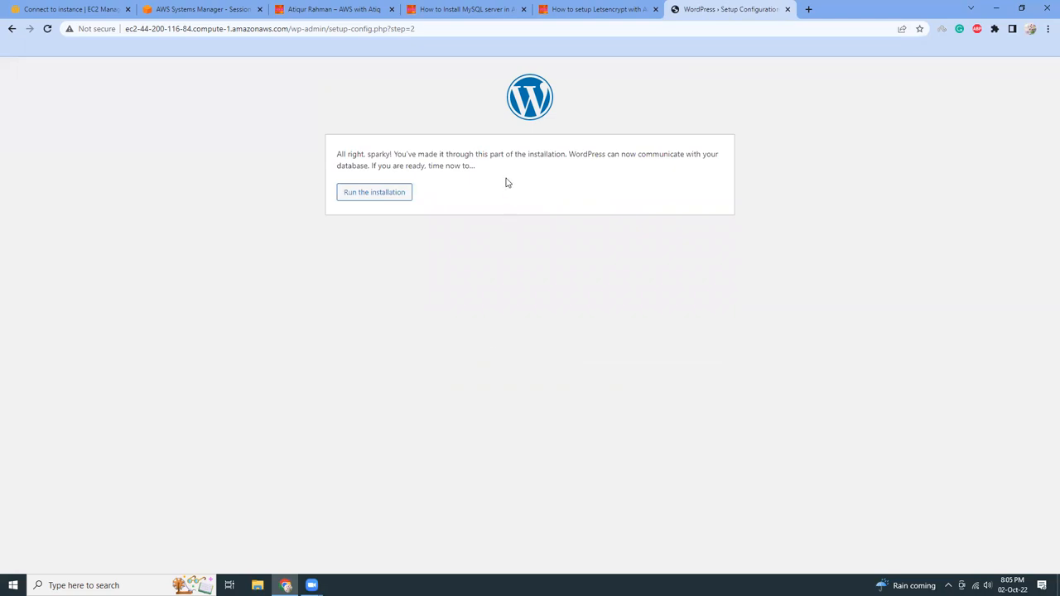
Step: Install the site titled awswithatiq with admin user blabla and a saved email
click(373, 192)
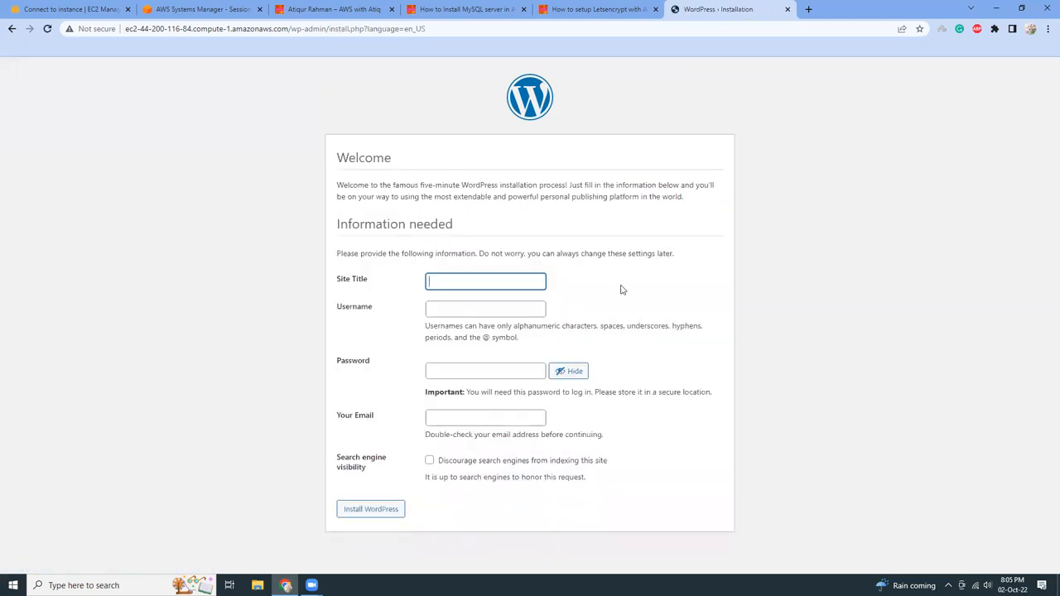
text(awswithatiq)
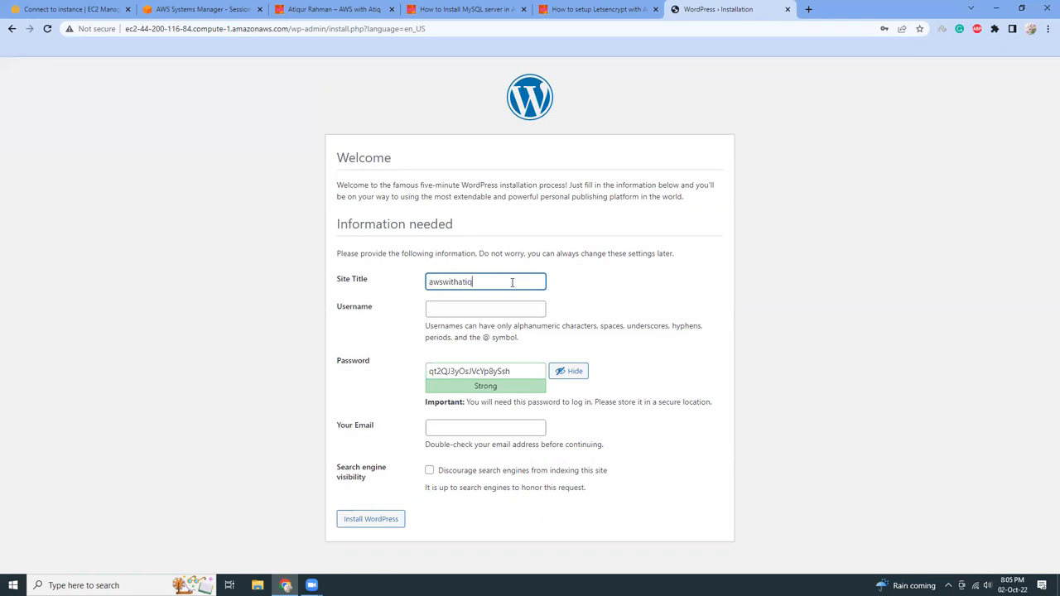
click(485, 309)
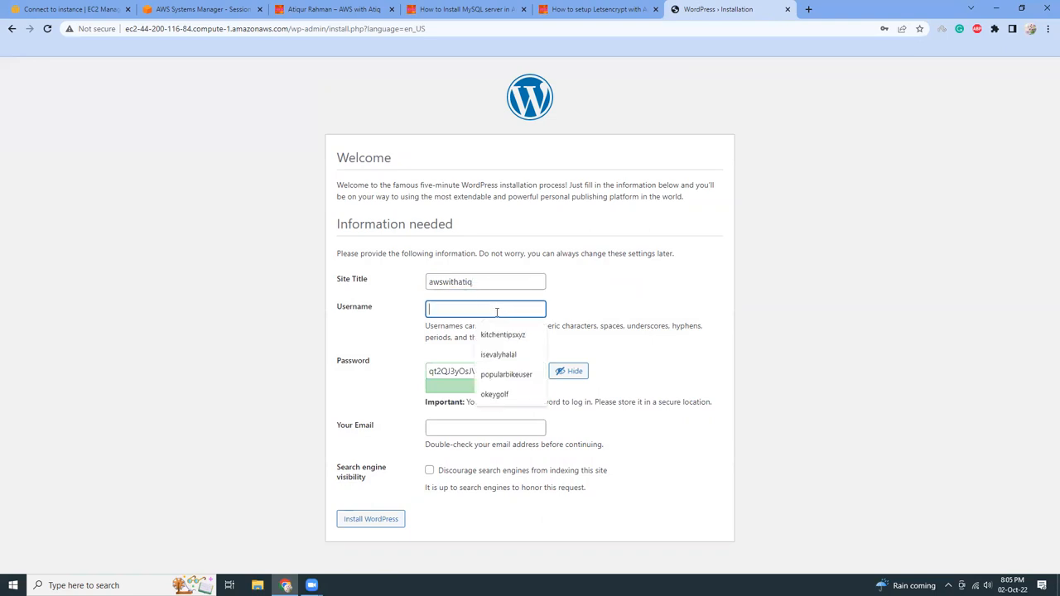
text(blabla)
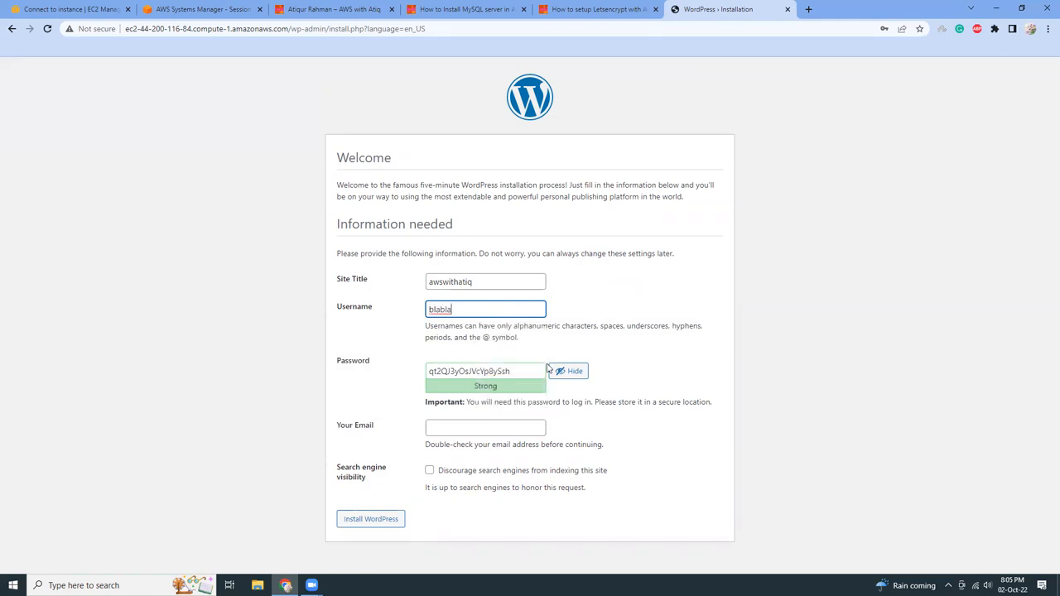
click(485, 427)
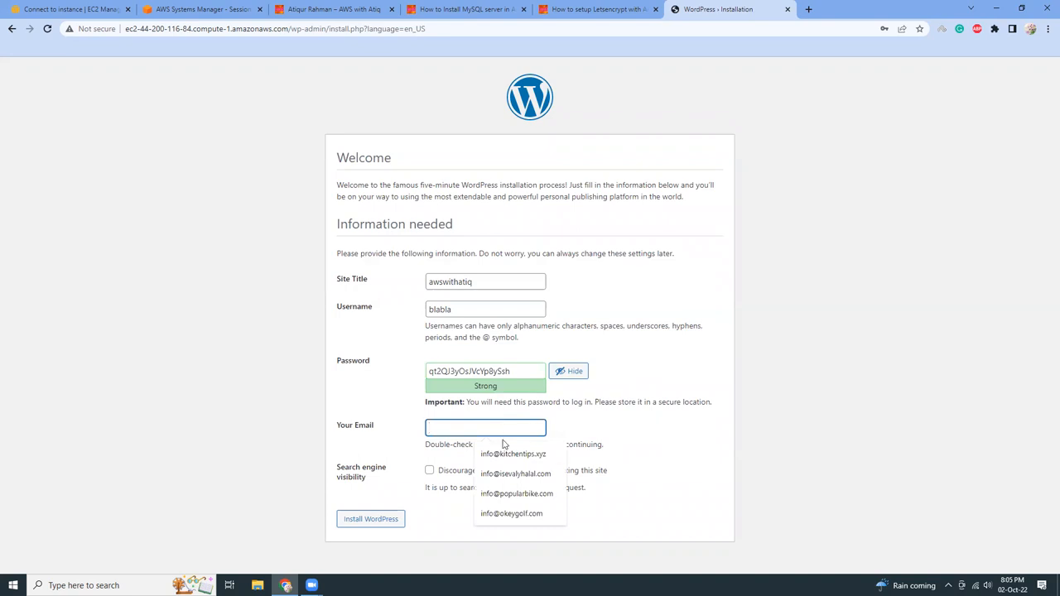
click(513, 454)
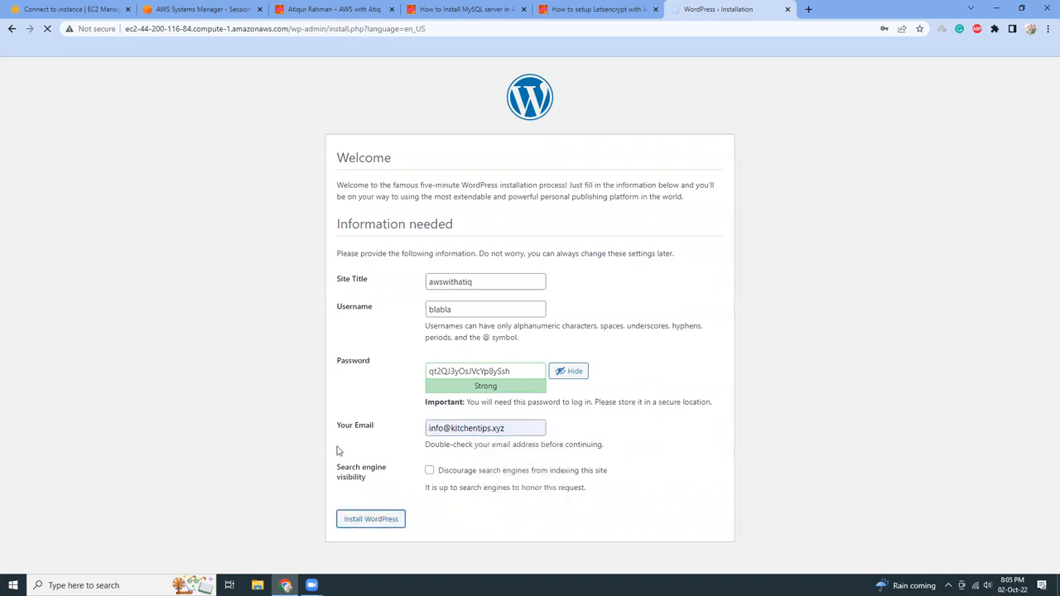
click(370, 518)
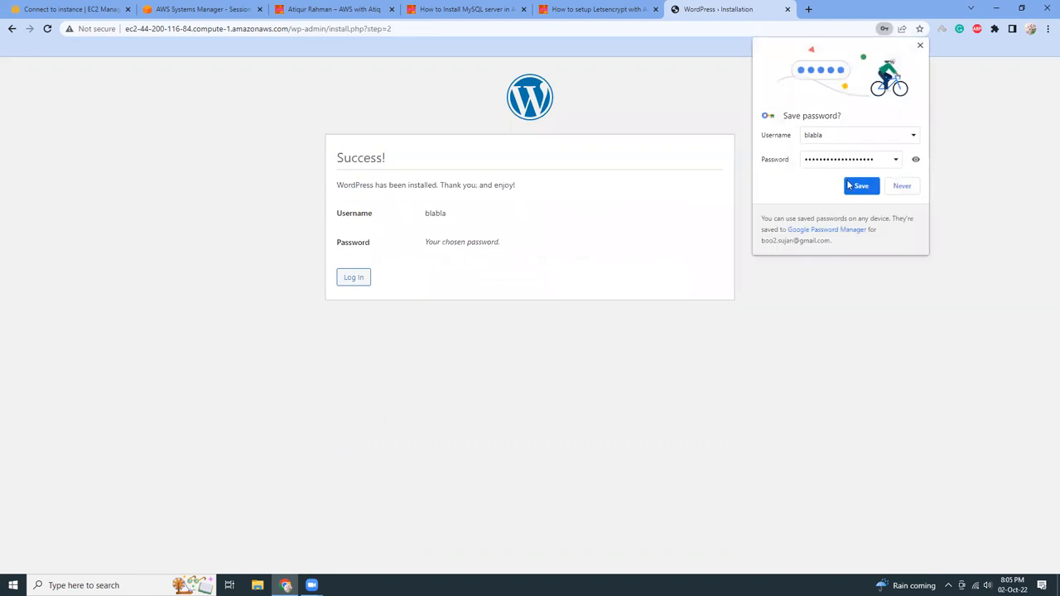
Step: Save the admin credentials in Chrome, log in as blabla, and view the MySQL tutorial
click(353, 276)
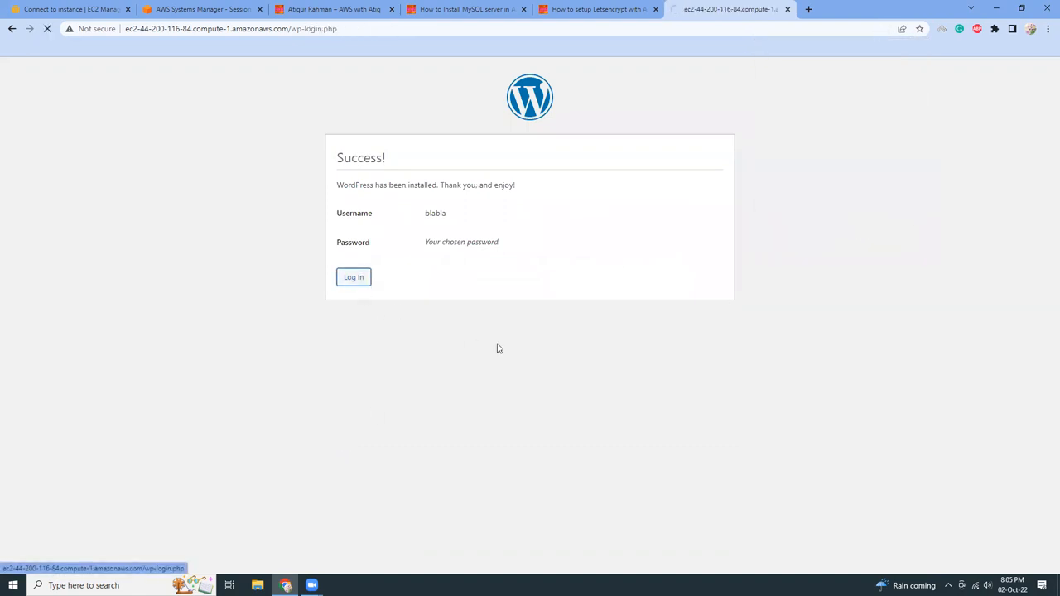
click(352, 276)
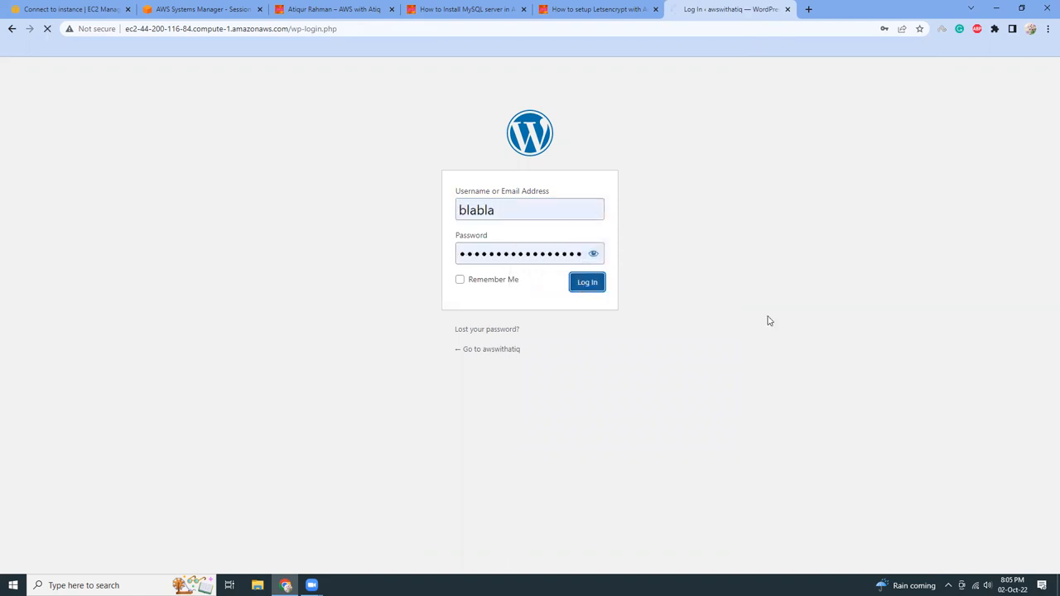
click(586, 282)
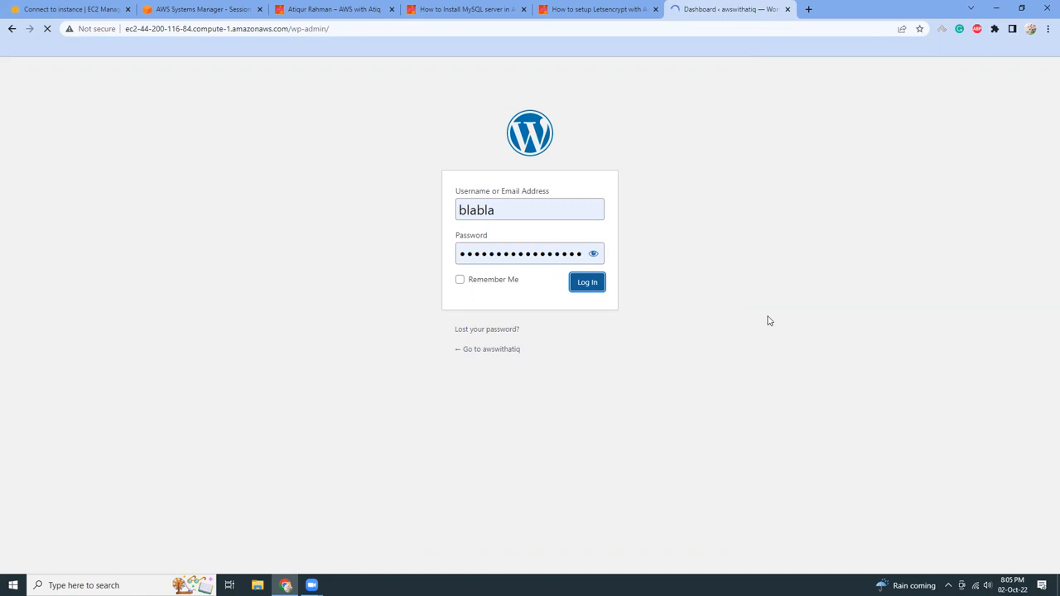
click(467, 9)
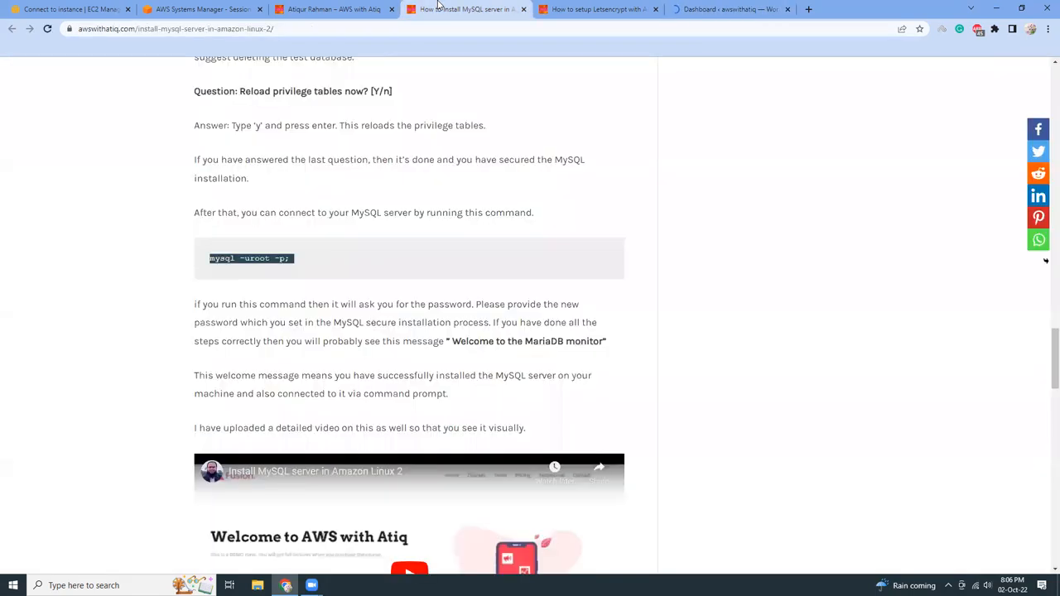
Step: Review the Let's Encrypt tutorial's Certbot steps, then return to the WordPress dashboard
click(597, 9)
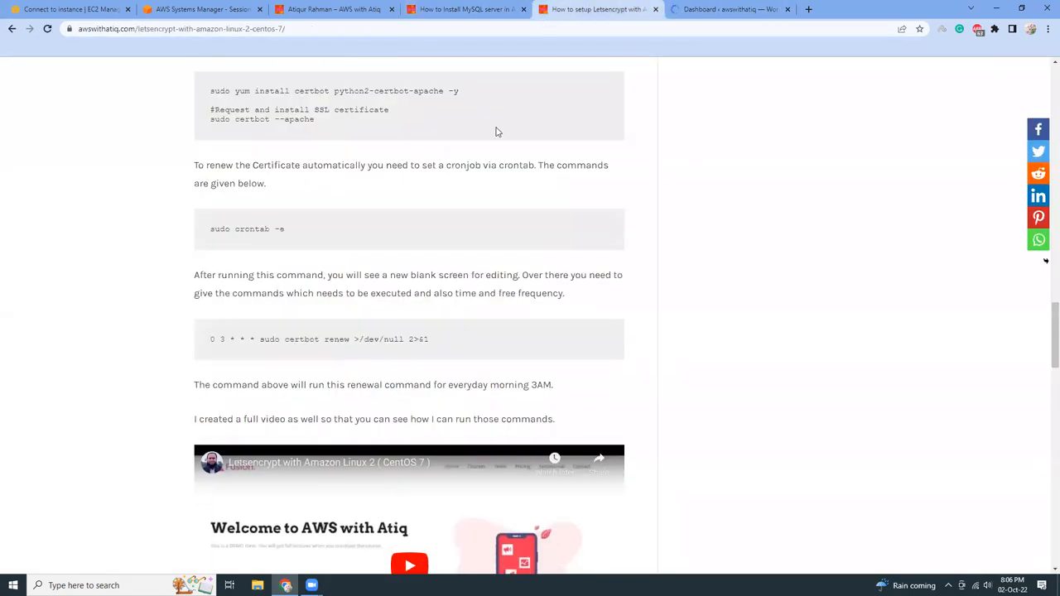
mouse_move(361, 200)
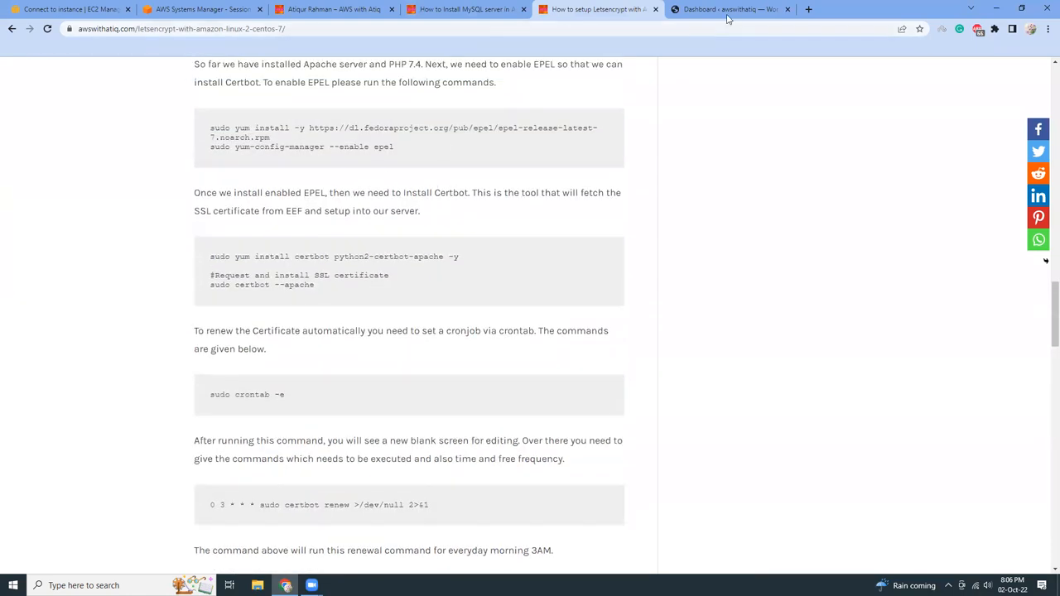
click(729, 9)
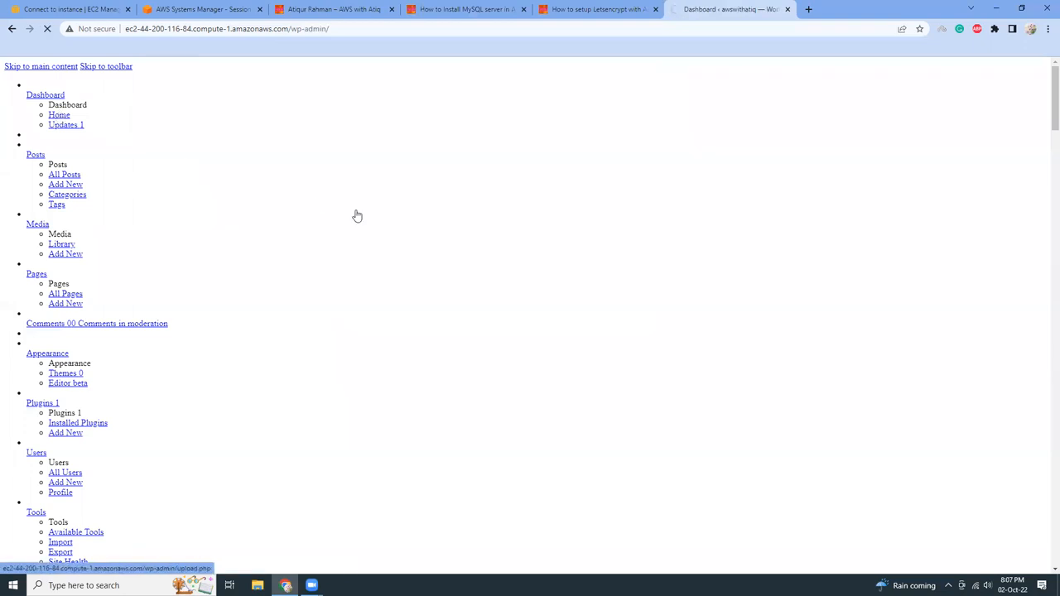
Step: Reload the WordPress Dashboard Home so the awswithatiq admin page displays fully styled
click(44, 94)
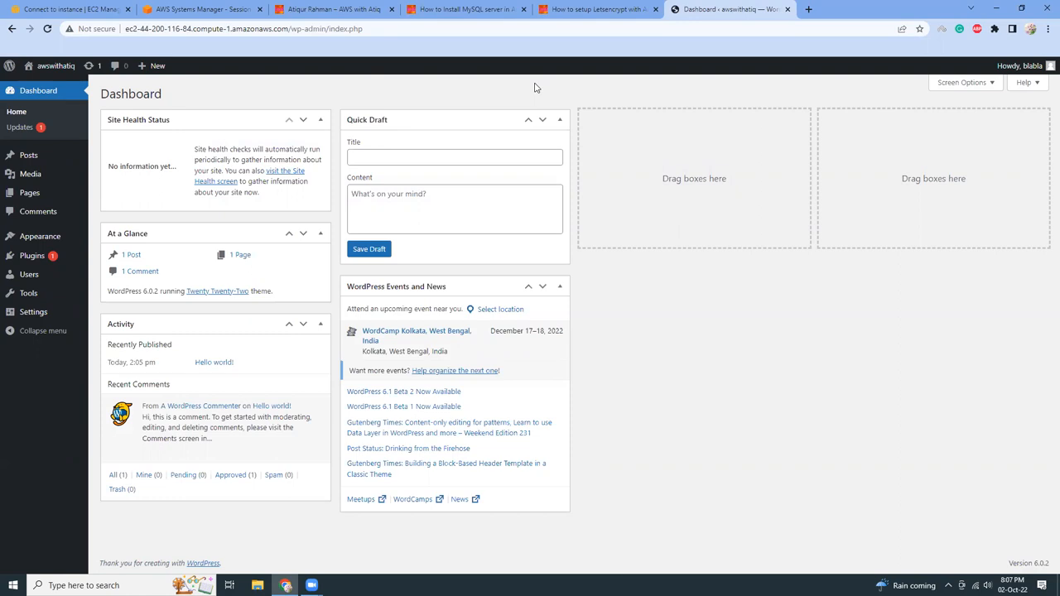
mouse_move(998, 430)
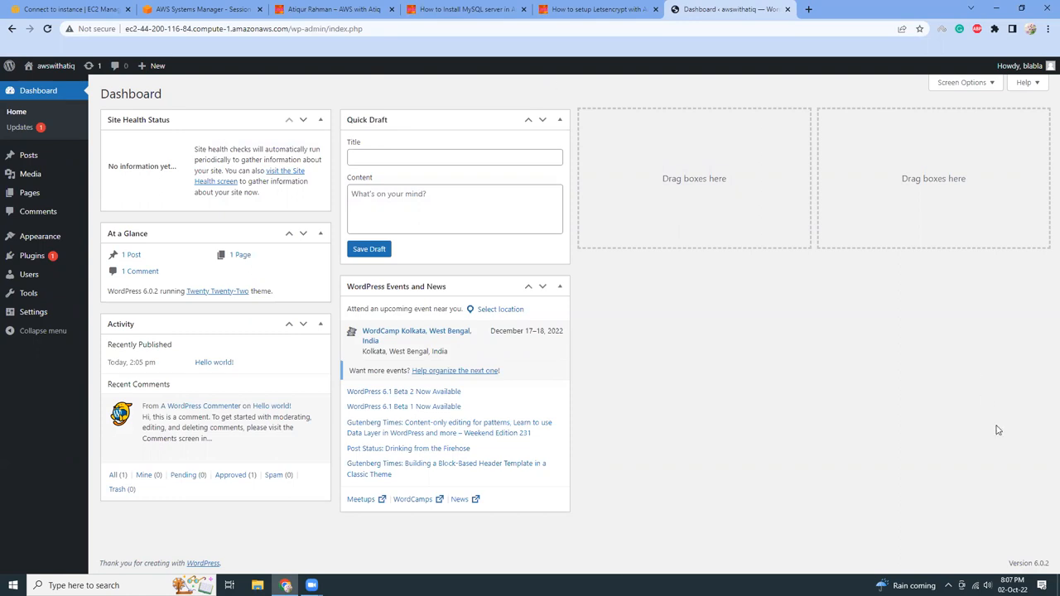